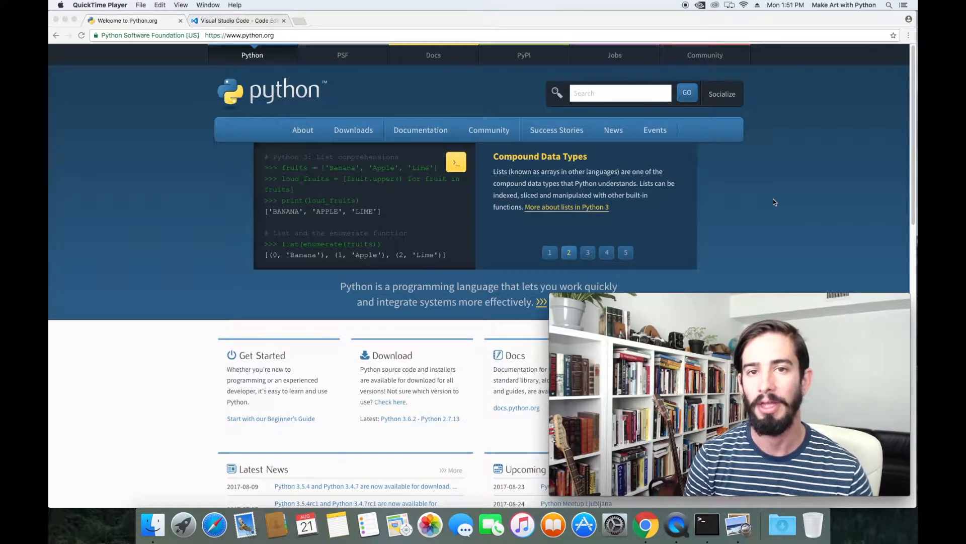
# - Click through items on the python.org page in Chrome
pyautogui.click(587, 252)
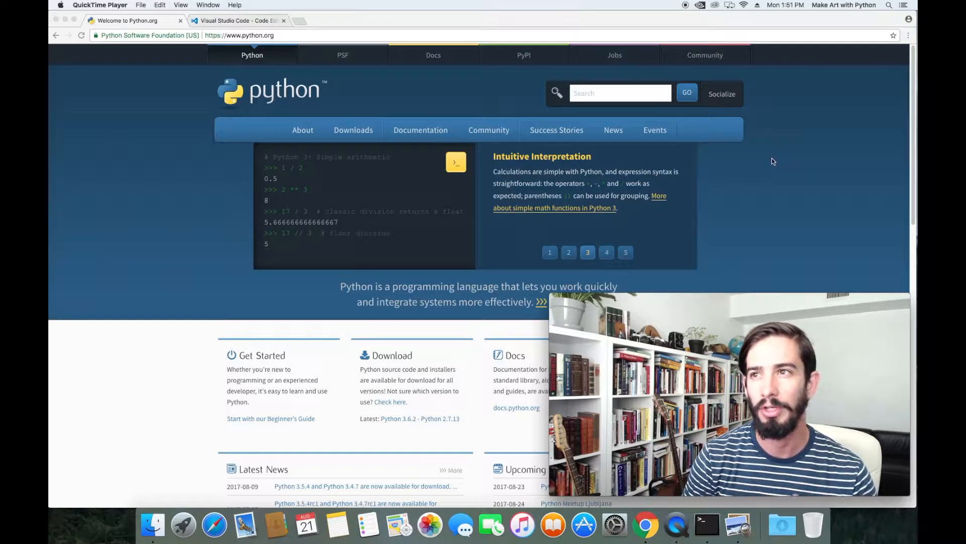
pyautogui.click(606, 252)
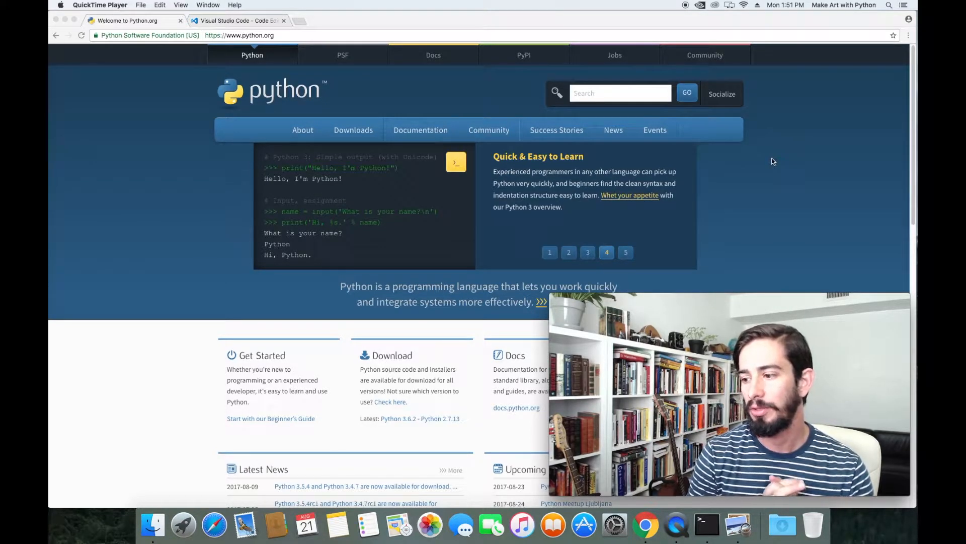
pyautogui.click(625, 252)
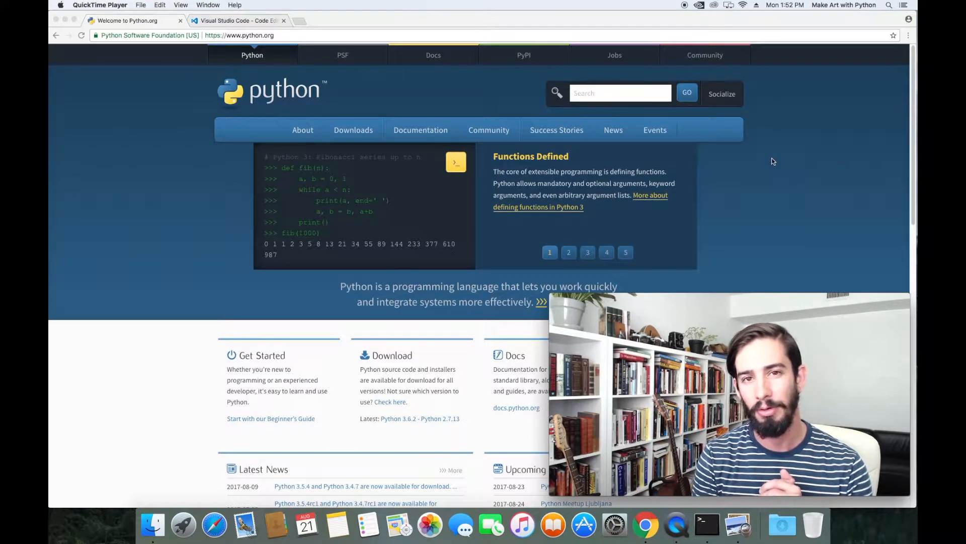
pyautogui.click(568, 252)
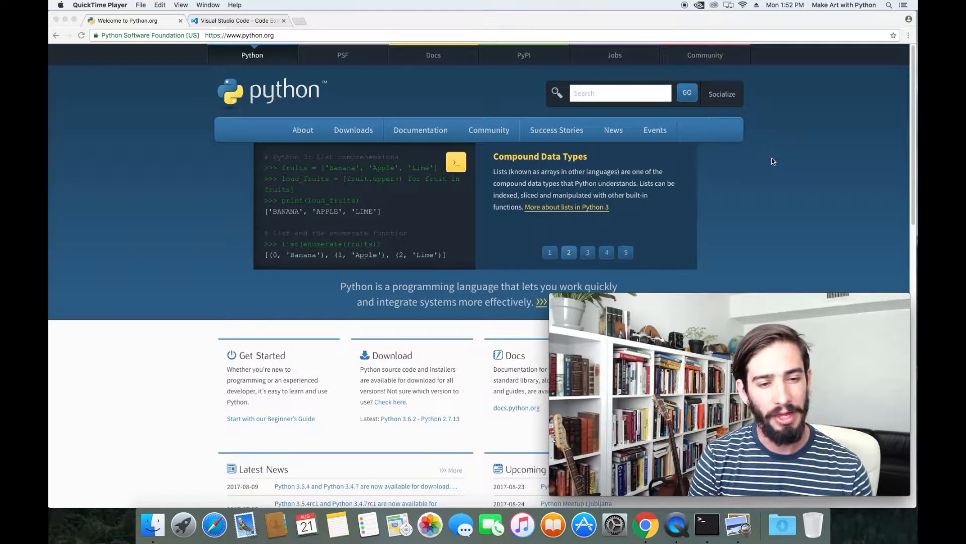
pyautogui.click(587, 252)
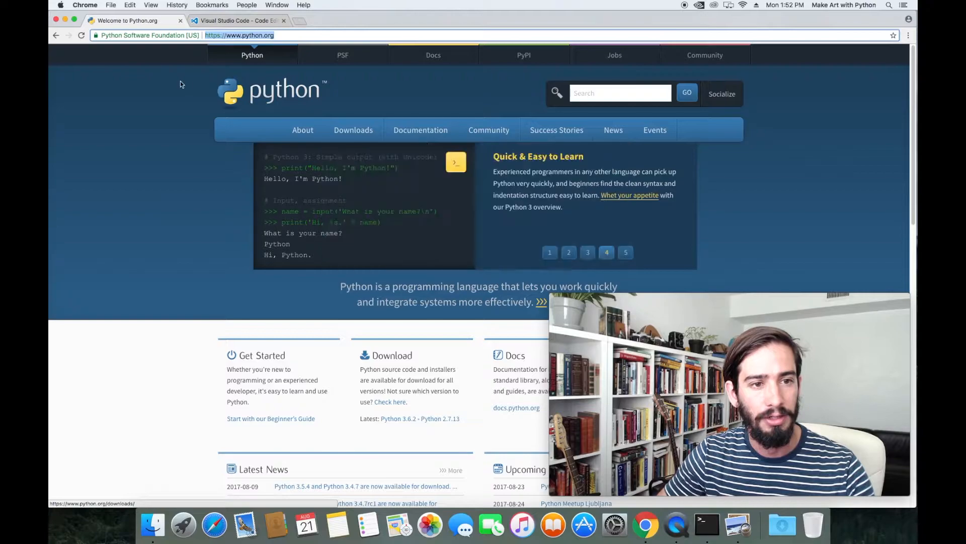
# - Download Python 3.6.2 for Mac OS X from the Downloads menu and open the .pkg
pyautogui.click(353, 130)
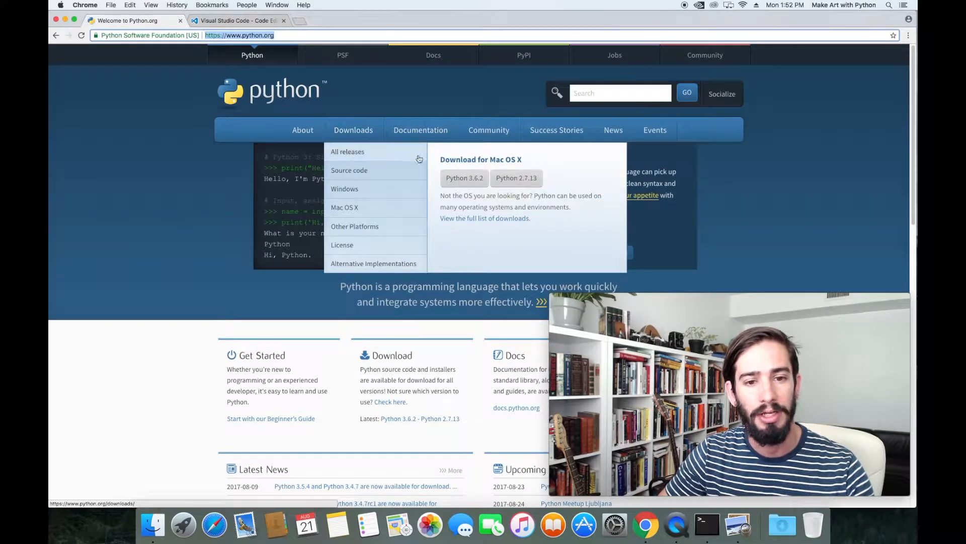
pyautogui.moveTo(369, 141)
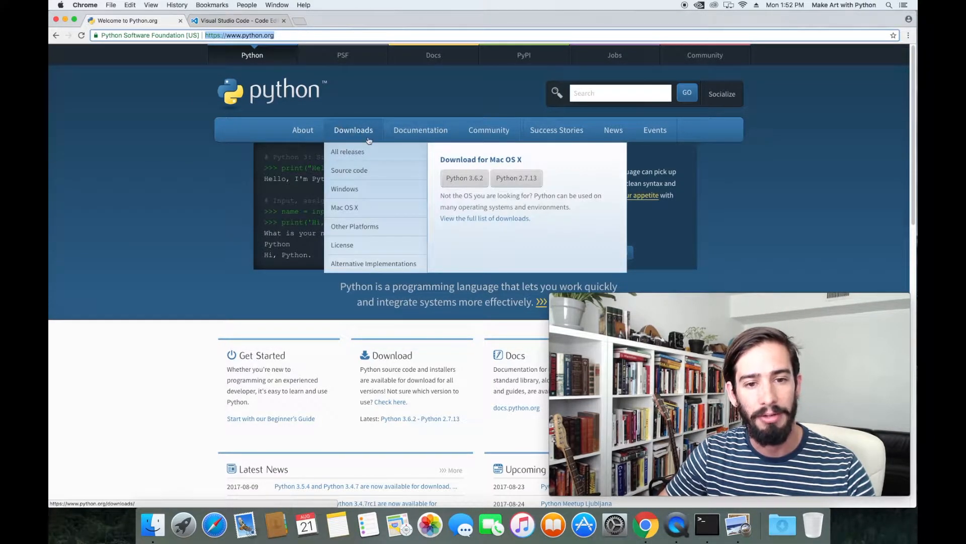
pyautogui.moveTo(464, 182)
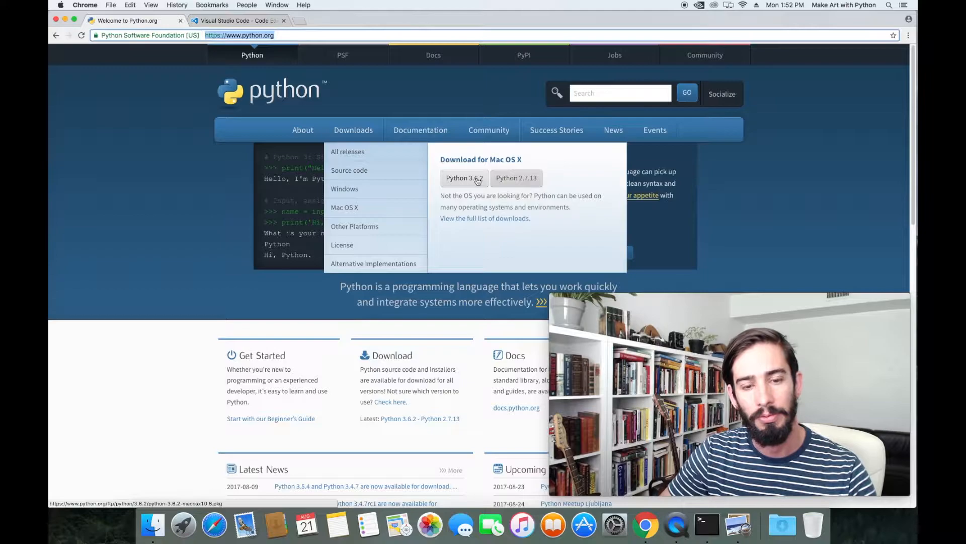
pyautogui.click(460, 177)
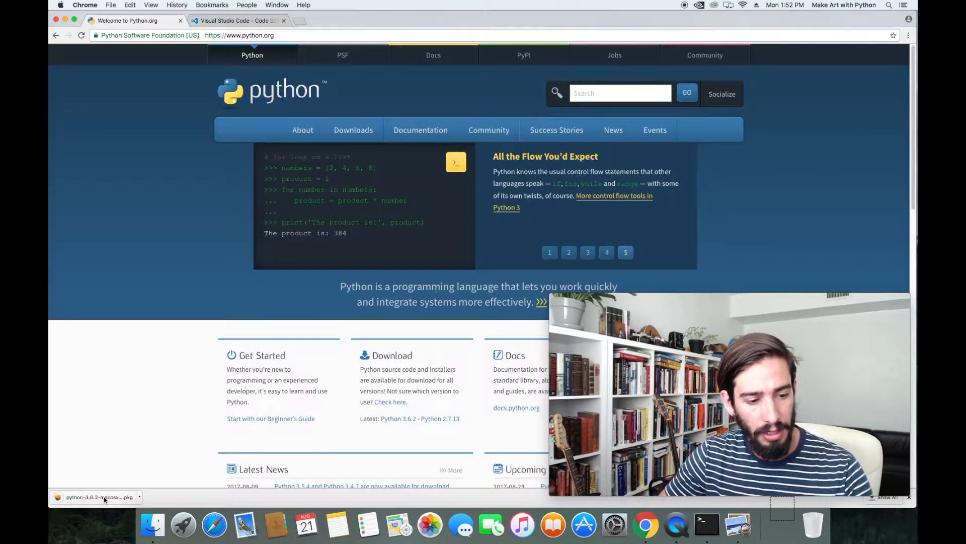
pyautogui.click(98, 497)
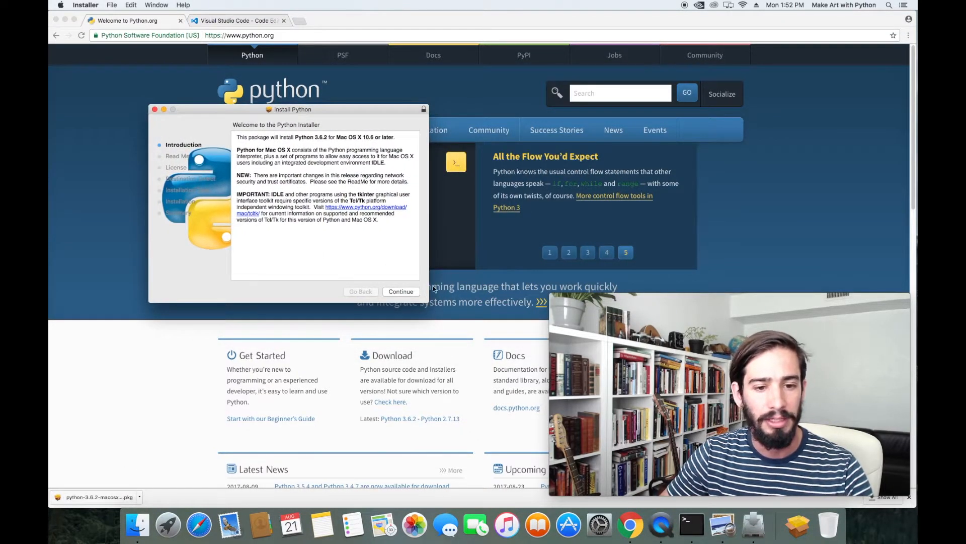
# - Run the Python 3.6.2 installer through license and admin password, then close it on success
pyautogui.click(399, 291)
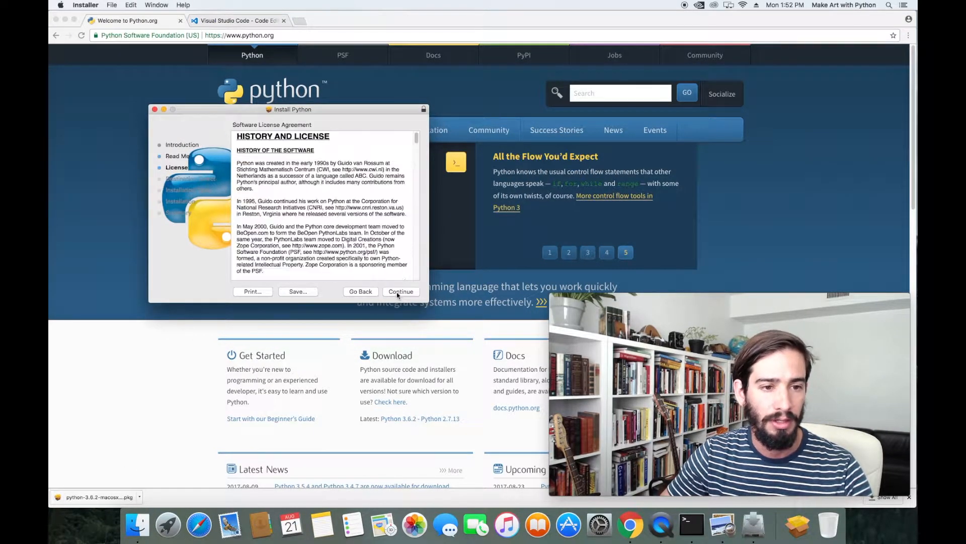
pyautogui.click(399, 290)
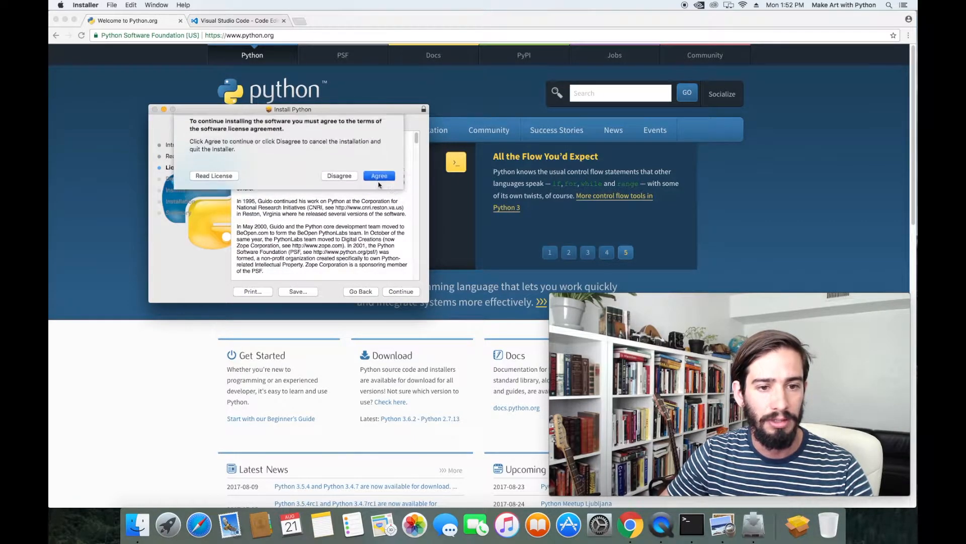
pyautogui.click(380, 175)
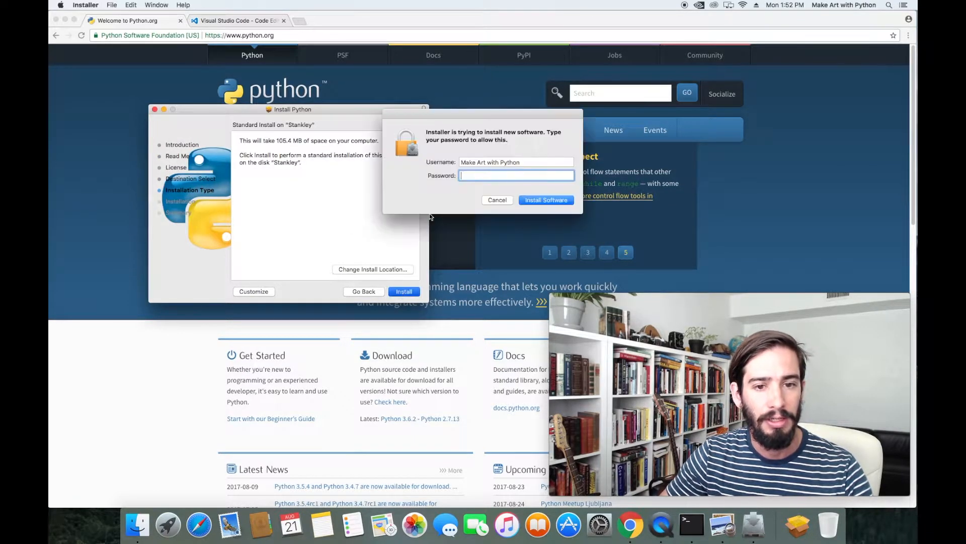
pyautogui.write('•••••')
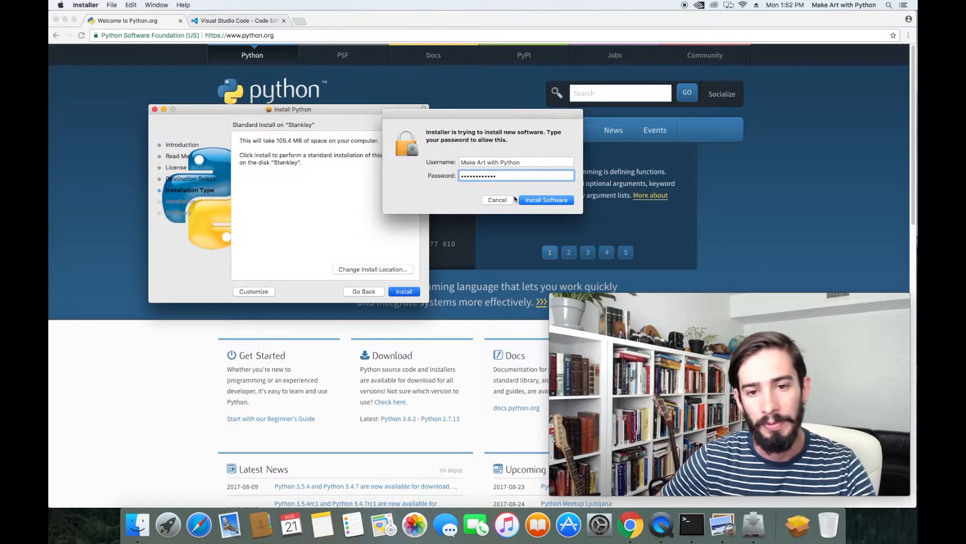
pyautogui.click(545, 199)
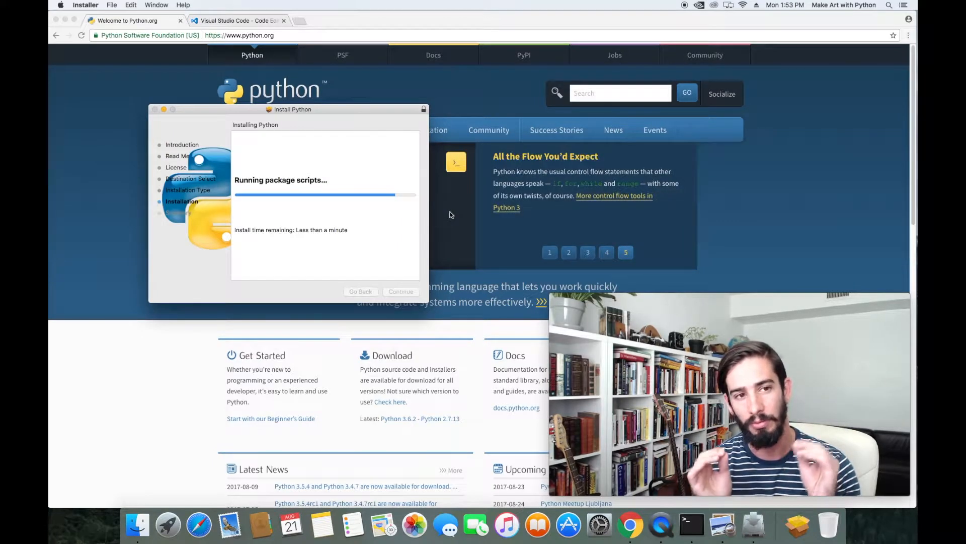
pyautogui.moveTo(394, 187)
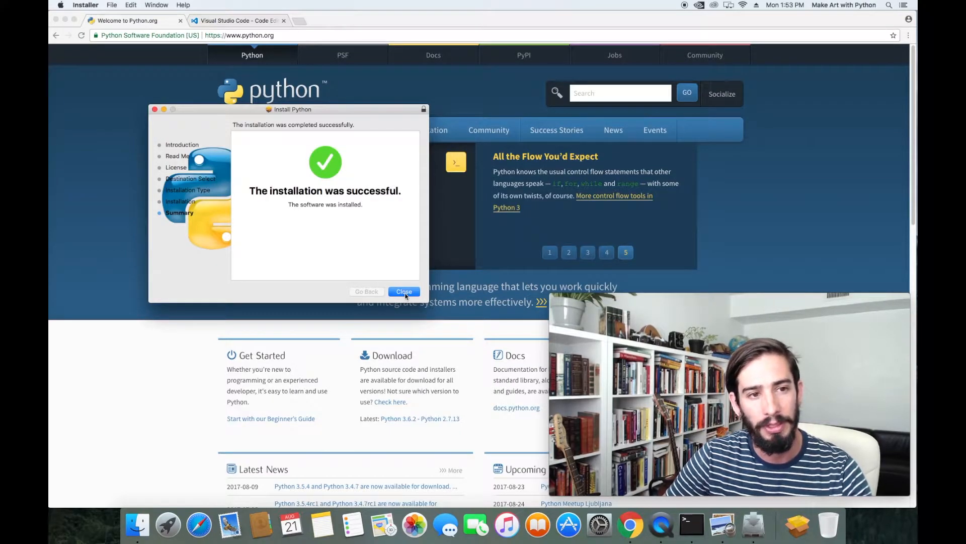
pyautogui.click(404, 292)
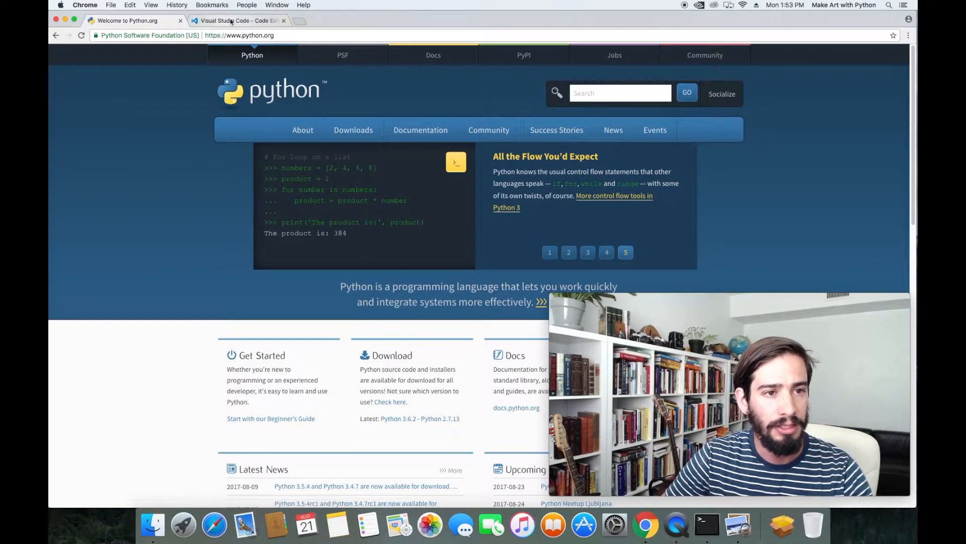
# - Download Visual Studio Code for Mac, then search 'visual studio code' and return to its homepage
pyautogui.click(238, 20)
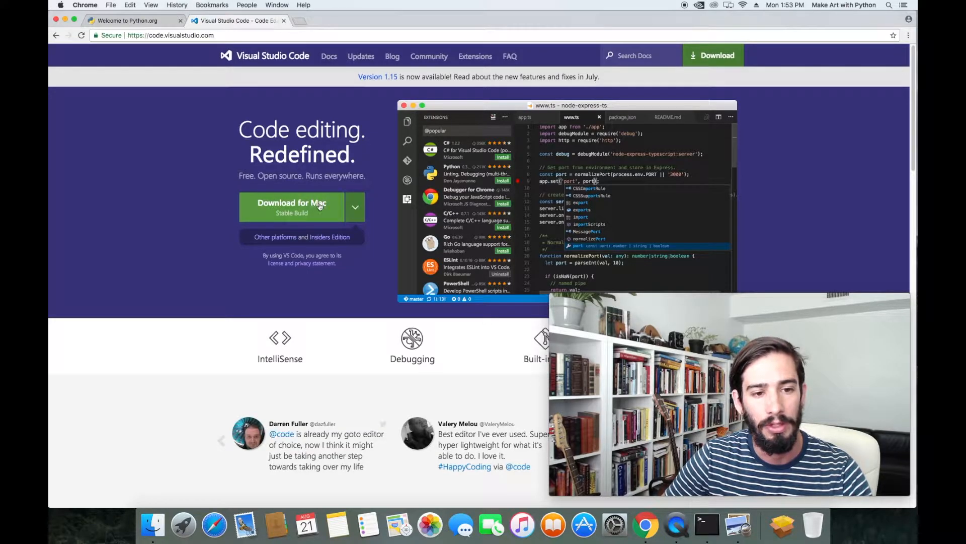
pyautogui.click(329, 55)
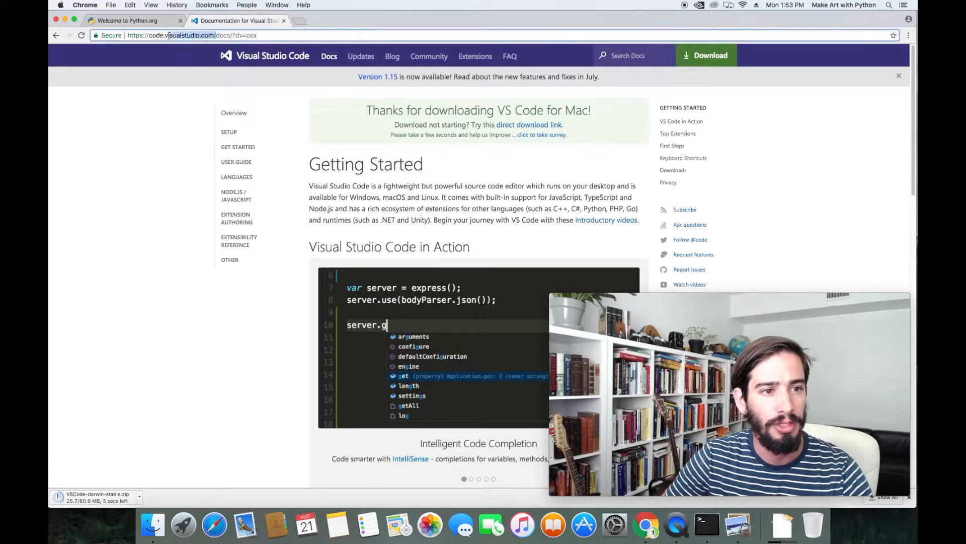
pyautogui.click(471, 478)
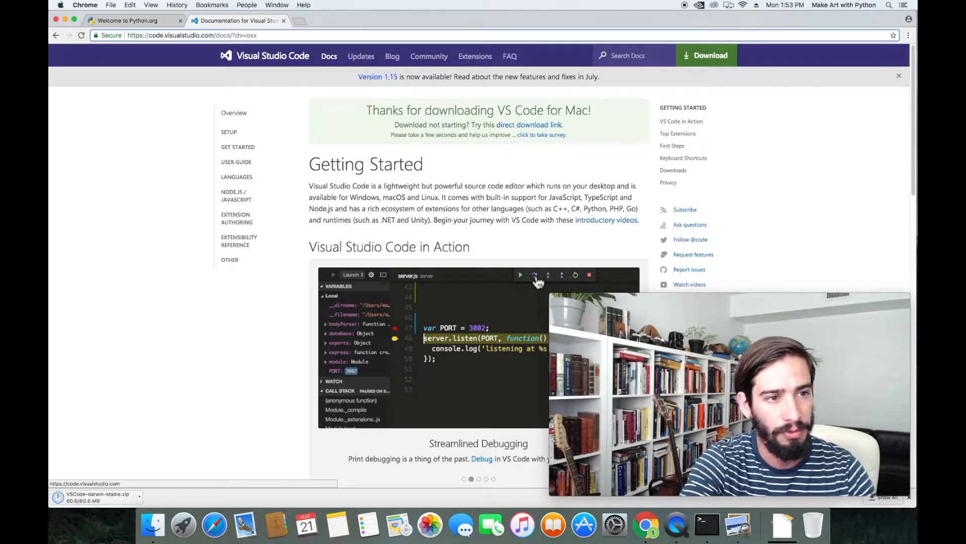
pyautogui.write('visual studio code')
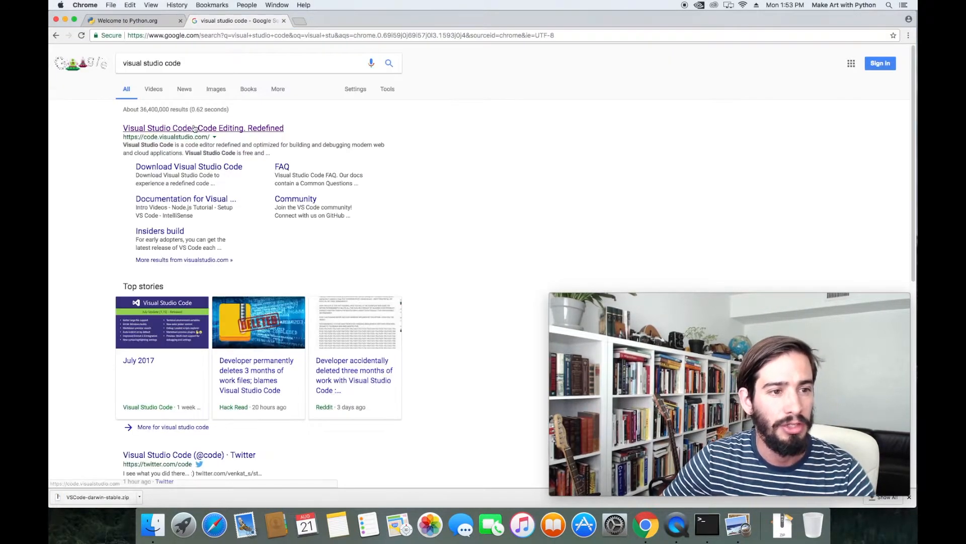
pyautogui.click(202, 128)
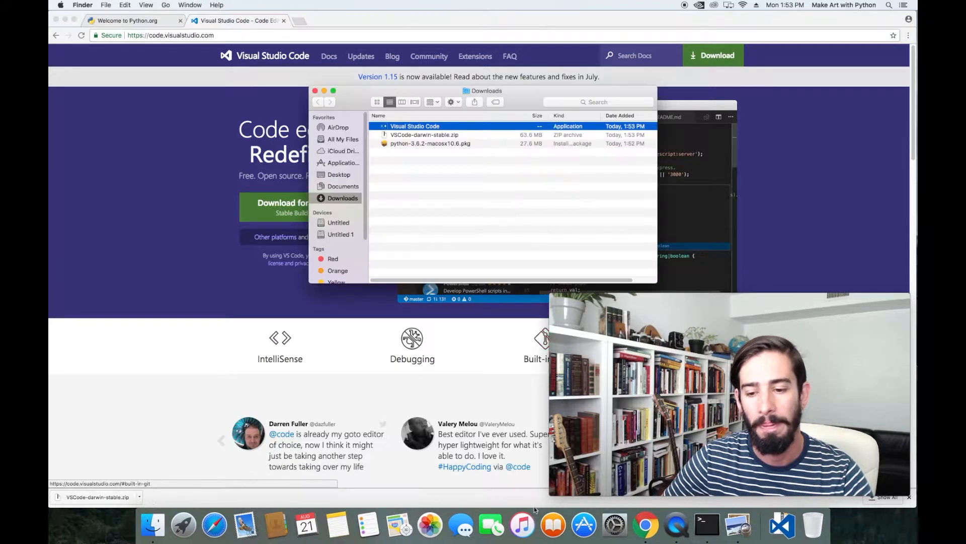
# - Launch the Visual Studio Code application from the Downloads folder in Finder
pyautogui.click(415, 126)
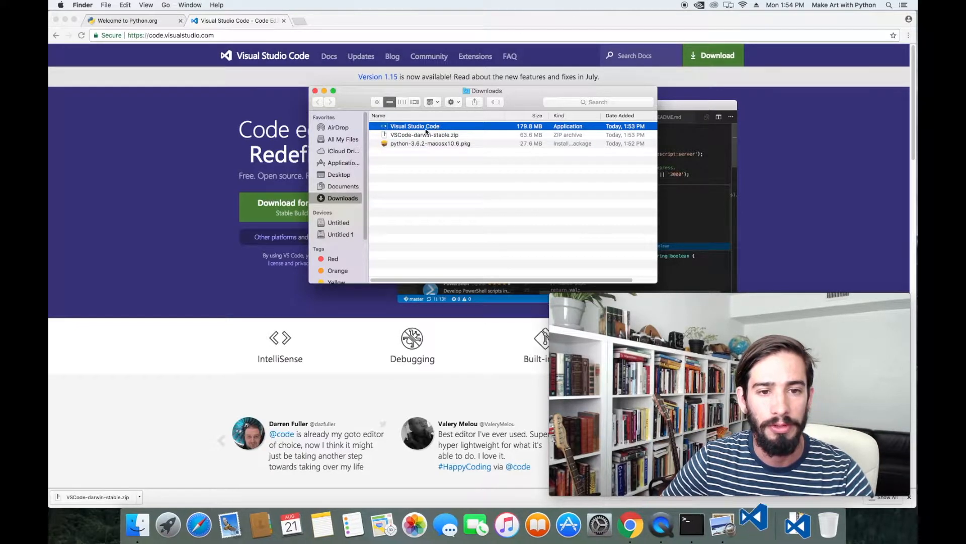
pyautogui.doubleClick(414, 126)
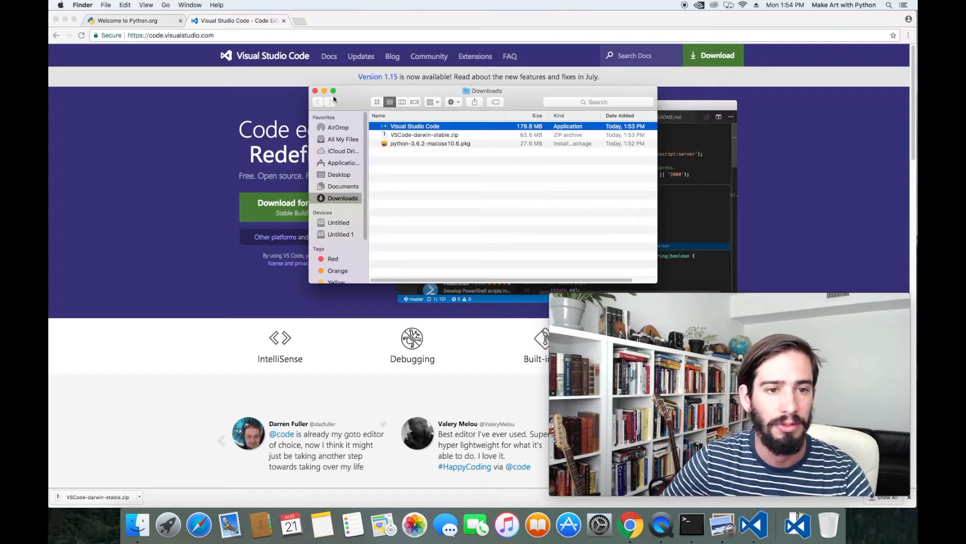
pyautogui.doubleClick(414, 127)
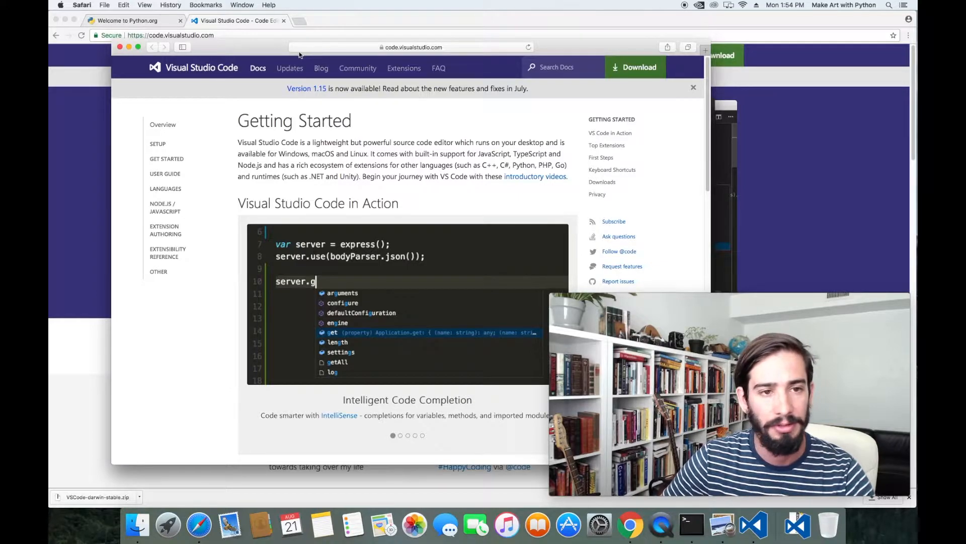
# - Bring VS Code forward, create a new empty file from the Welcome page and show the File menu
pyautogui.click(797, 525)
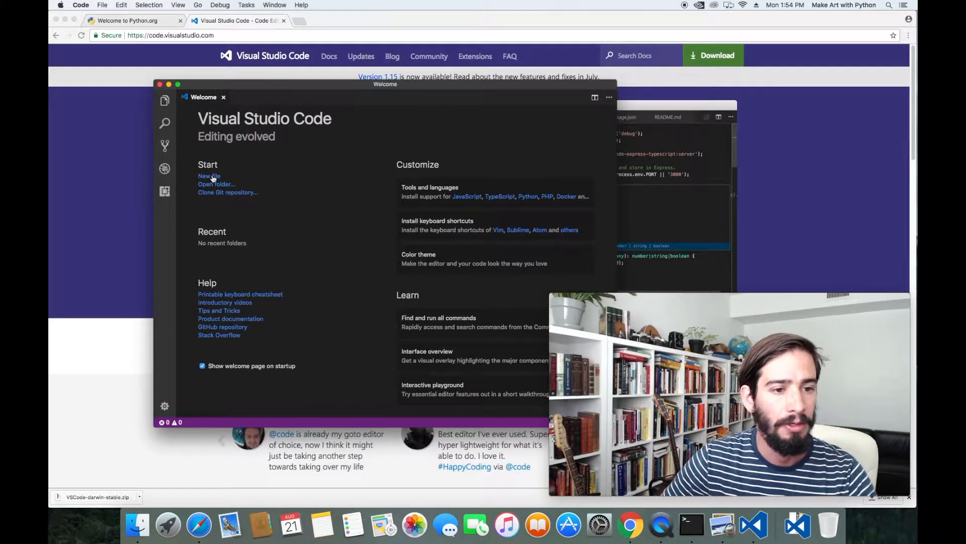
pyautogui.click(209, 175)
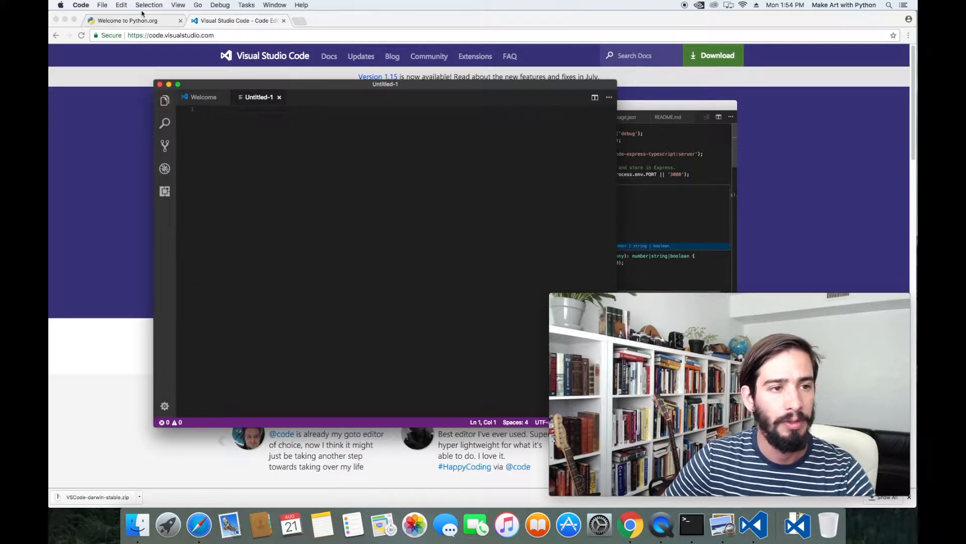
pyautogui.click(103, 5)
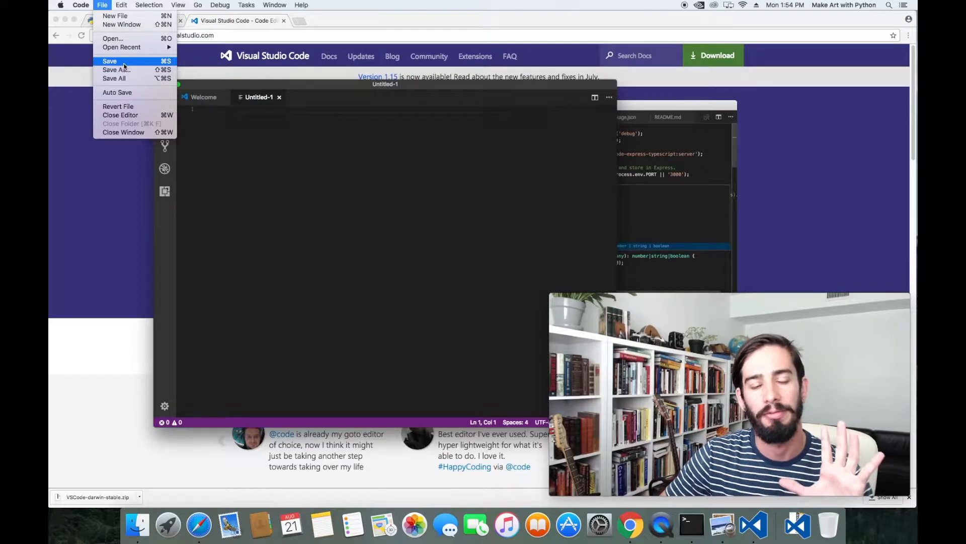
# - Save the untitled file as first.py in the Documents folder
pyautogui.click(109, 61)
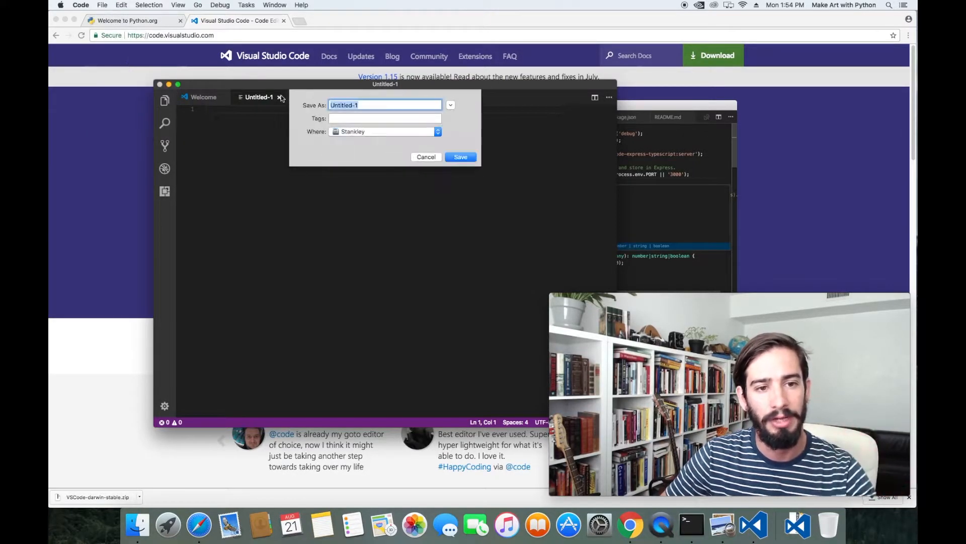
pyautogui.moveTo(369, 134)
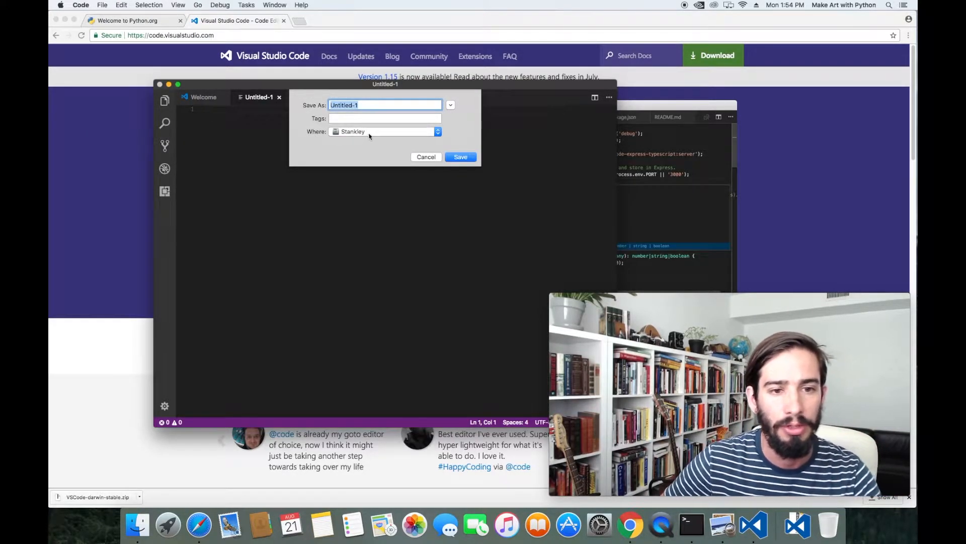
pyautogui.click(438, 131)
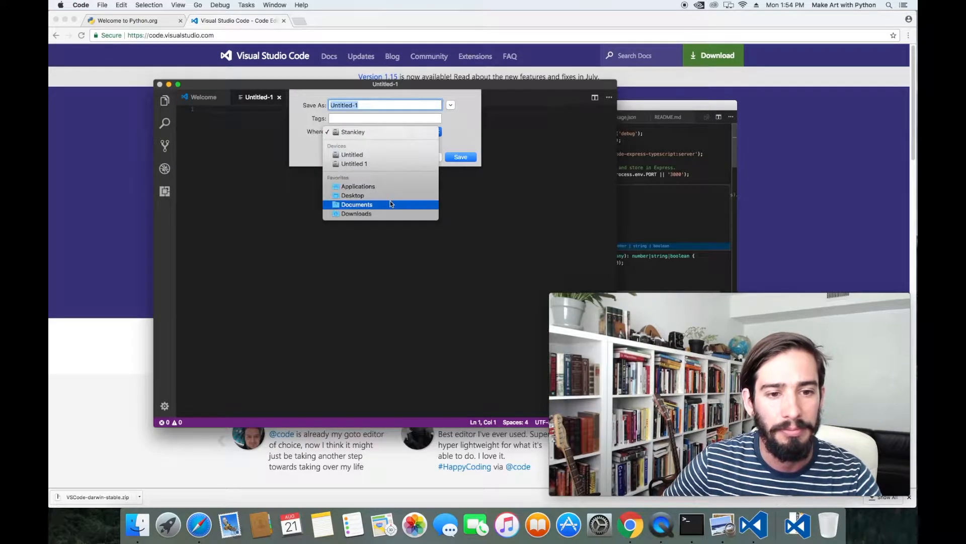
pyautogui.click(356, 204)
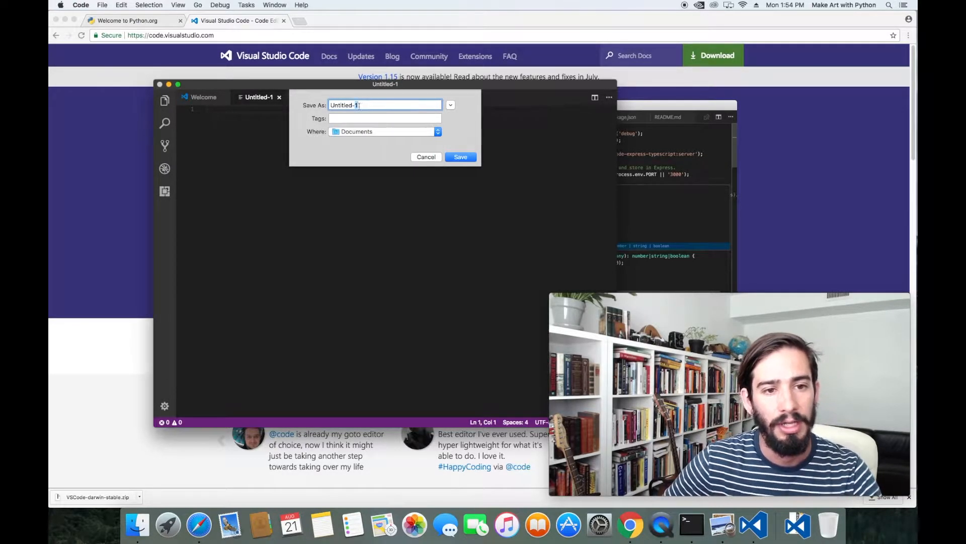
pyautogui.write('first.')
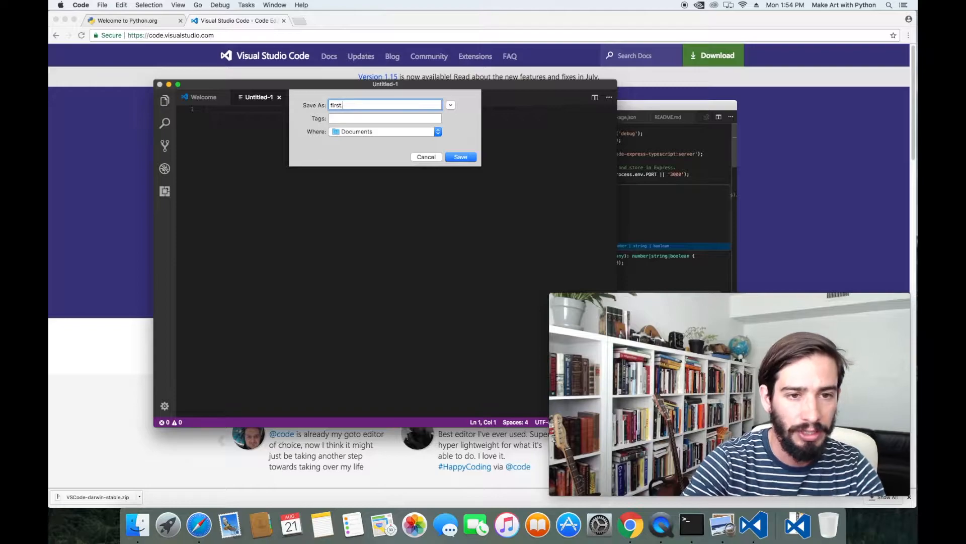
pyautogui.write('py')
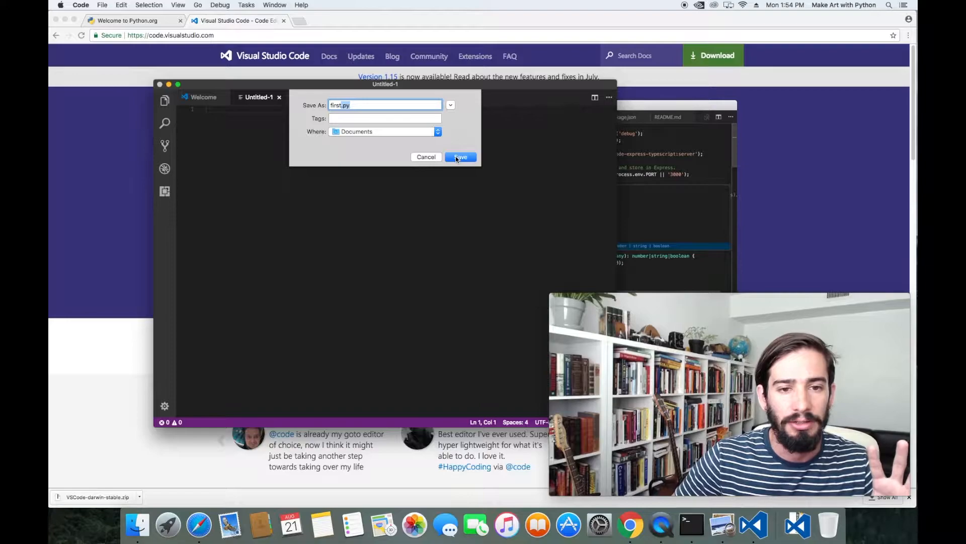
pyautogui.click(460, 157)
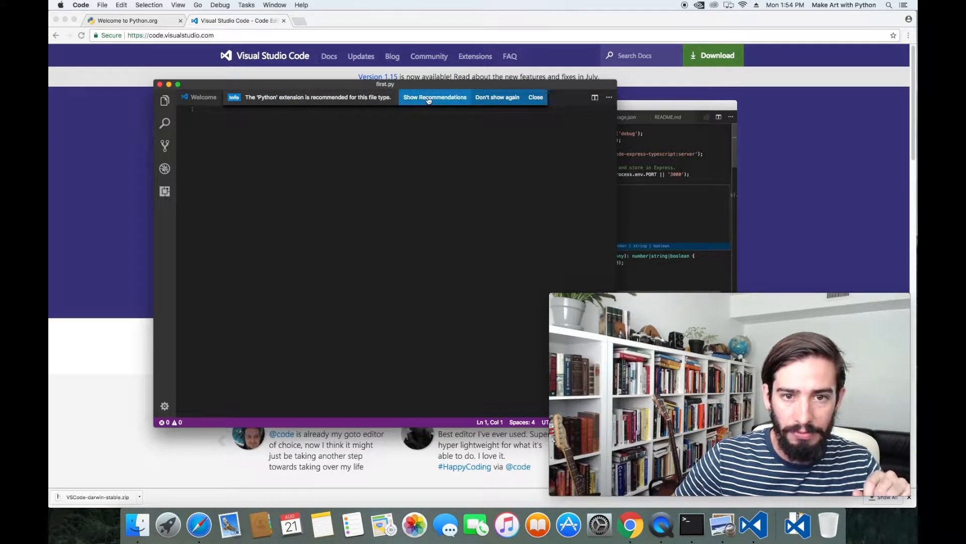
# - Show recommended extensions and compare Python, MagicPython and Python for VSCode
pyautogui.click(435, 97)
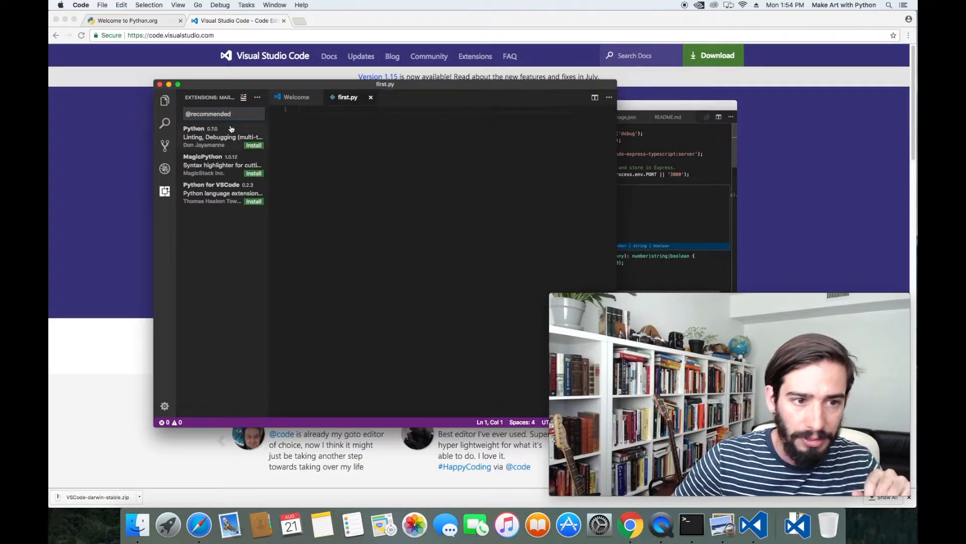
pyautogui.click(222, 136)
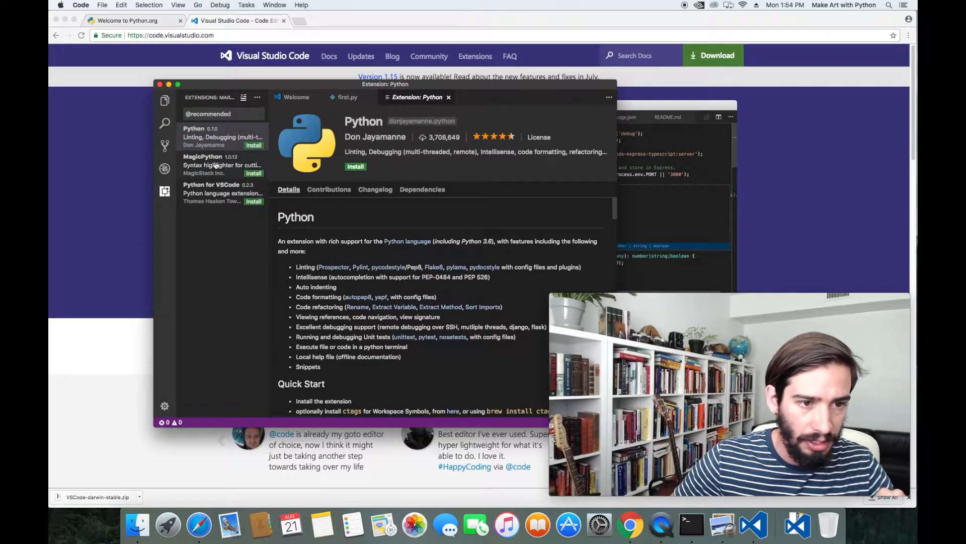
pyautogui.click(221, 164)
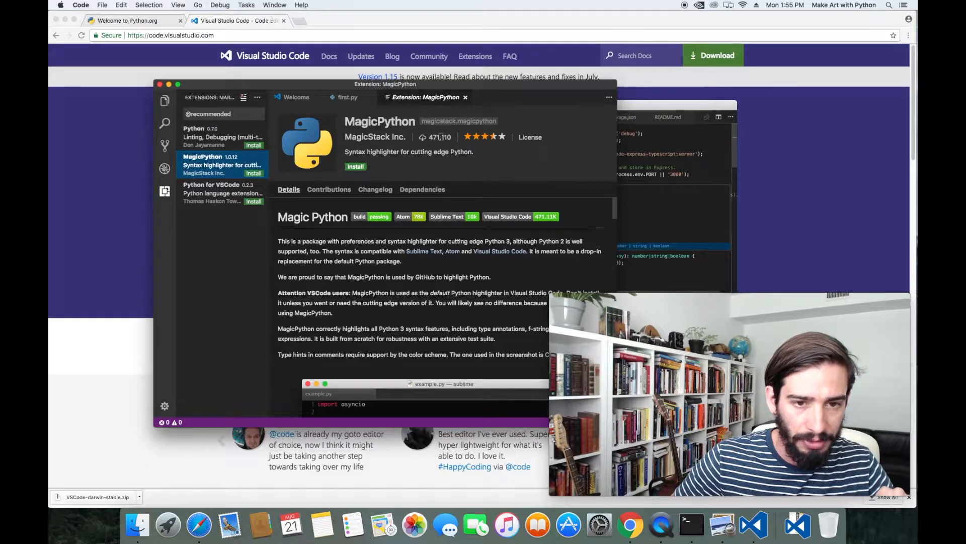
pyautogui.click(213, 192)
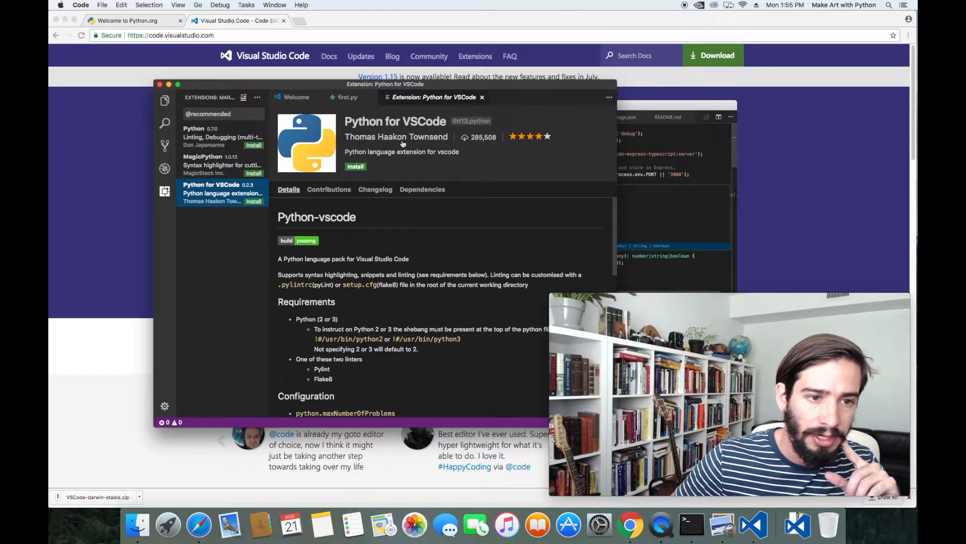
pyautogui.click(219, 136)
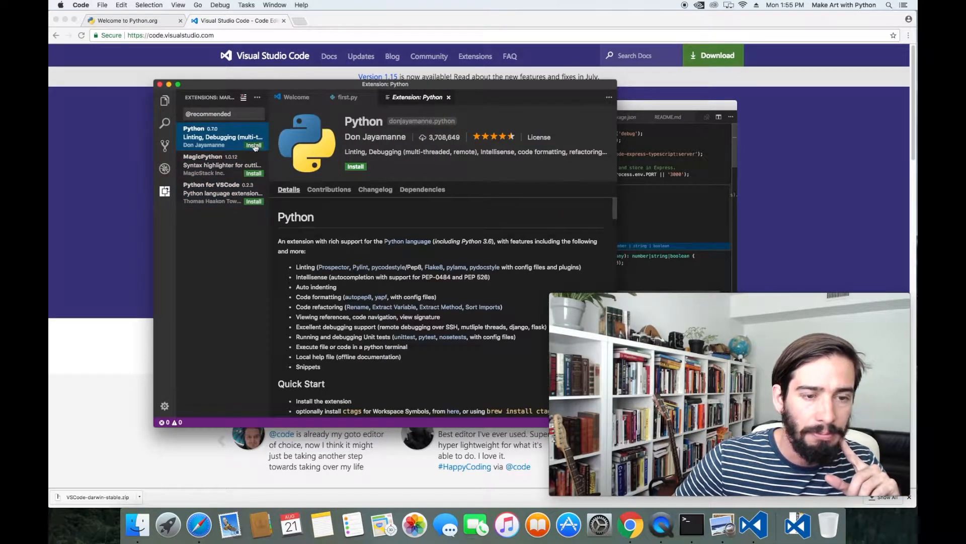
# - Install the Python extension and reload VS Code so it is active for first.py
pyautogui.click(355, 166)
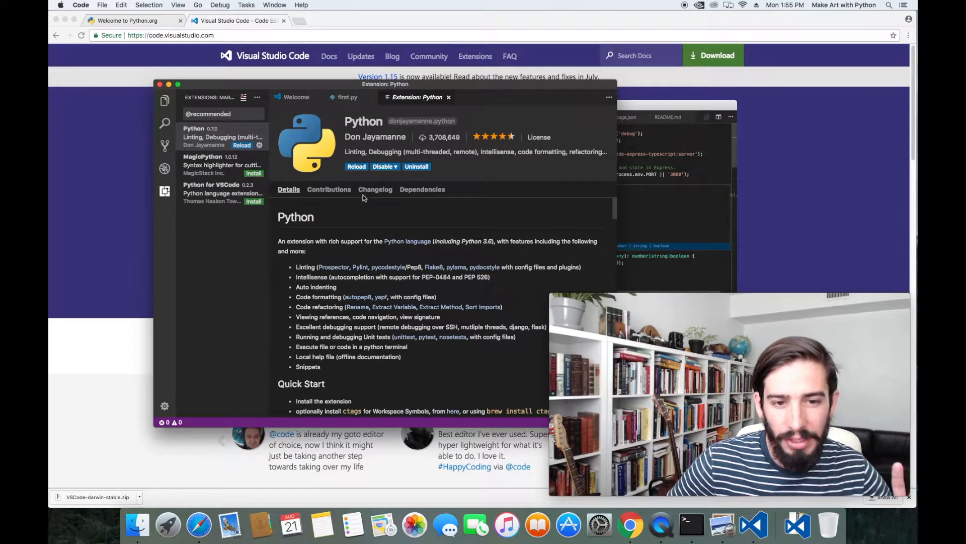
pyautogui.click(356, 166)
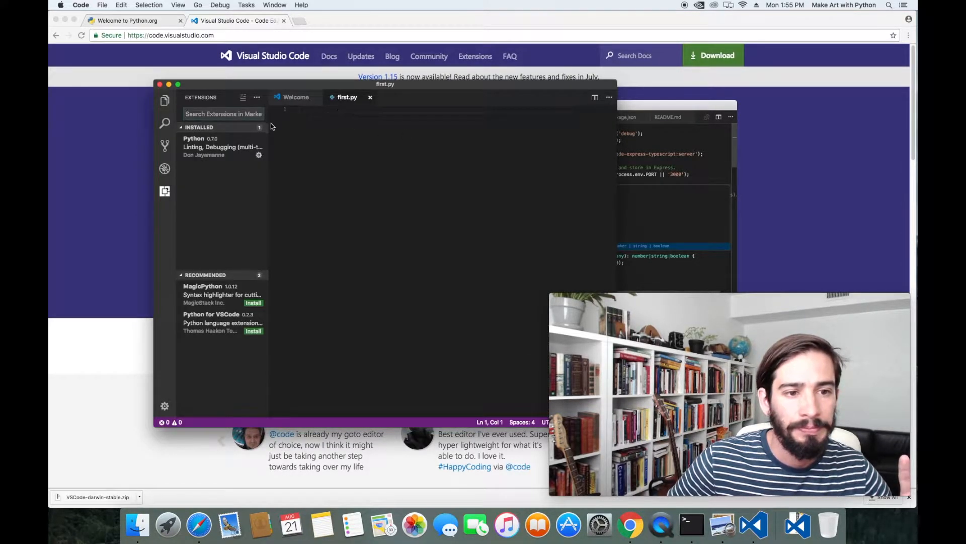
pyautogui.click(257, 98)
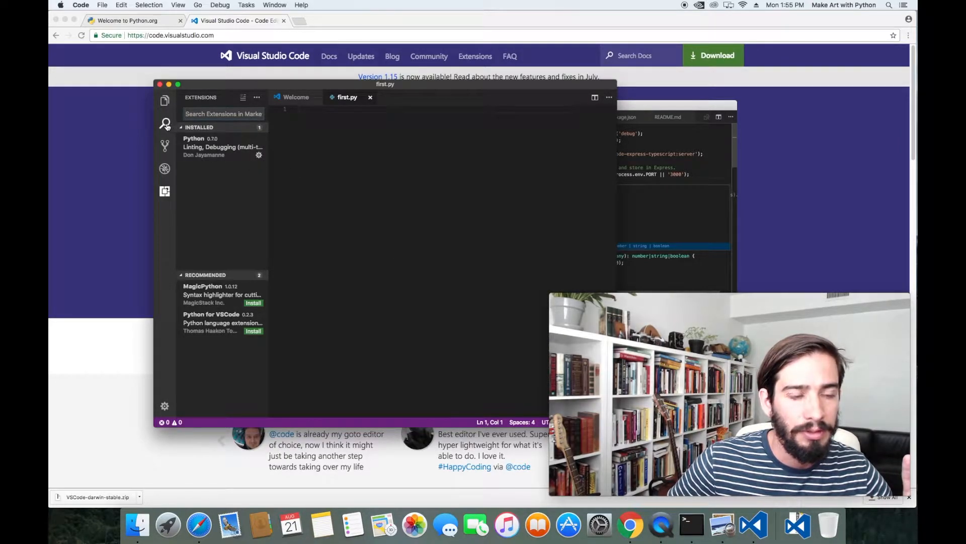
# - Hide the Extensions panel and write import turtle followed by turtle.down() in first.py
pyautogui.click(164, 125)
pyautogui.write('import tur')
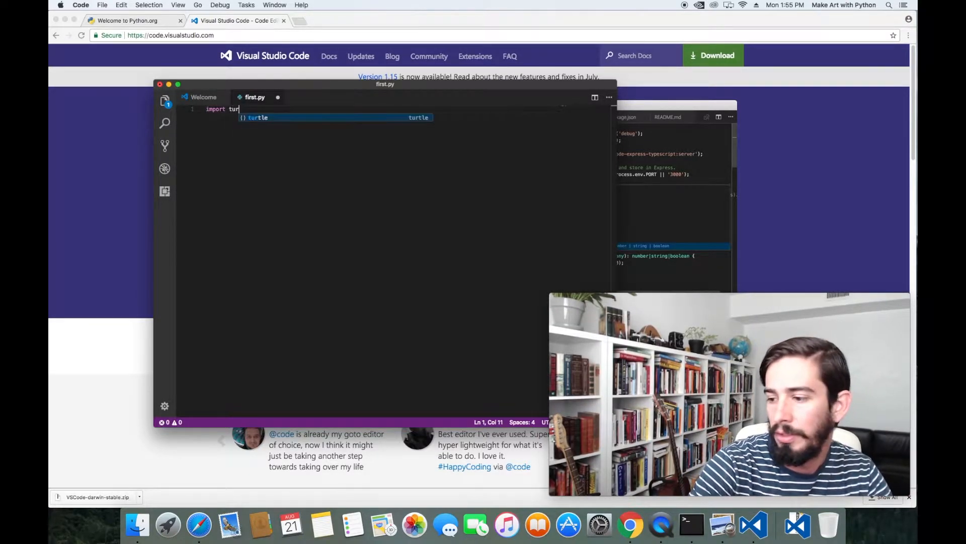
pyautogui.press('Return')
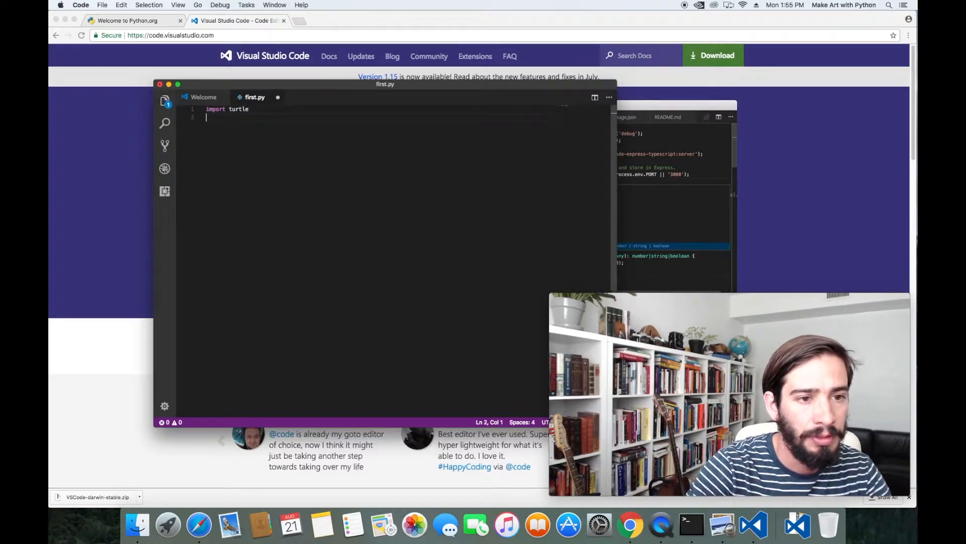
pyautogui.write('turtle.down')
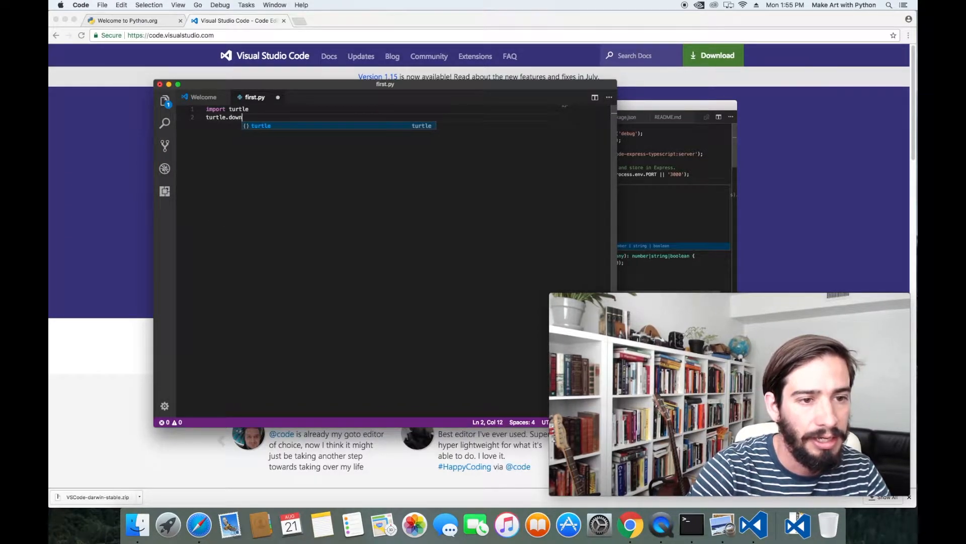
pyautogui.write('()')
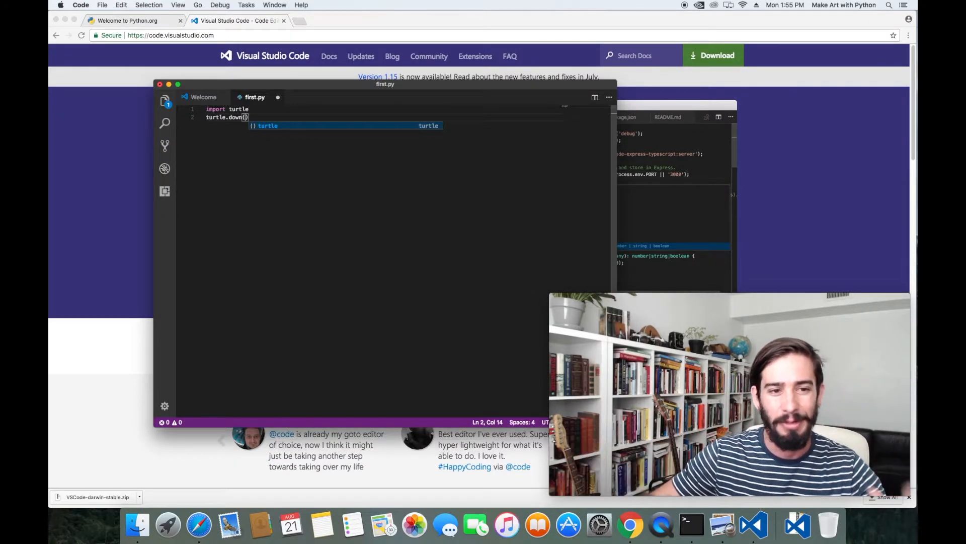
pyautogui.click(332, 152)
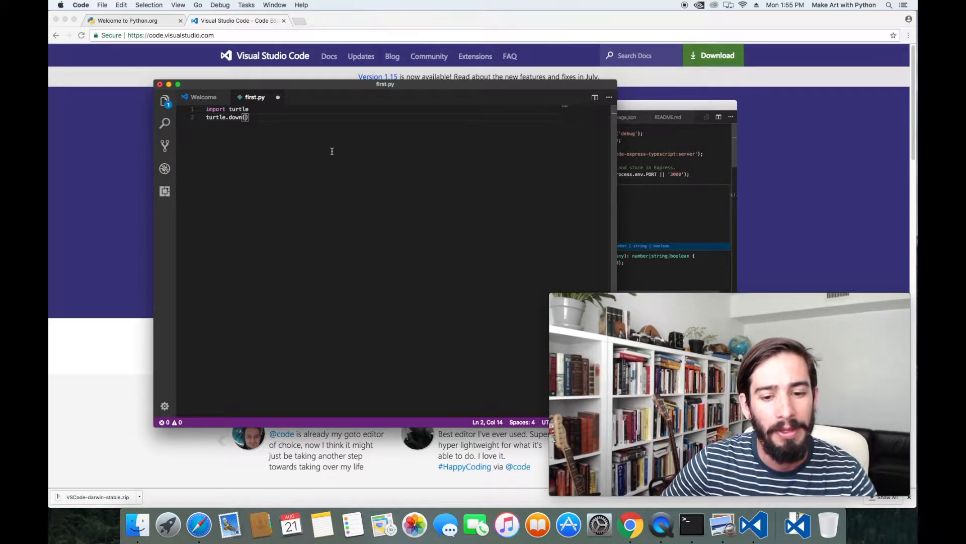
# - Accept the prompt to install the missing pylint linter and open makeartwithpython-preview.pdf from the terminal
pyautogui.click(178, 5)
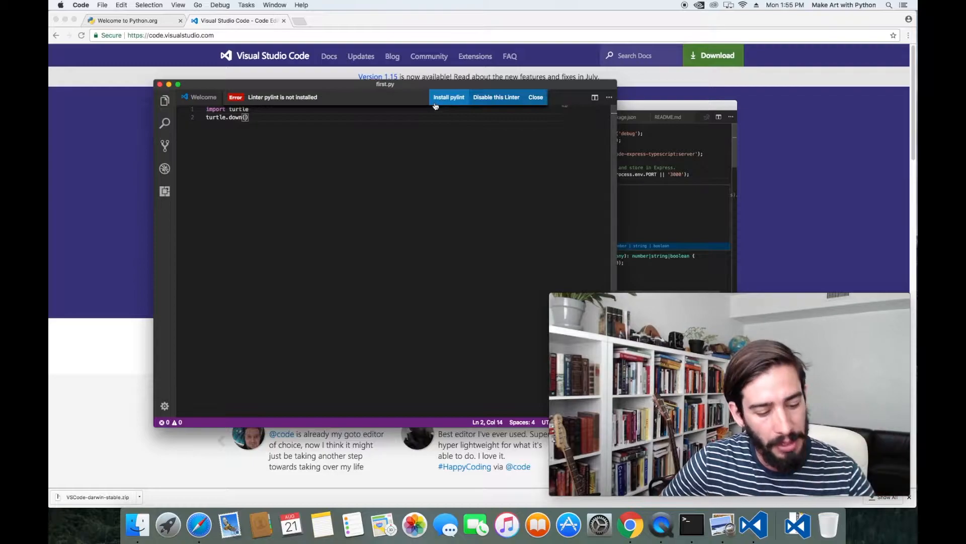
pyautogui.moveTo(435, 105)
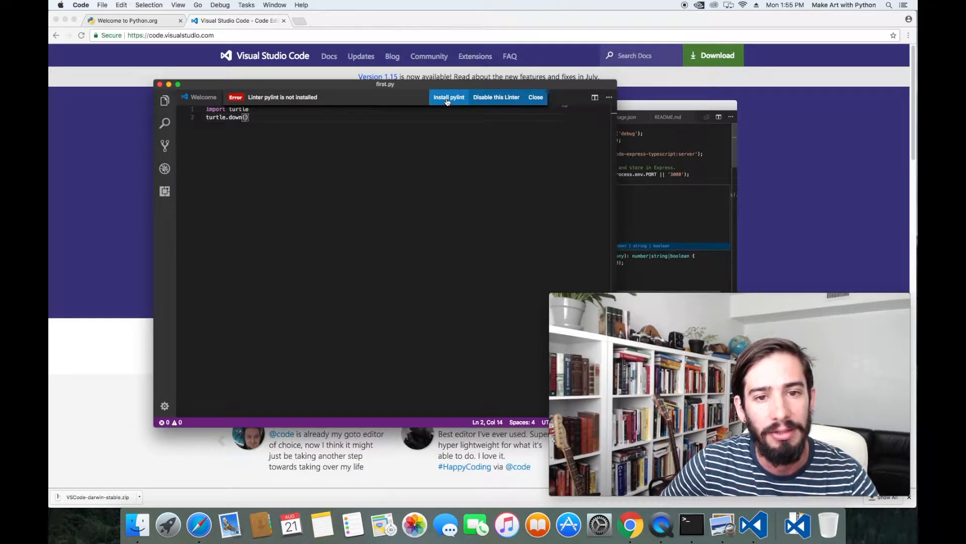
pyautogui.click(449, 97)
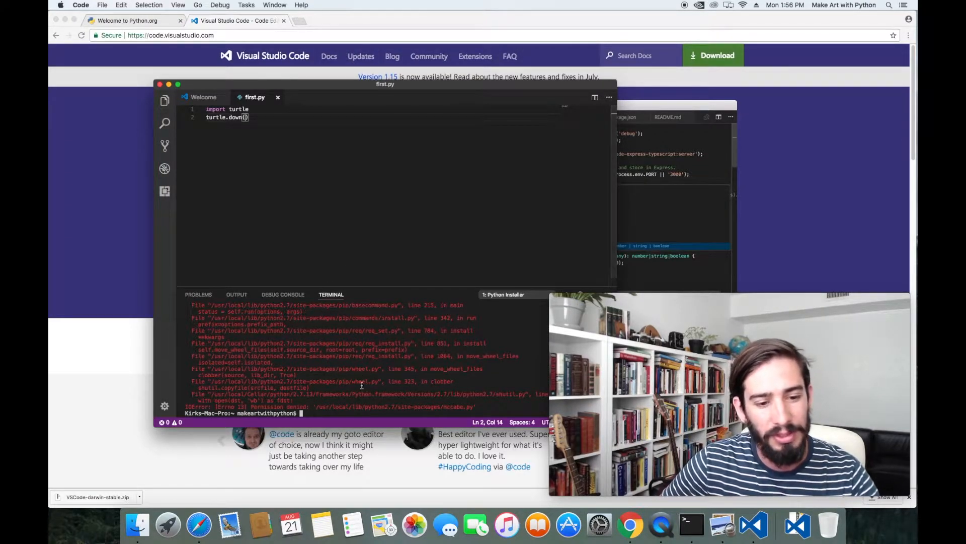
pyautogui.moveTo(358, 380)
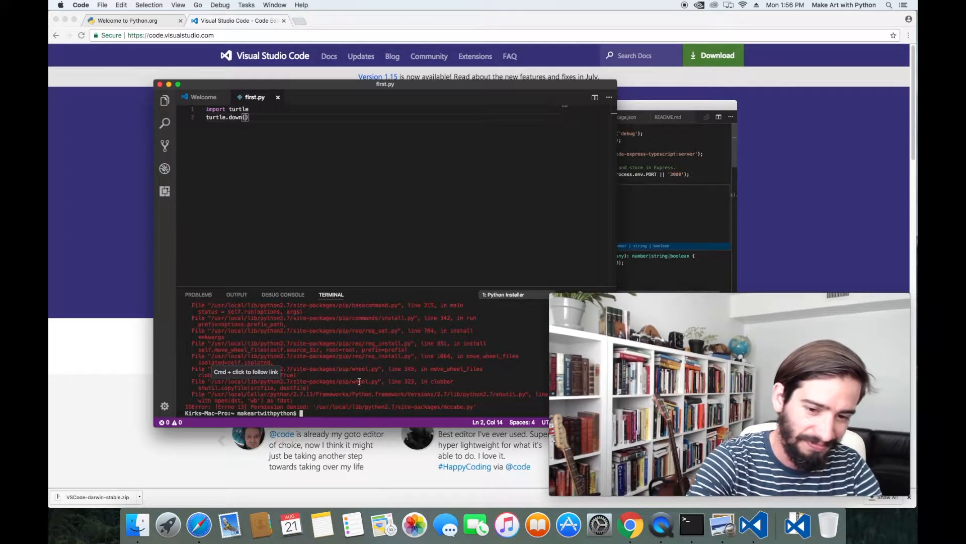
pyautogui.write('open ~/Documents/makeartwithpython-preview.pdf')
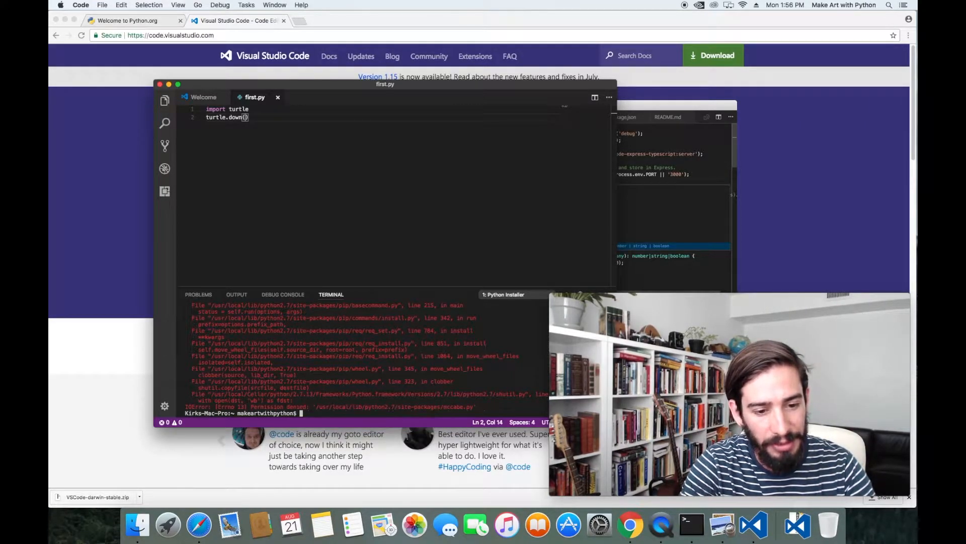
# - Rerun the pip install of pylint with sudo and enter the account password until it succeeds
pyautogui.write('sudo /usr/local/opt/python/bin/python -m pip install pylint')
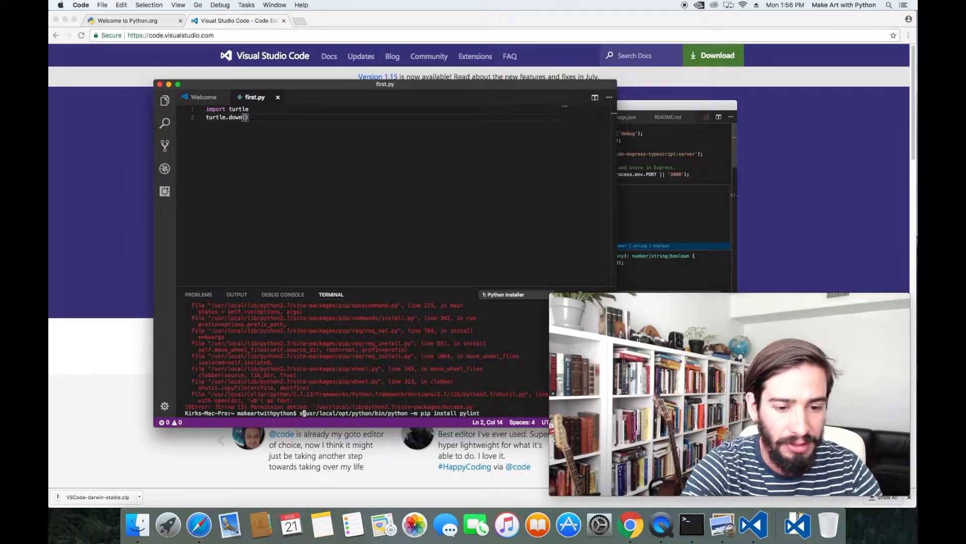
pyautogui.write('sudo')
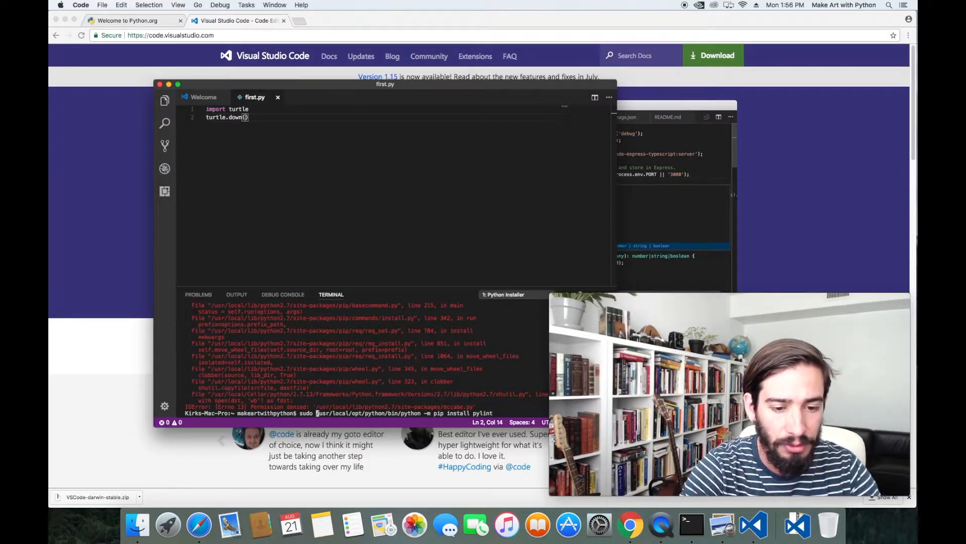
pyautogui.press('Return')
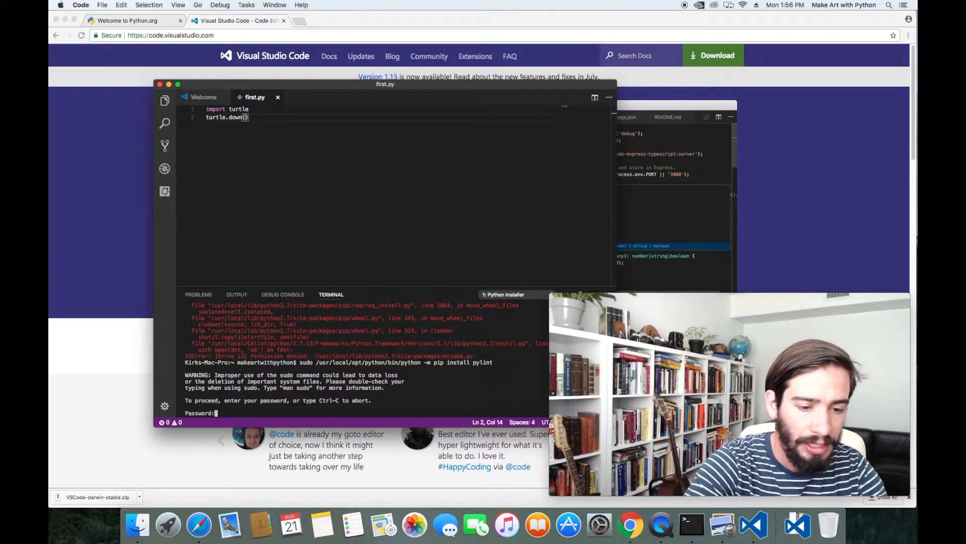
pyautogui.press('Return')
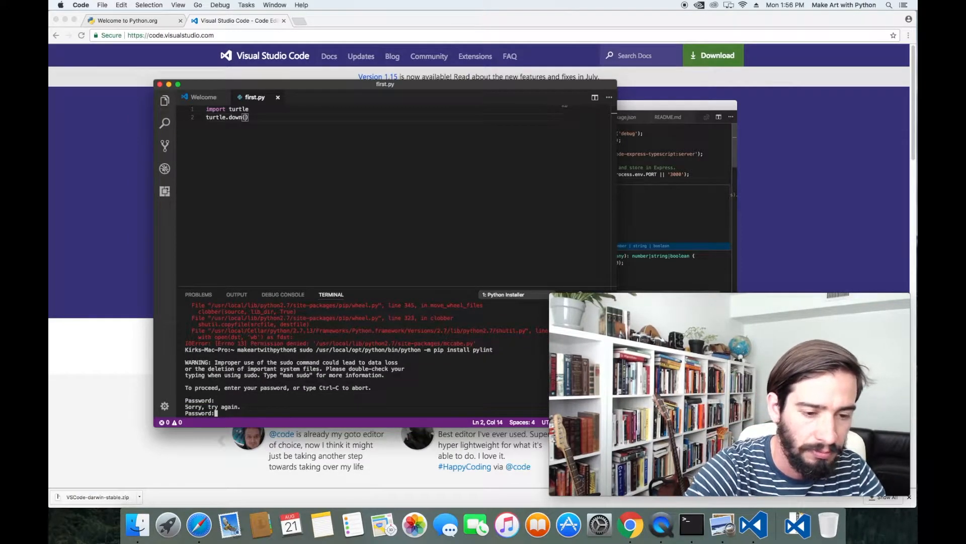
pyautogui.press('Return')
pyautogui.write('cd')
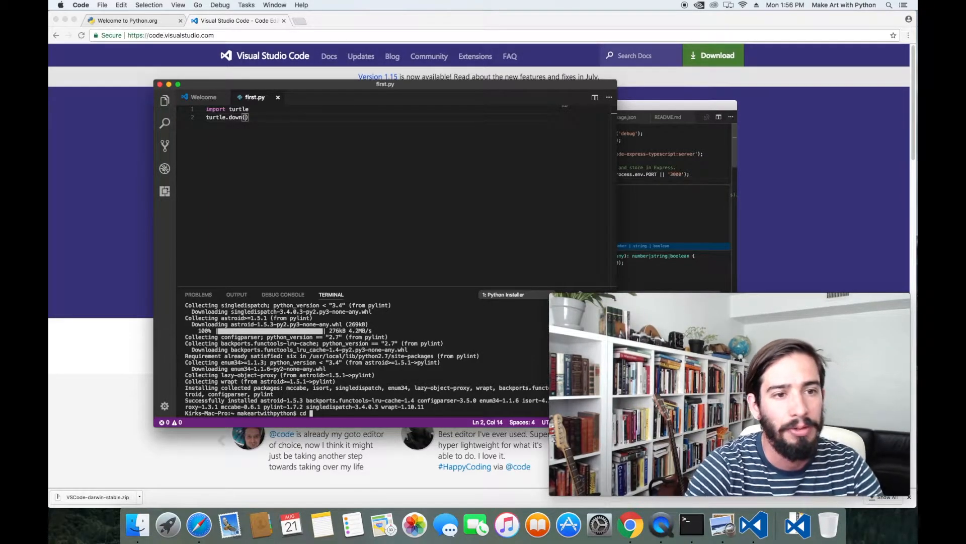
# - Reveal first.py's folder in Finder from the editor tab's context menu
pyautogui.click(103, 5)
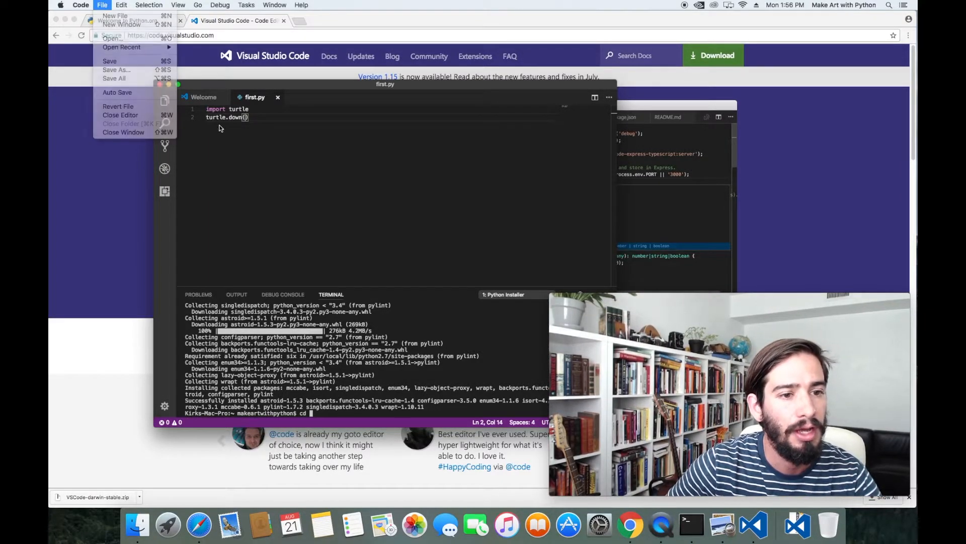
pyautogui.rightClick(254, 96)
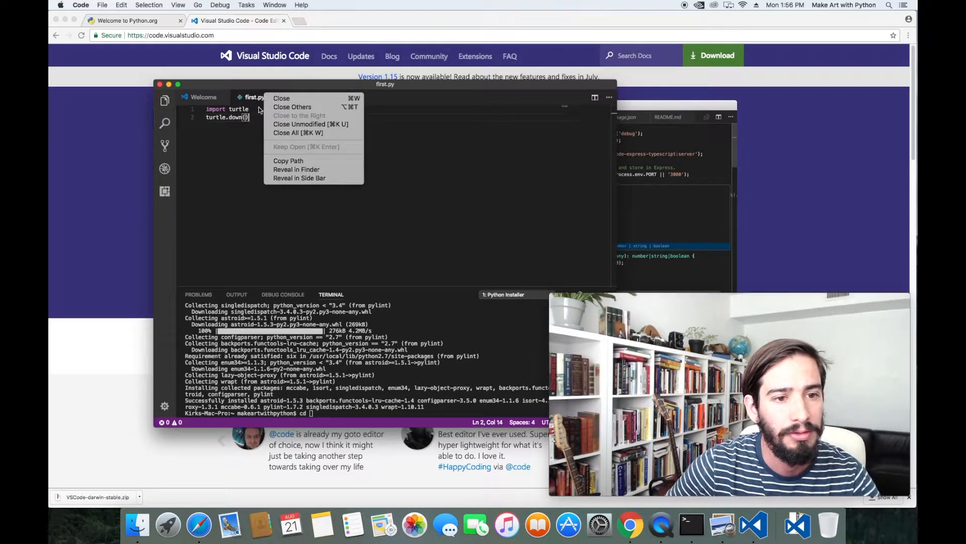
pyautogui.click(296, 169)
pyautogui.write('pw')
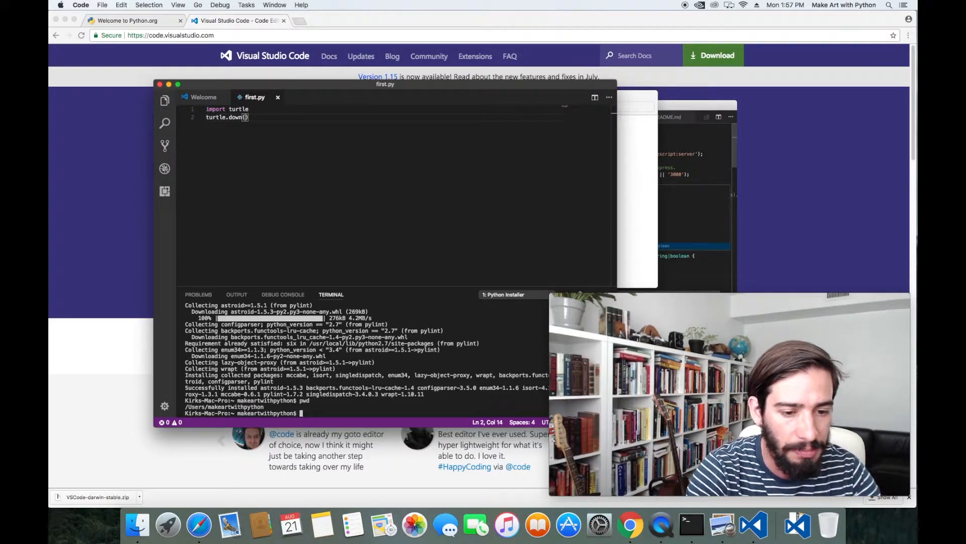
# - In the terminal list files, cd into Documents/ and confirm the location with pwd
pyautogui.write('ls')
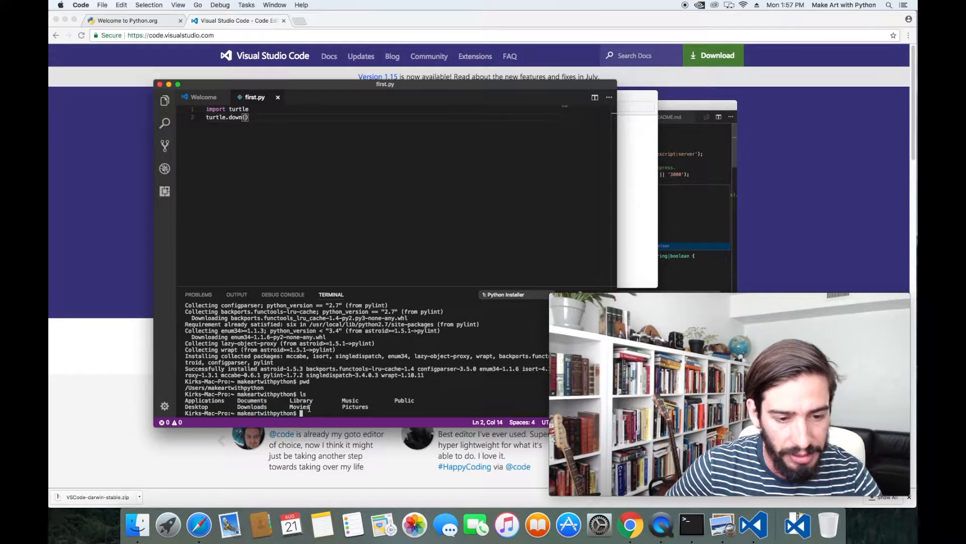
pyautogui.write('cd D')
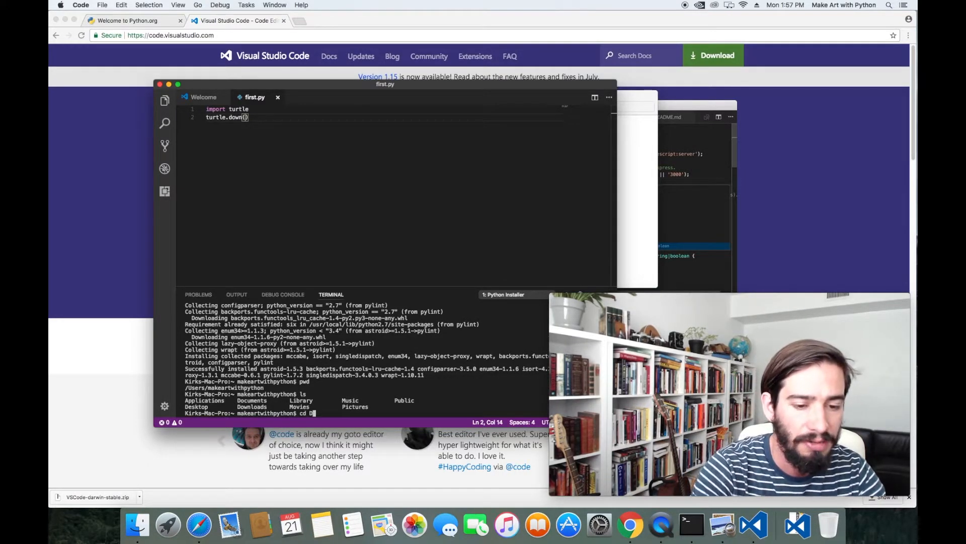
pyautogui.write('ocuments/')
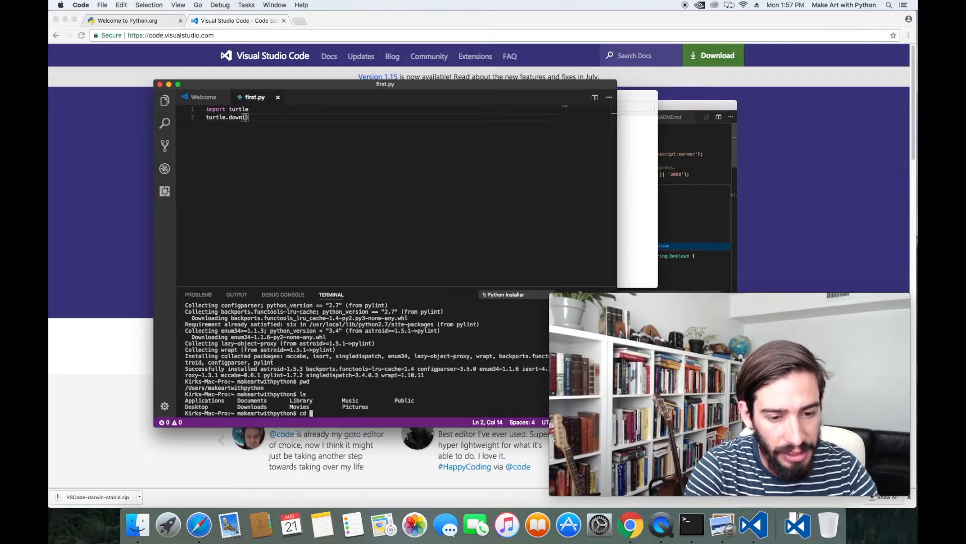
pyautogui.write('Documents/')
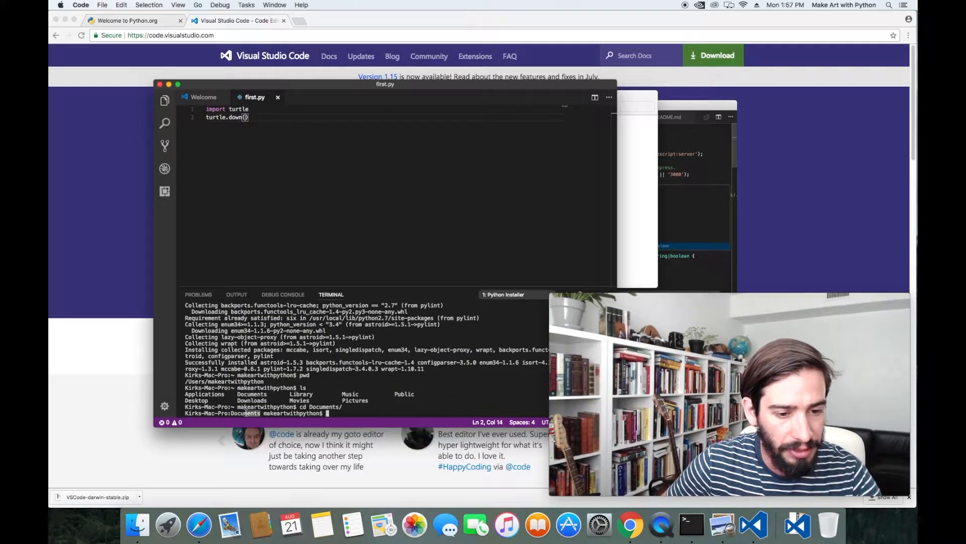
pyautogui.write('pwd')
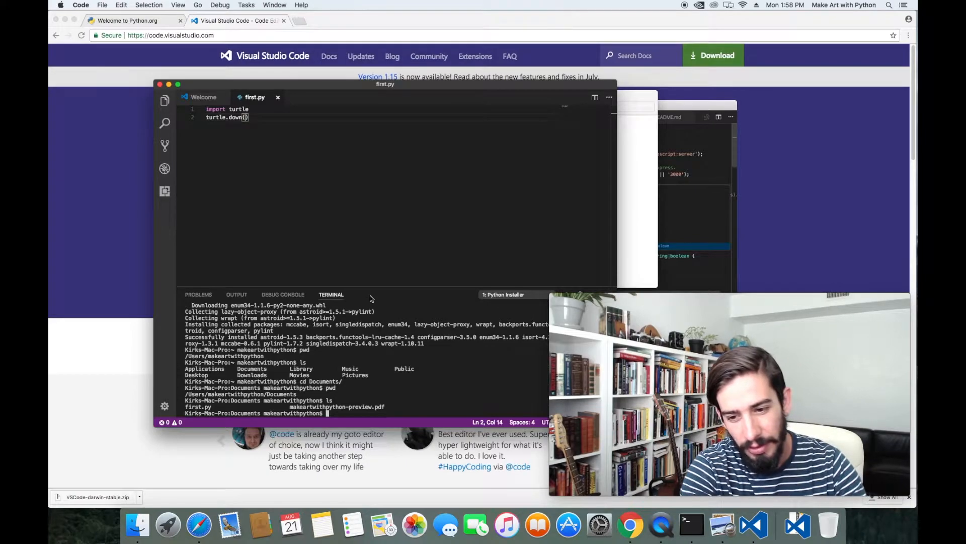
# - Show first.py's two lines in the terminal with cat first.py, run twice
pyautogui.write('cd')
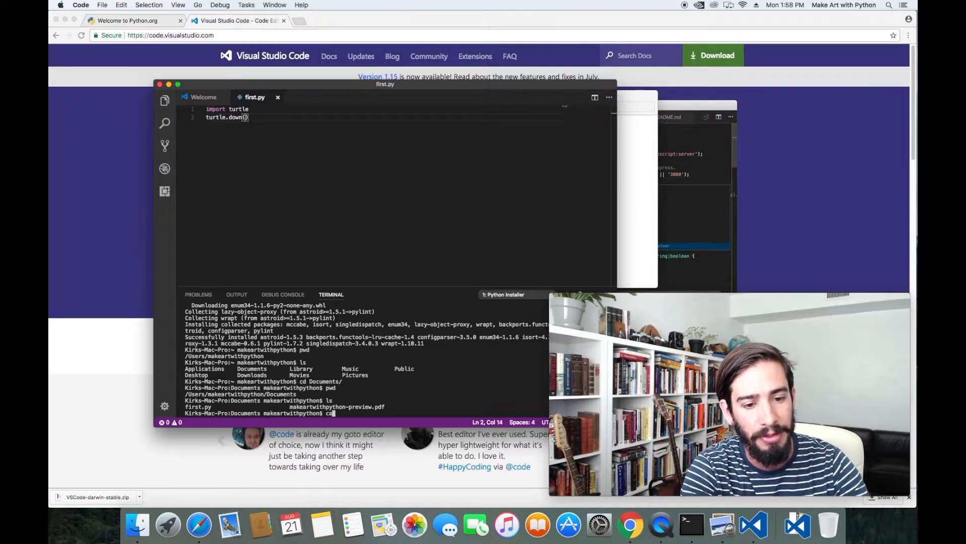
pyautogui.write('cat first')
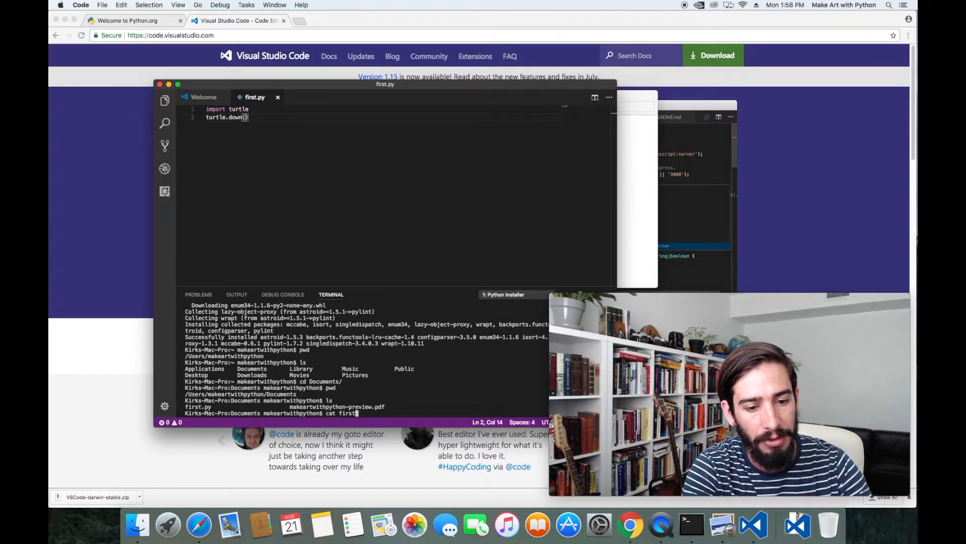
pyautogui.write('.py')
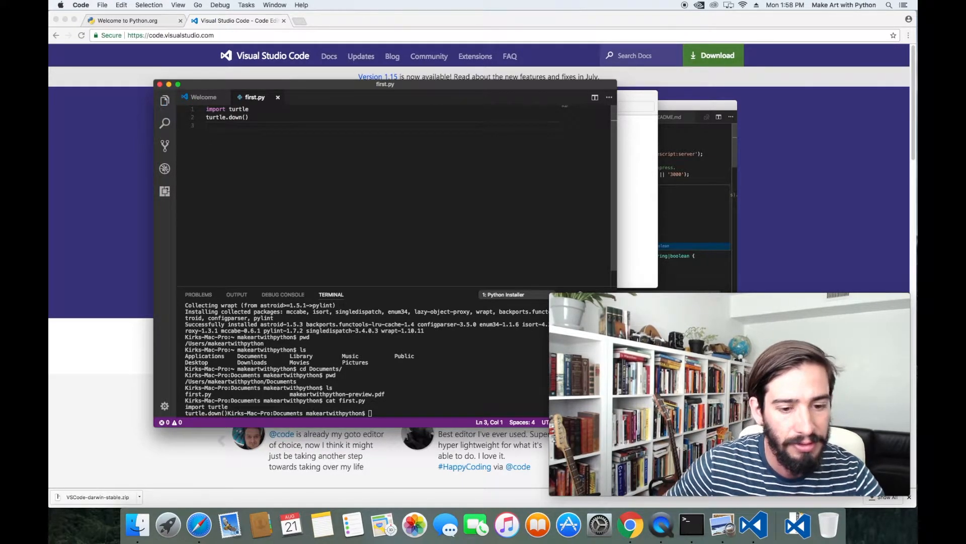
pyautogui.write('cat first.py')
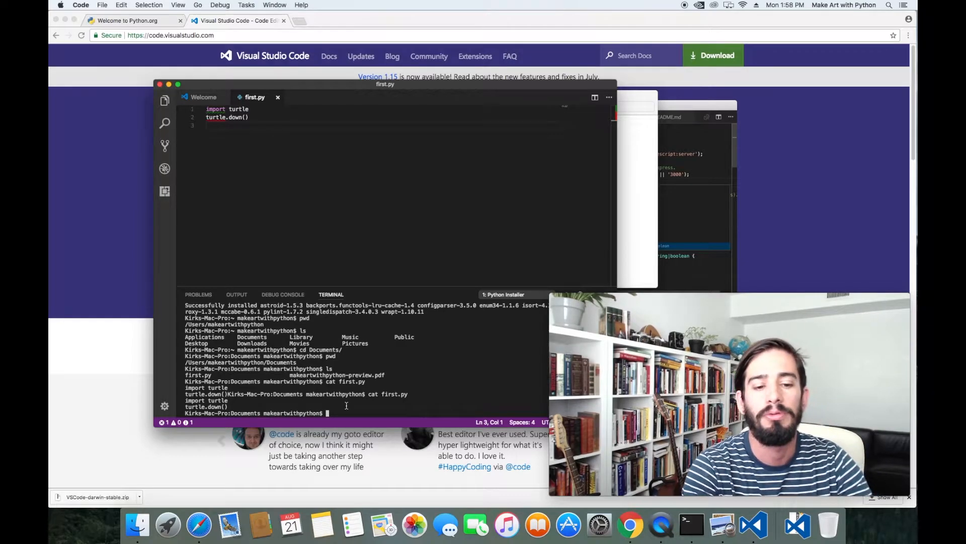
# - Run the script with python3 first.py, returning cleanly to the prompt
pyautogui.write('python3')
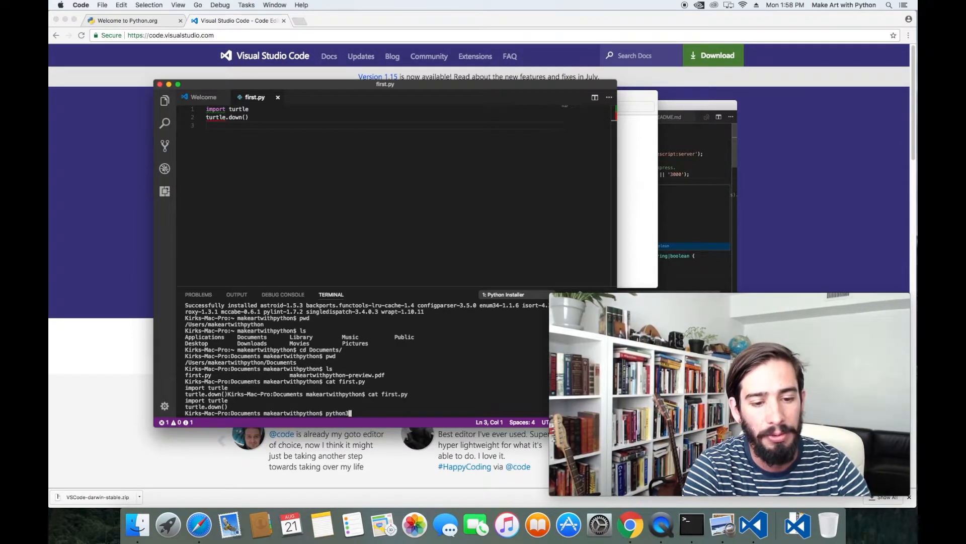
pyautogui.write('first')
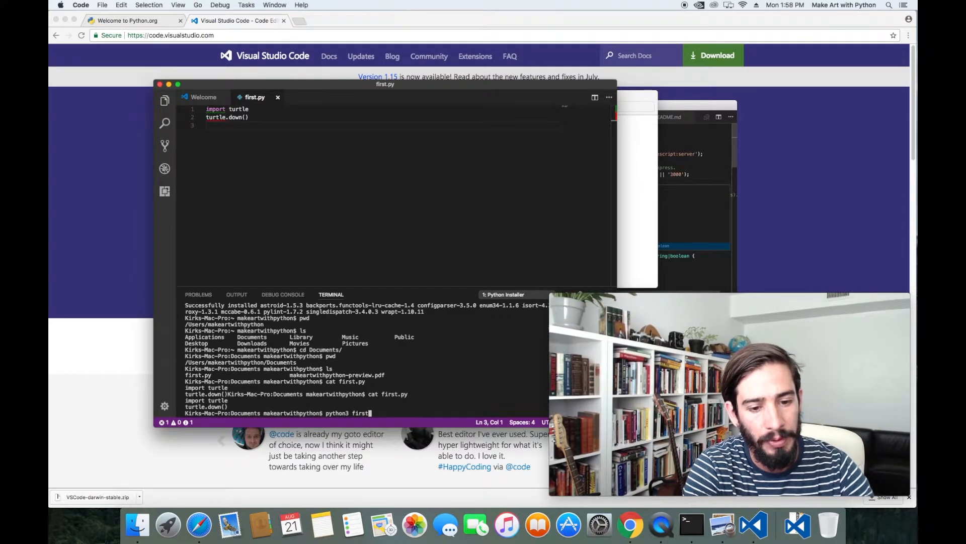
pyautogui.write('.py')
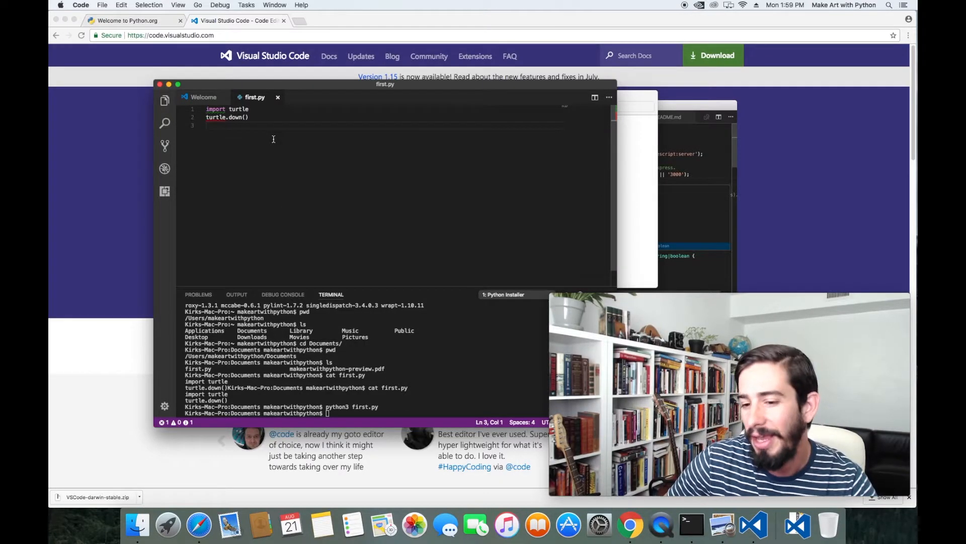
# - Add input() on line 3, rerun first.py and answer the prompt with hello
pyautogui.write('int')
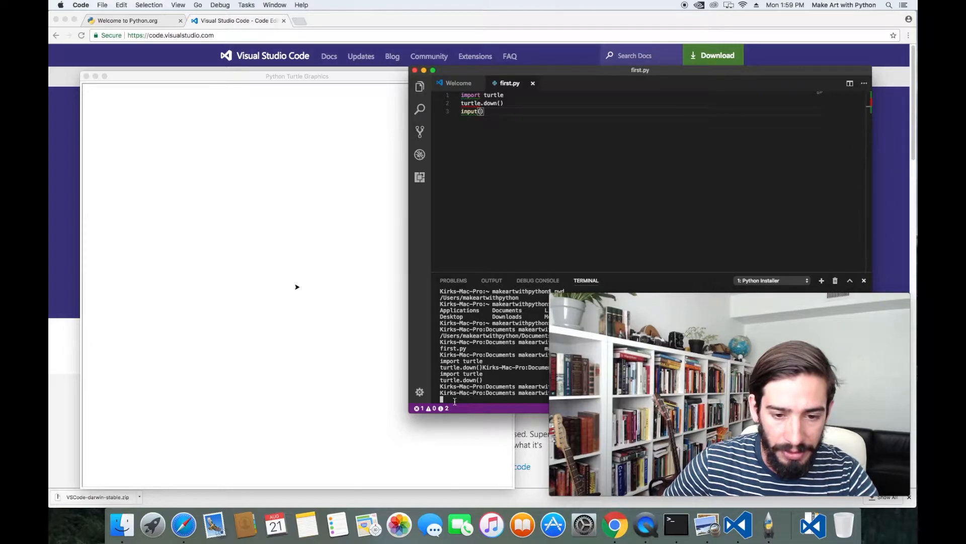
pyautogui.write('hello')
pyautogui.write('pwd')
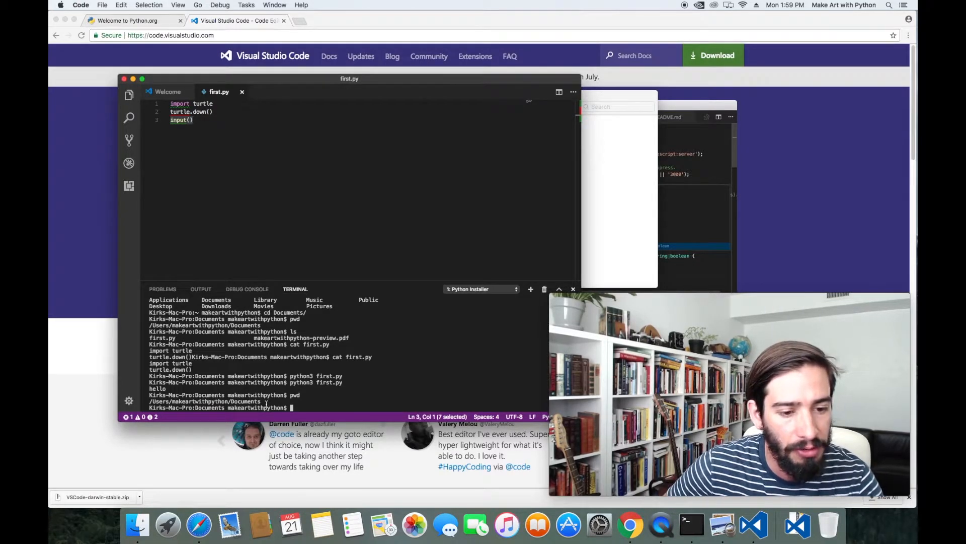
# - From the home folder, run first.py as python3 Documents/first.py
pyautogui.write('cd ..')
pyautogui.write('ls')
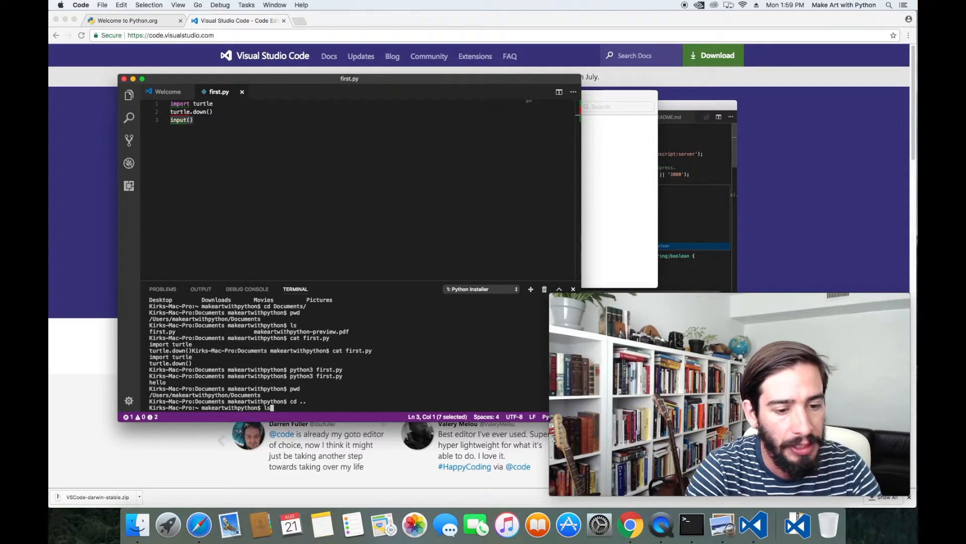
pyautogui.press('Return')
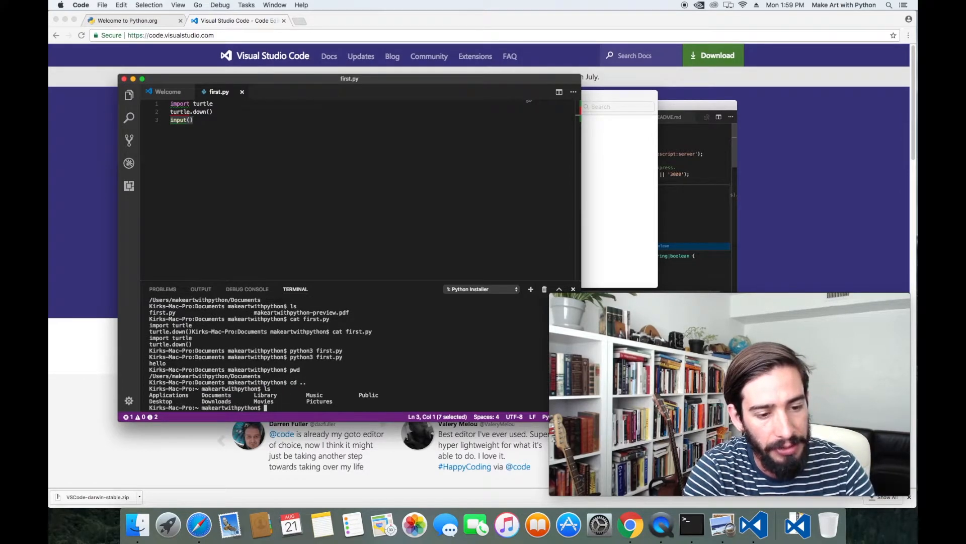
pyautogui.write('python3')
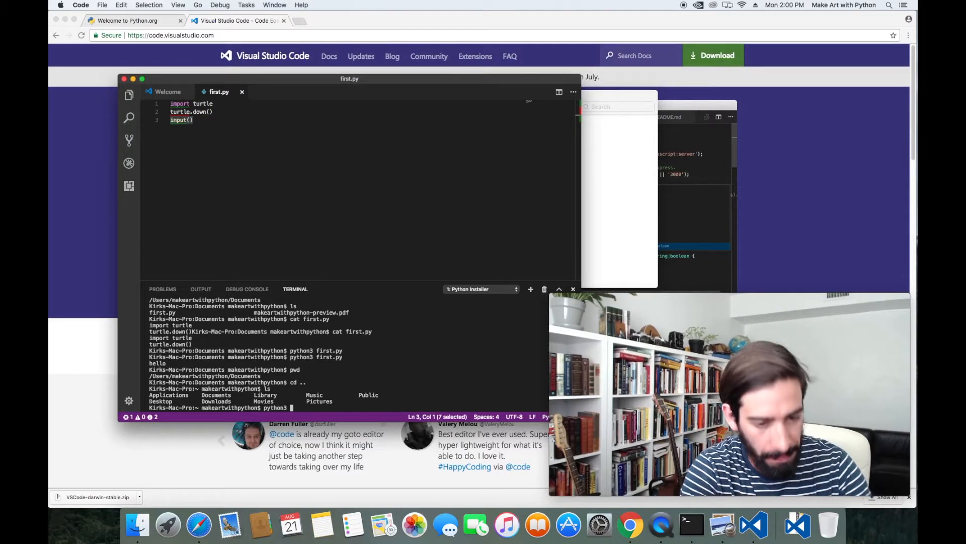
pyautogui.write('Documents/')
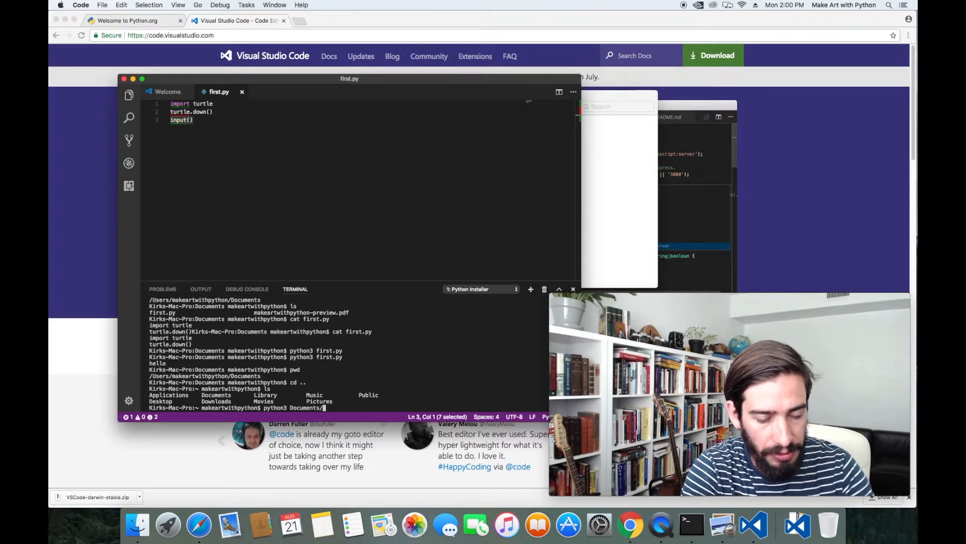
pyautogui.write('first.py')
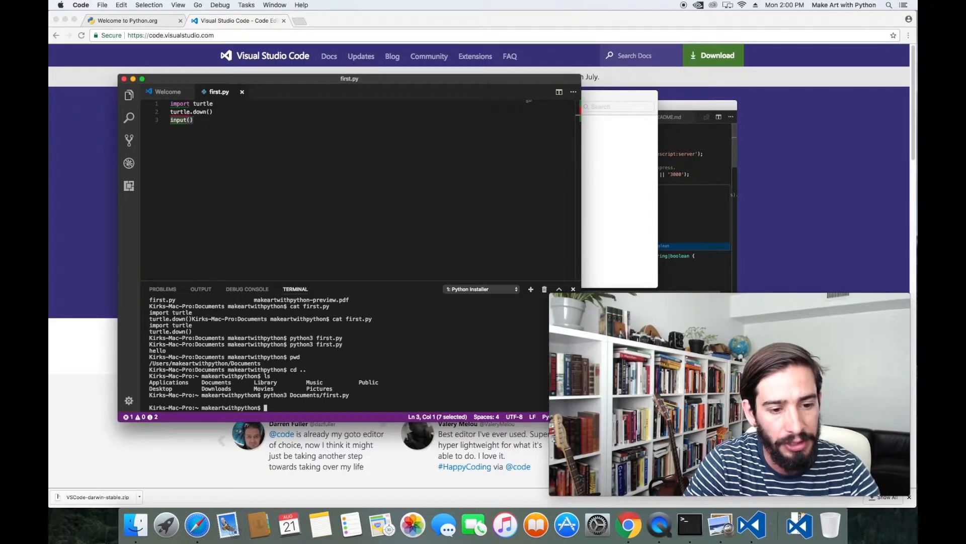
pyautogui.click(183, 120)
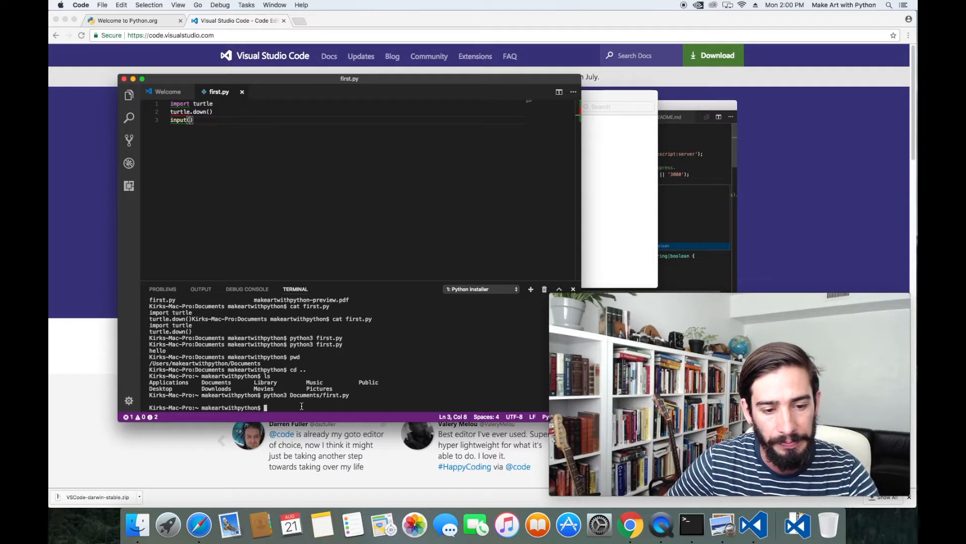
pyautogui.moveTo(455, 380)
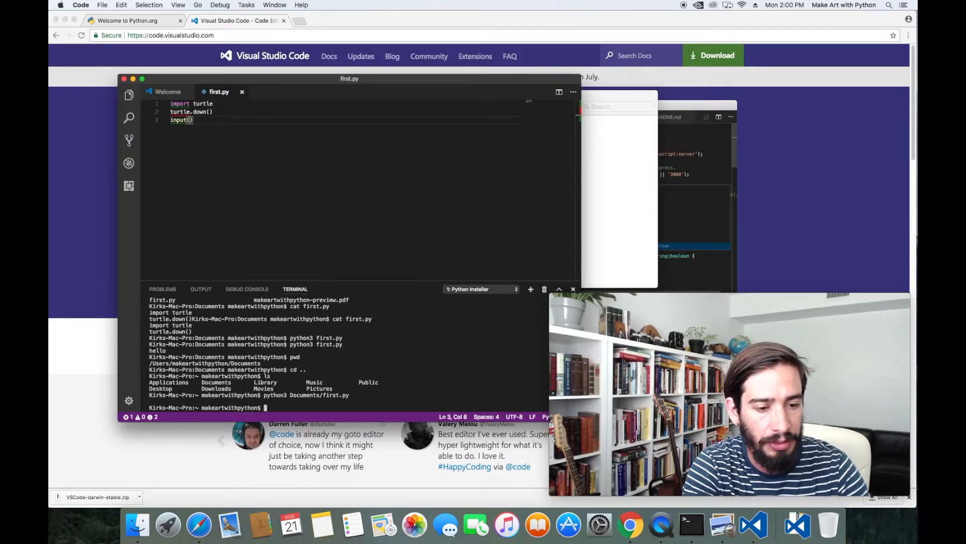
# - Move into Documents, list it, then run first.py by its full /Users/makeartwithpython path
pyautogui.write('cd Documents/')
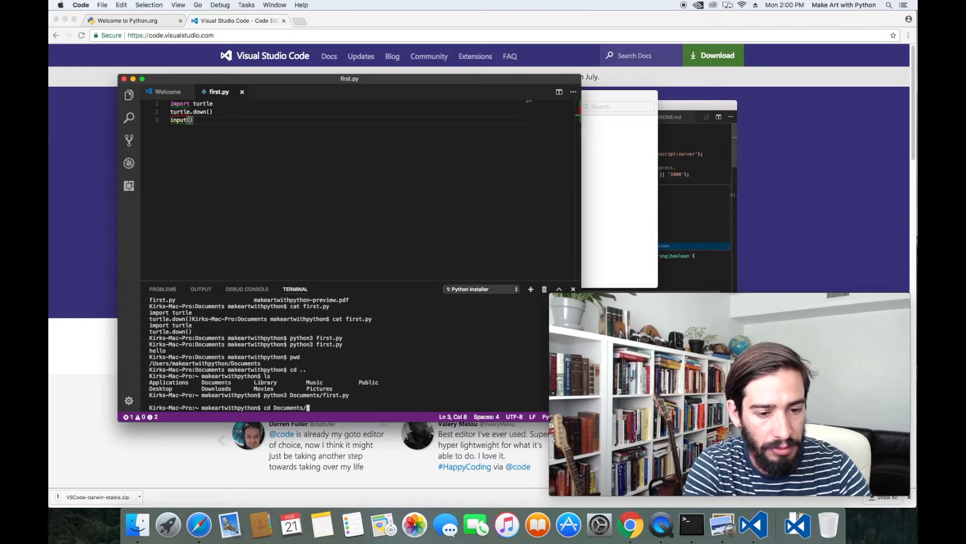
pyautogui.press('Return')
pyautogui.write('ls')
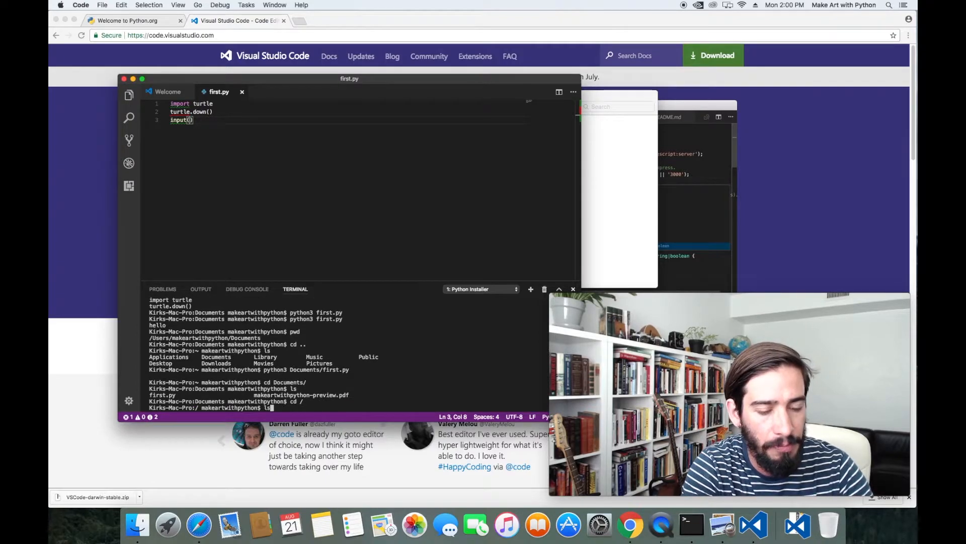
pyautogui.press('Return')
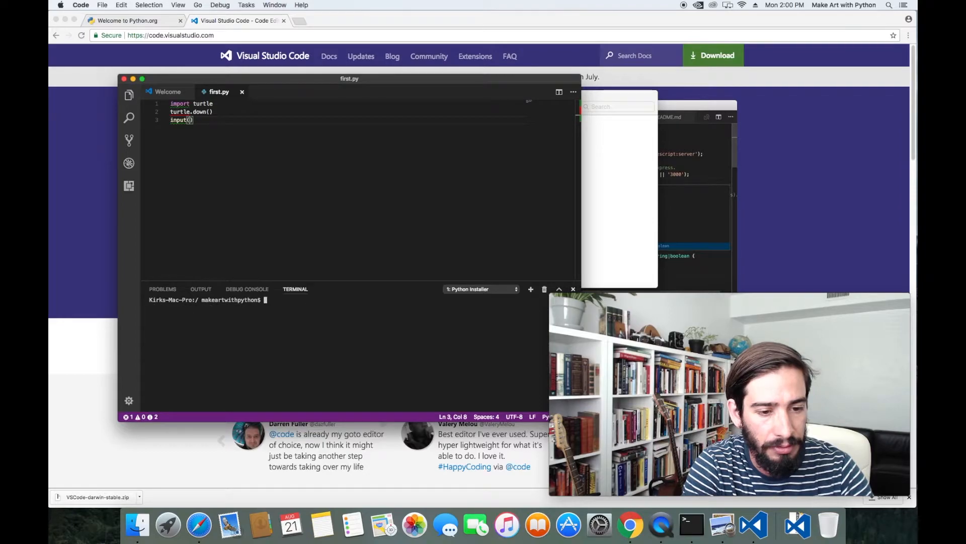
pyautogui.write('ls')
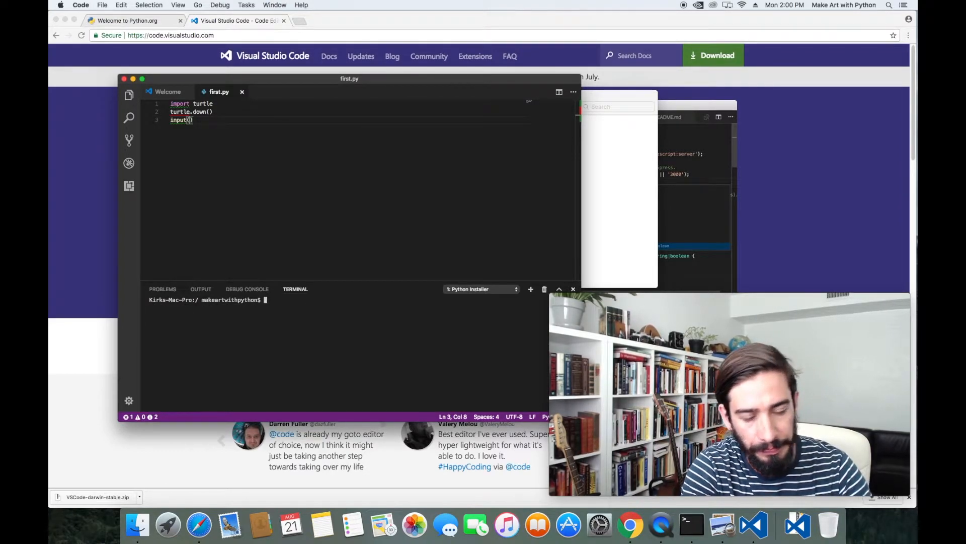
pyautogui.write('python3')
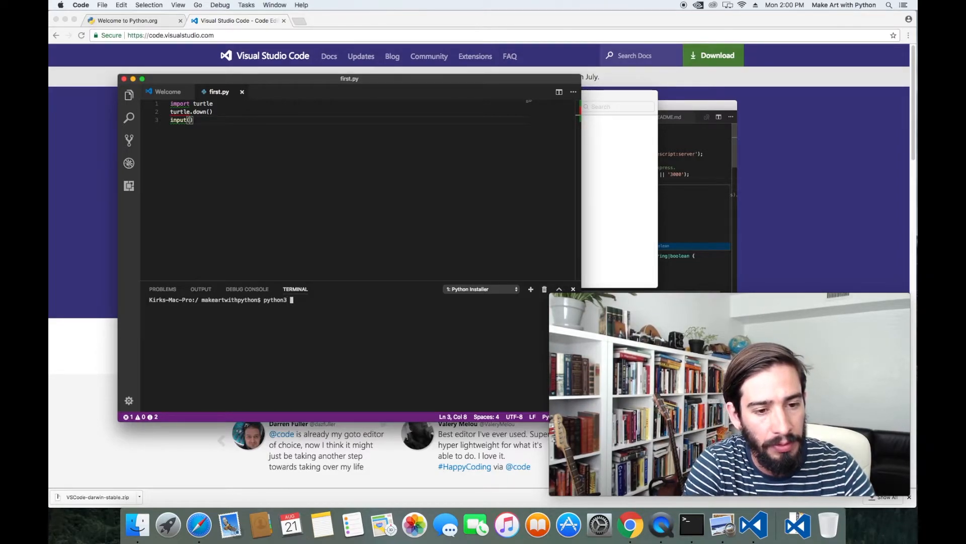
pyautogui.write('/Users/makeartwithpython/Documents/first.py')
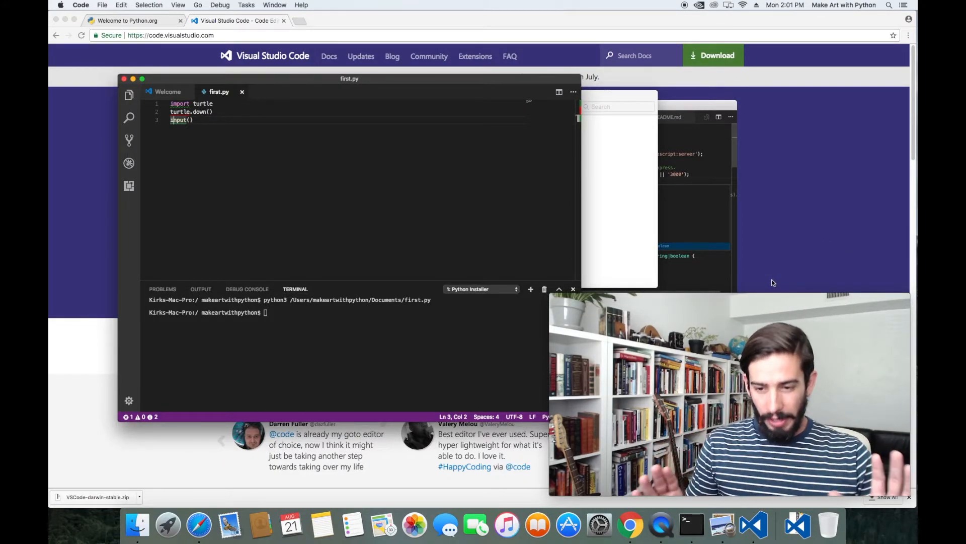
pyautogui.moveTo(446, 153)
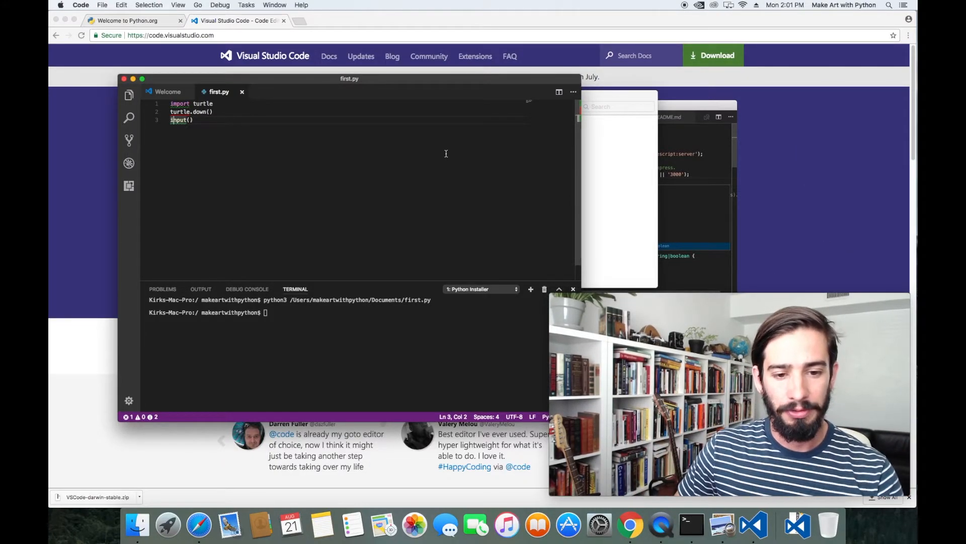
# - Explore with cd ~, ls ~/Documents, cd .. and pwd to see the folder hierarchy
pyautogui.write('cd ~')
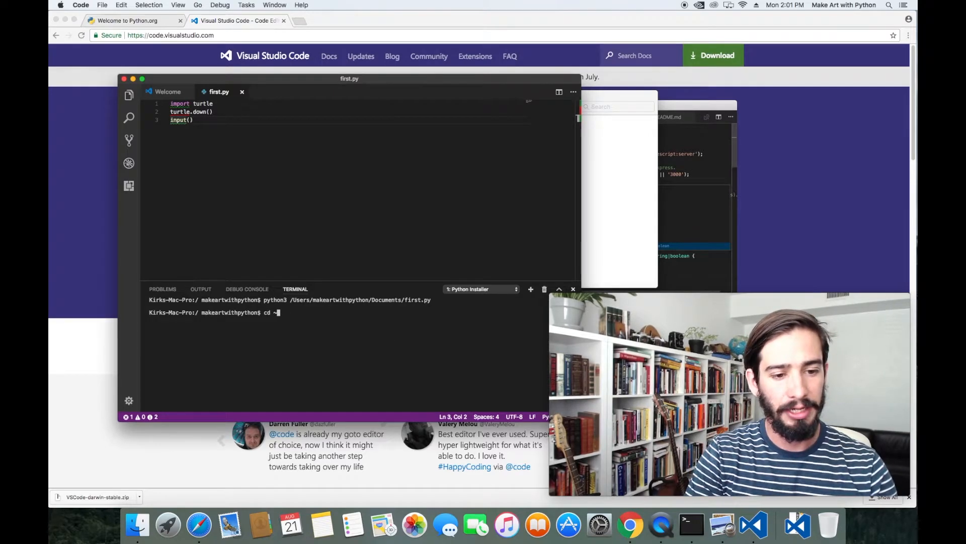
pyautogui.write('~/Documents/m')
pyautogui.write('ls')
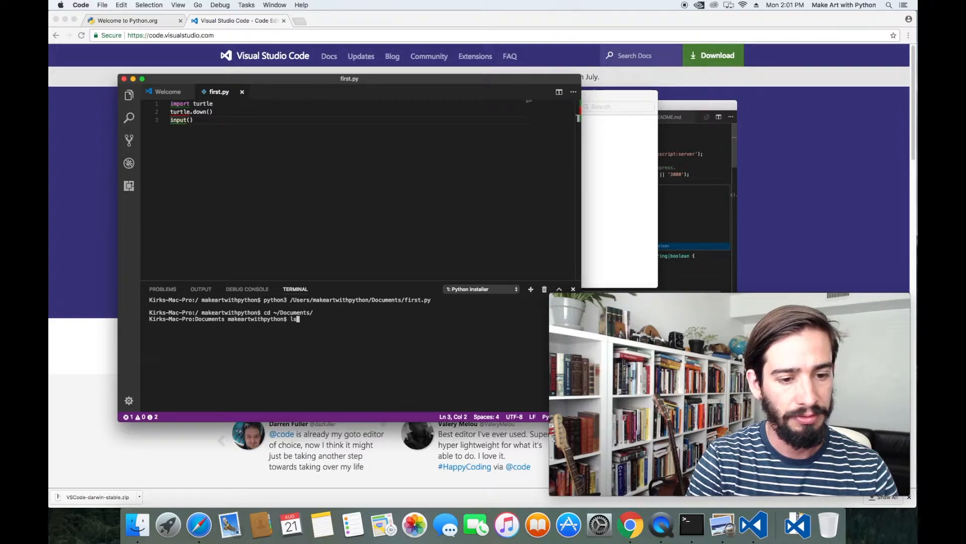
pyautogui.press('Return')
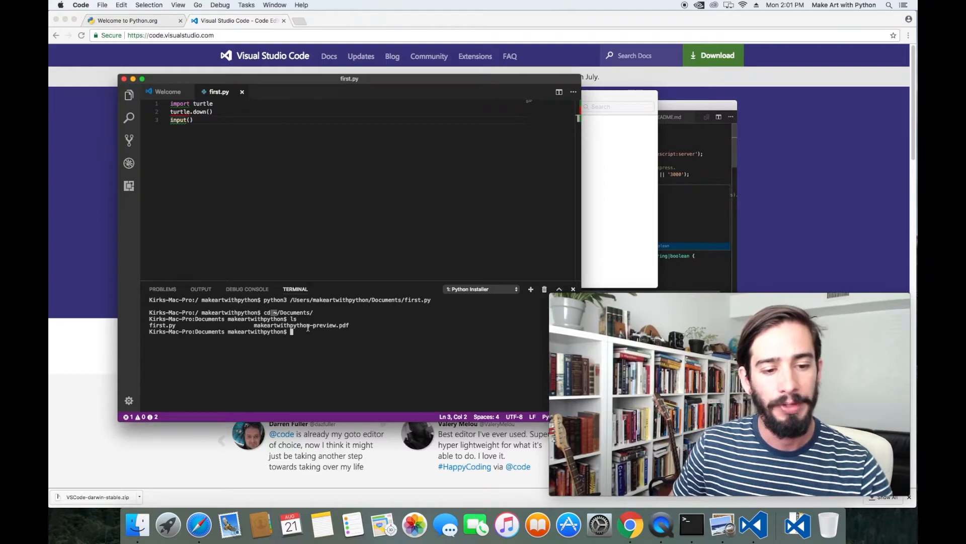
pyautogui.moveTo(331, 355)
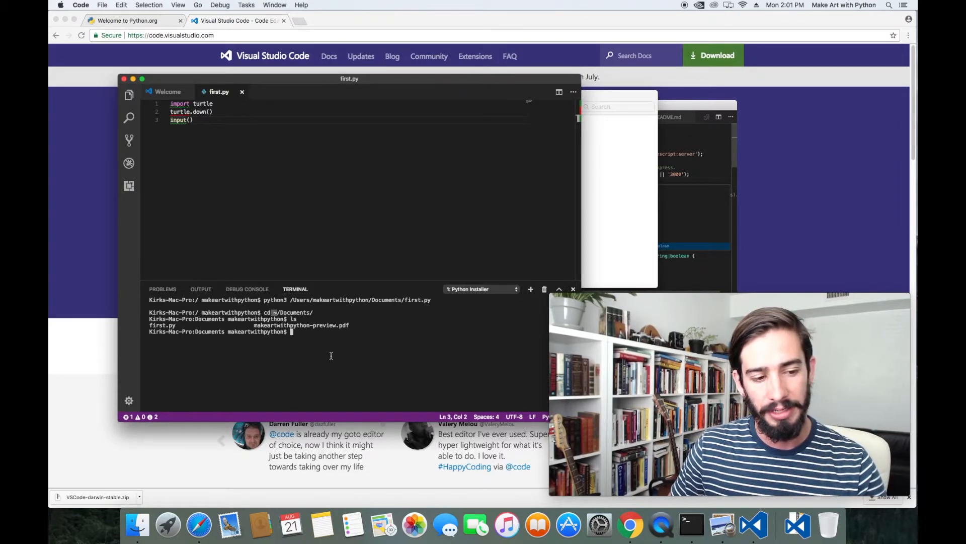
pyautogui.write('cd ~')
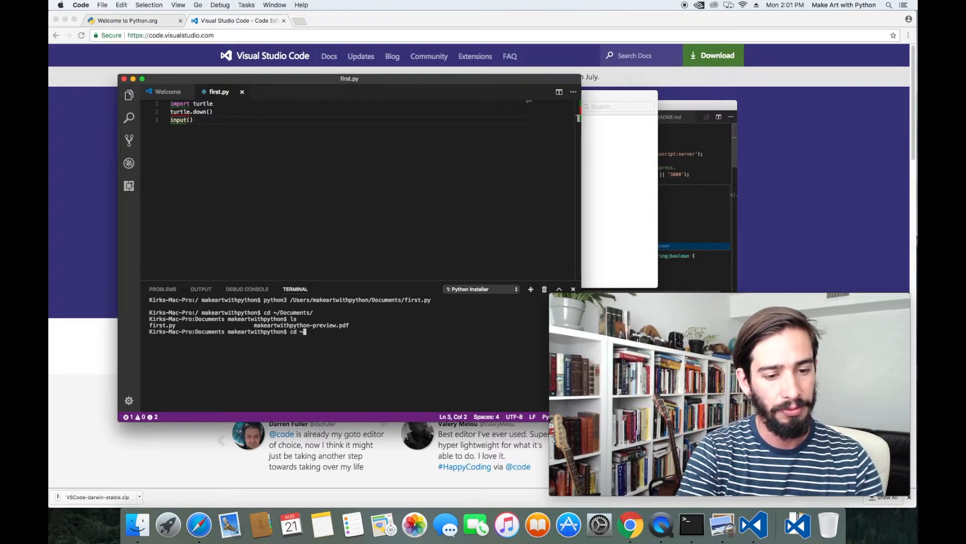
pyautogui.press('Return')
pyautogui.write('ls')
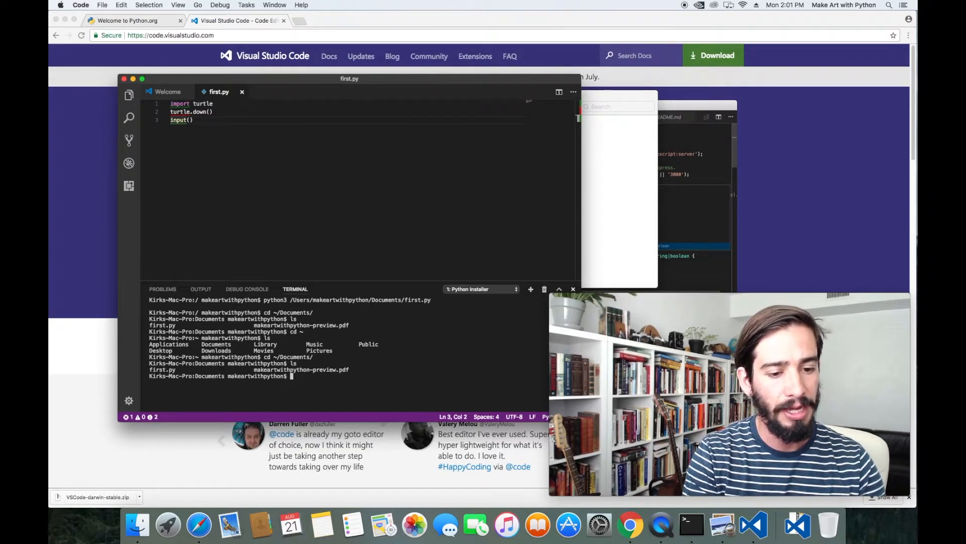
pyautogui.write('cd')
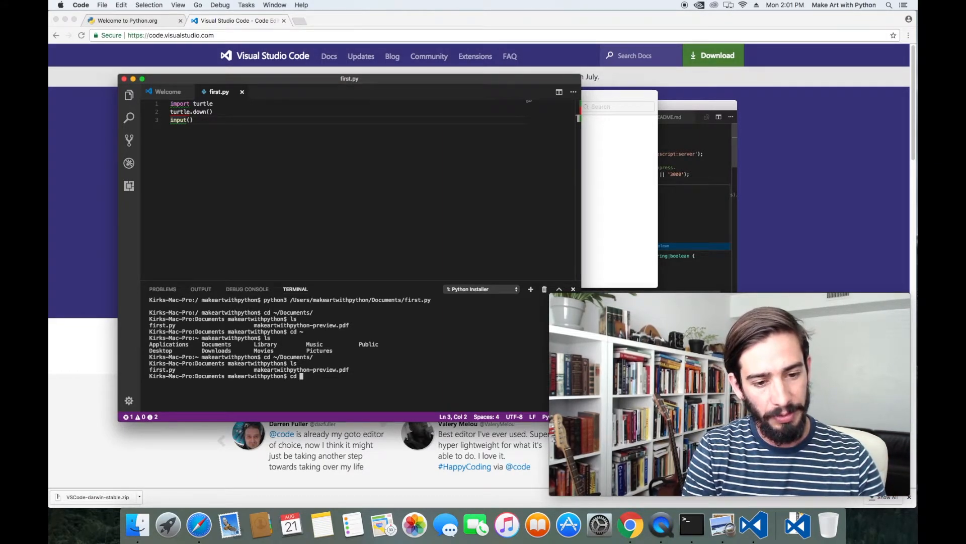
pyautogui.write('..')
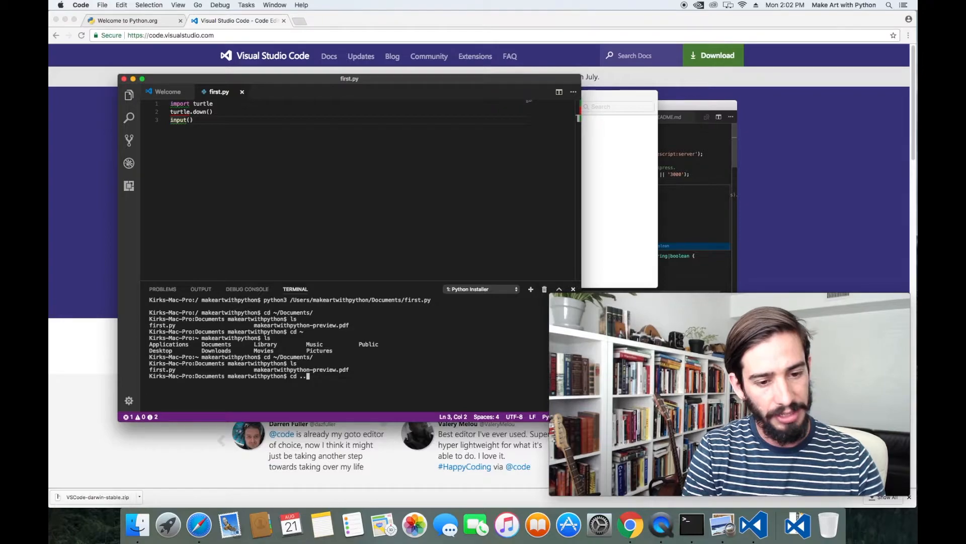
pyautogui.press('Return')
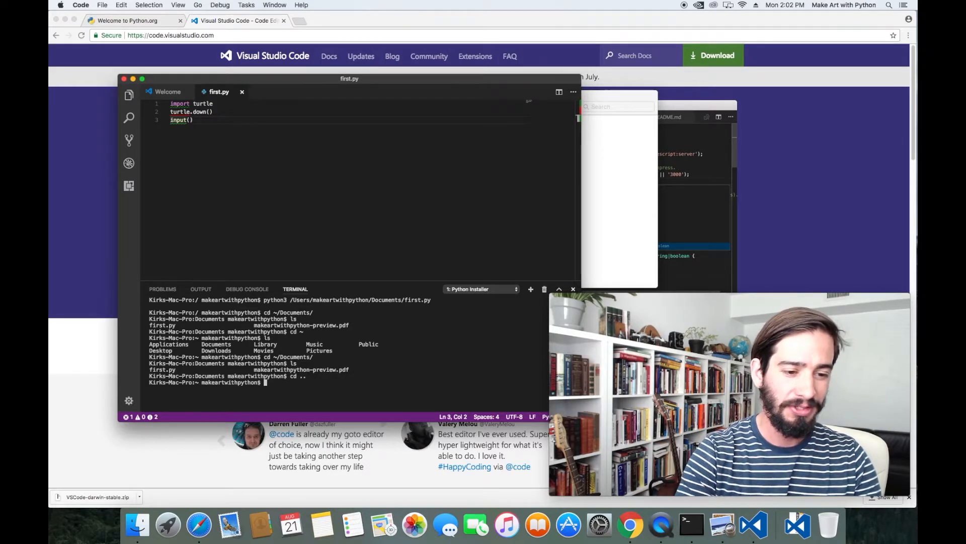
pyautogui.write('pwd')
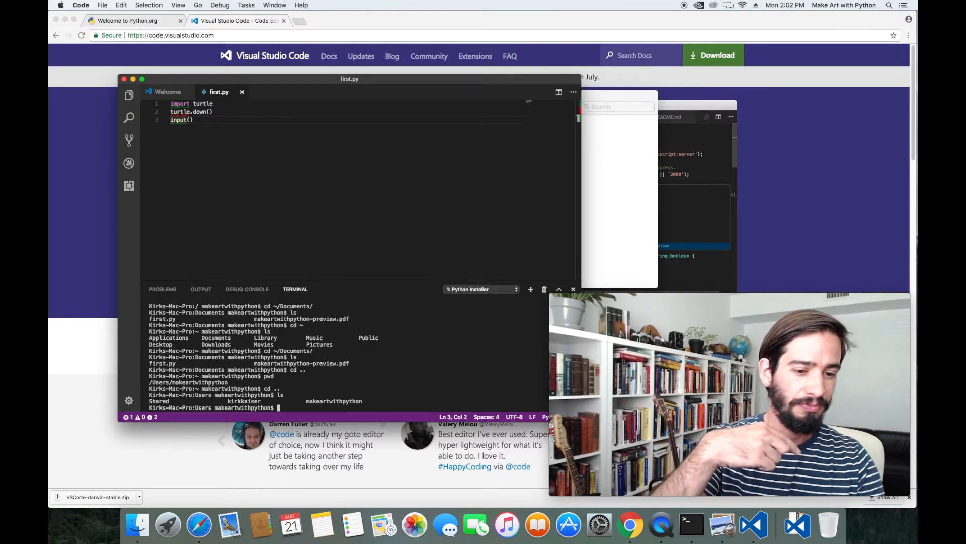
# - Return to the home folder, mkdir Development and cd into it
pyautogui.write('pwd')
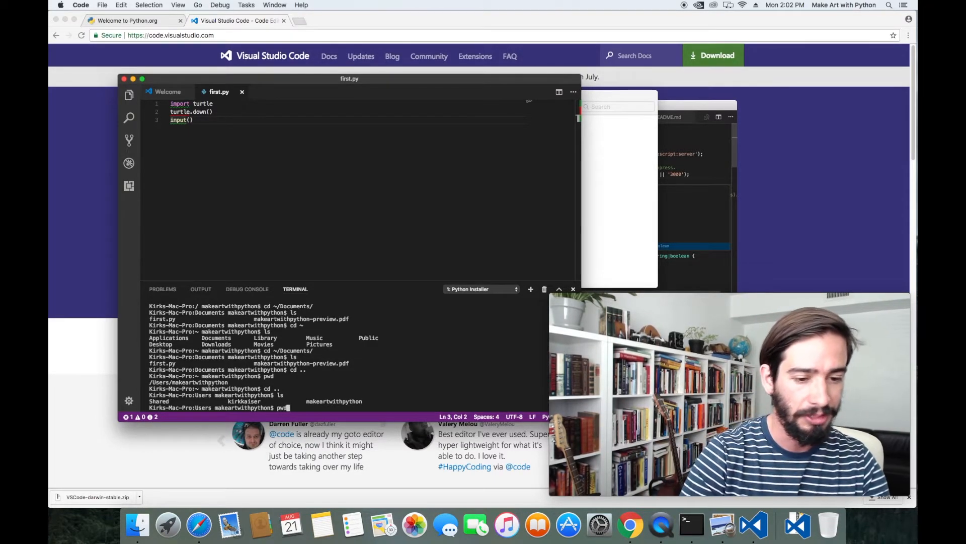
pyautogui.write('cd')
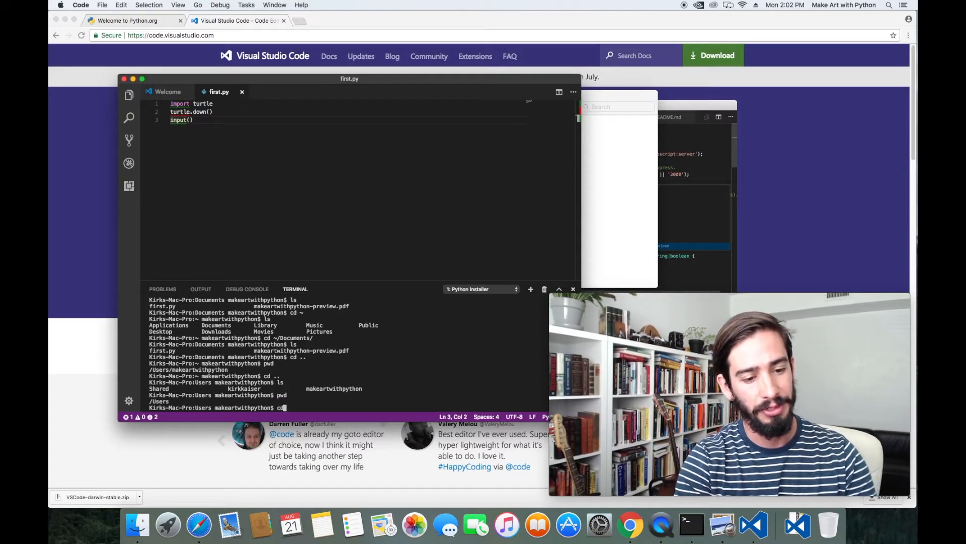
pyautogui.write('makeartwithpython/')
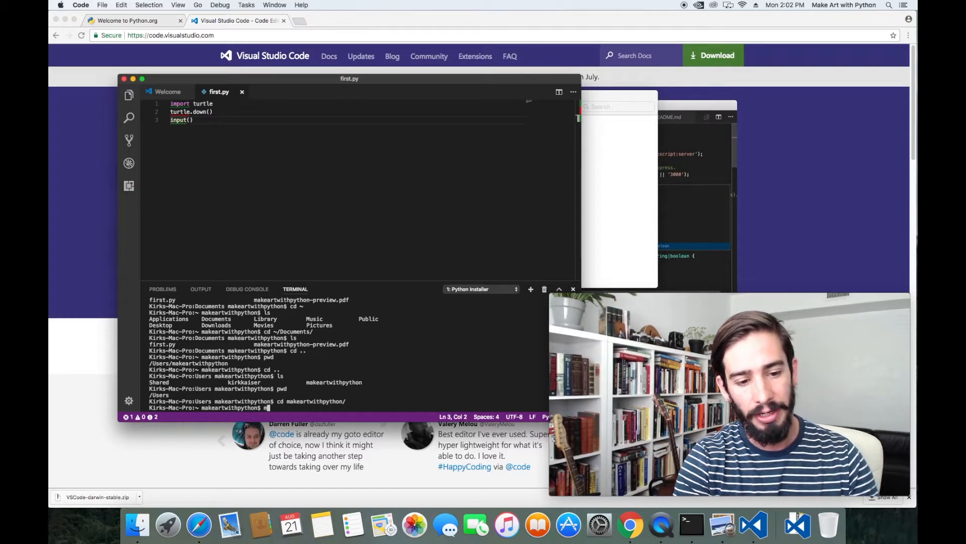
pyautogui.write('kdir')
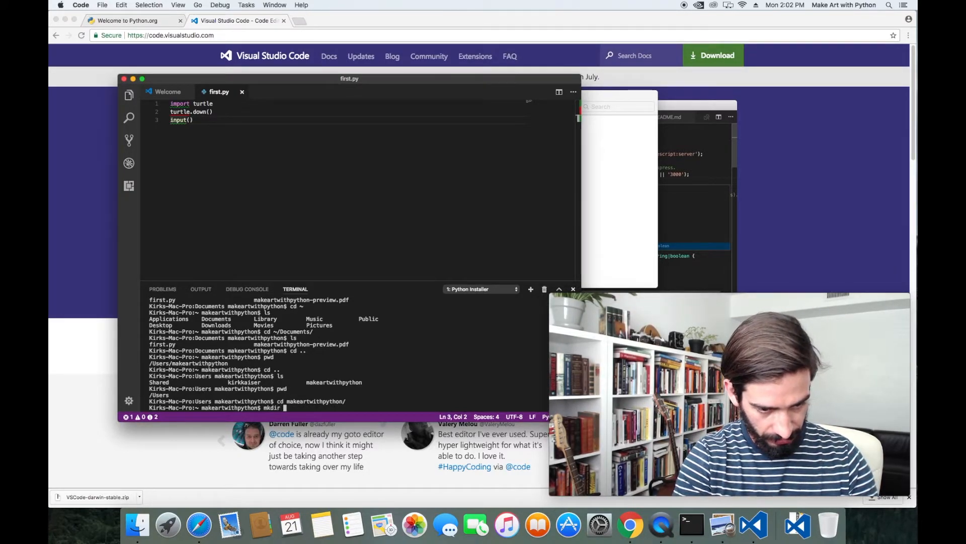
pyautogui.write('Development')
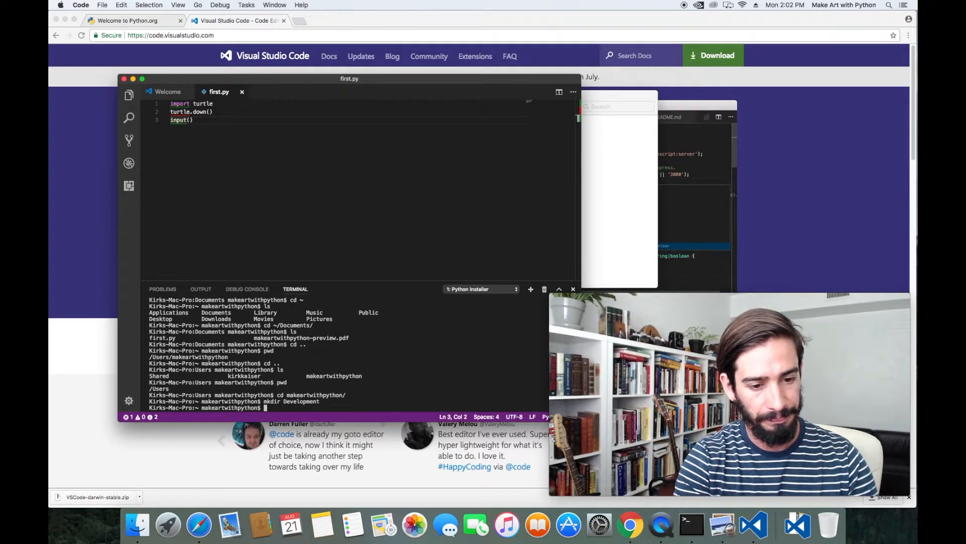
pyautogui.write('cd Development/')
pyautogui.write('ls')
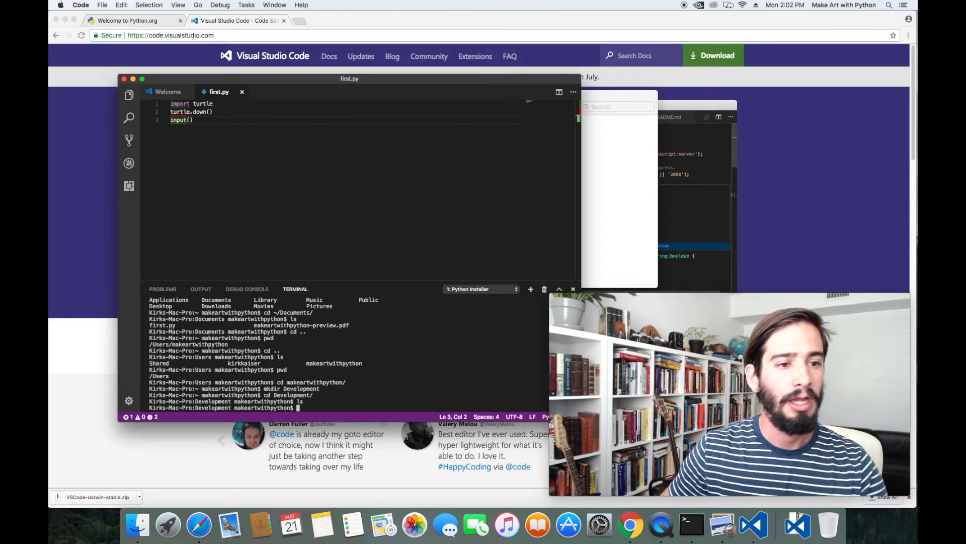
# - Create a new file and save it as turtle.py in the Development folder
pyautogui.click(102, 5)
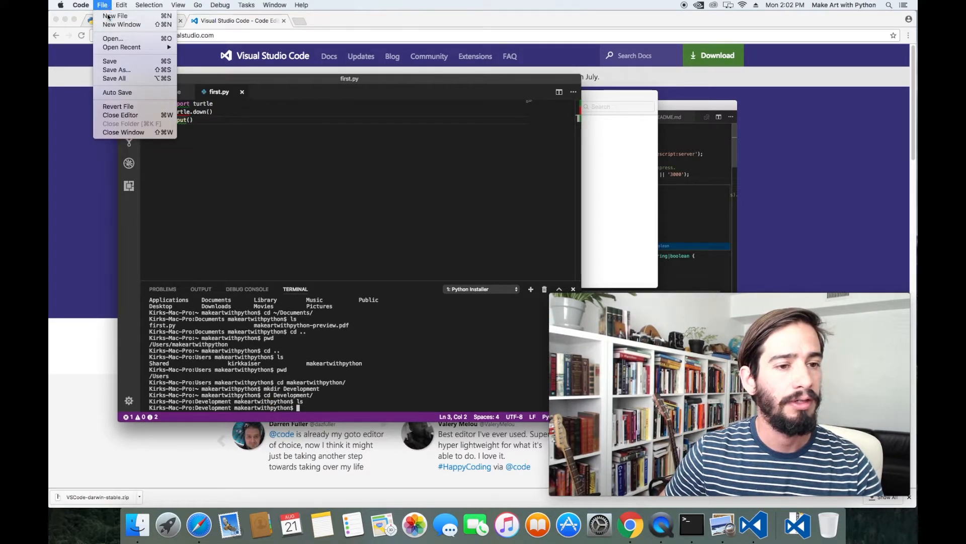
pyautogui.click(115, 15)
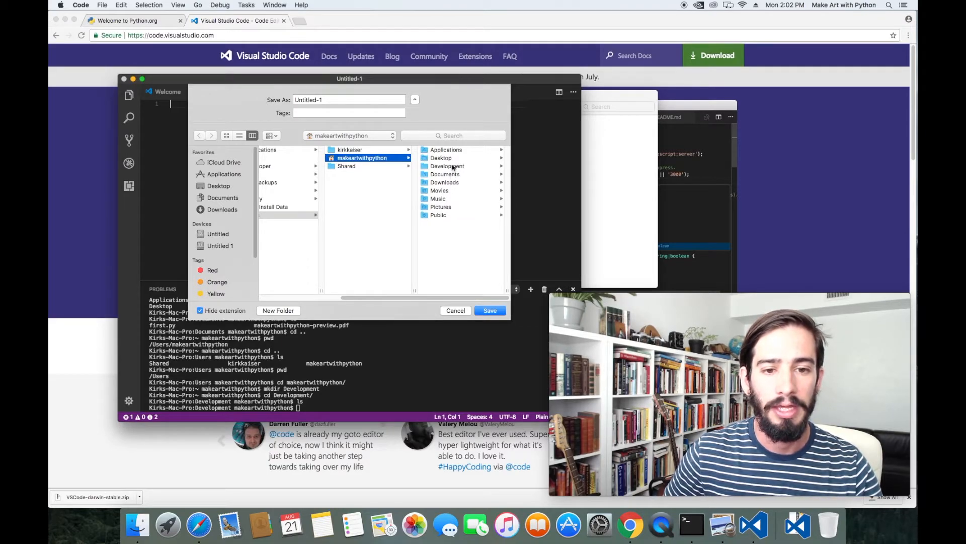
pyautogui.click(447, 166)
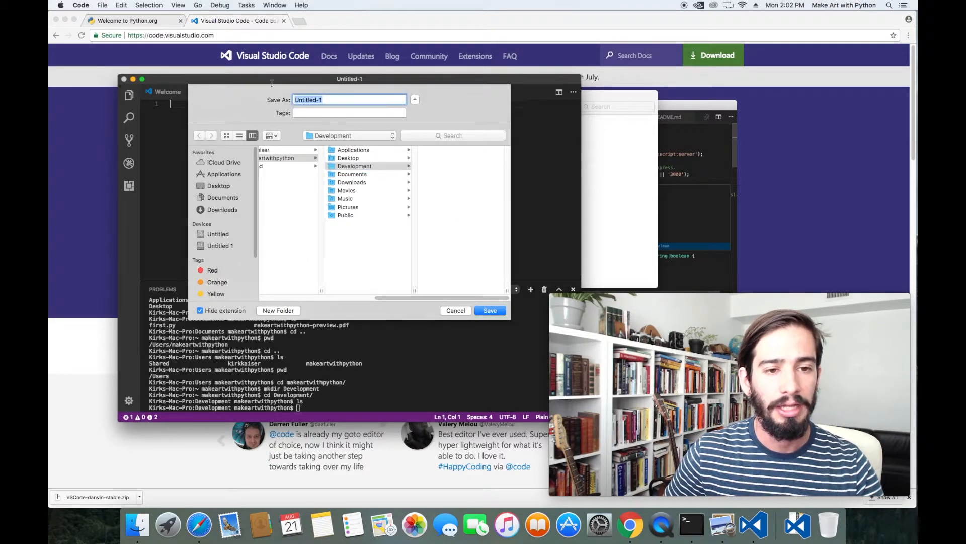
pyautogui.write('turt')
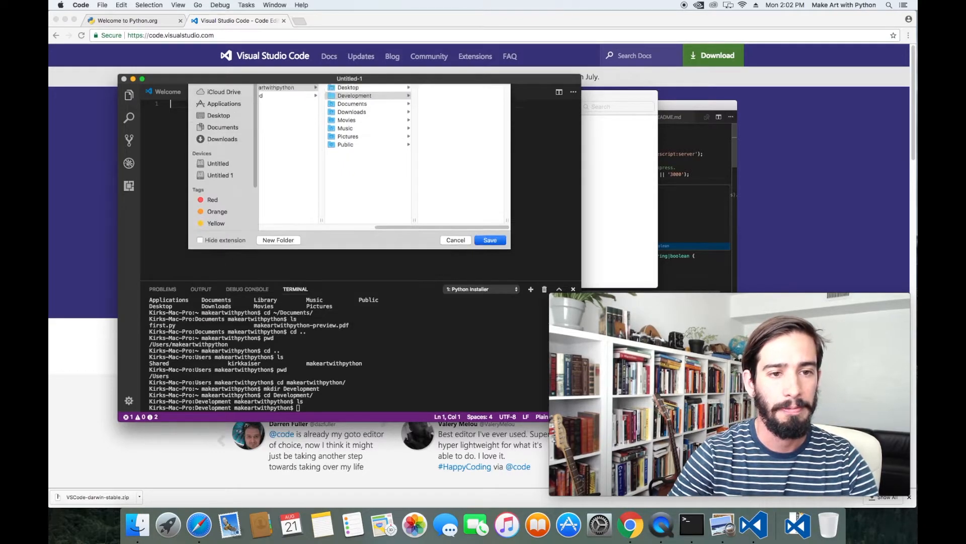
pyautogui.click(489, 240)
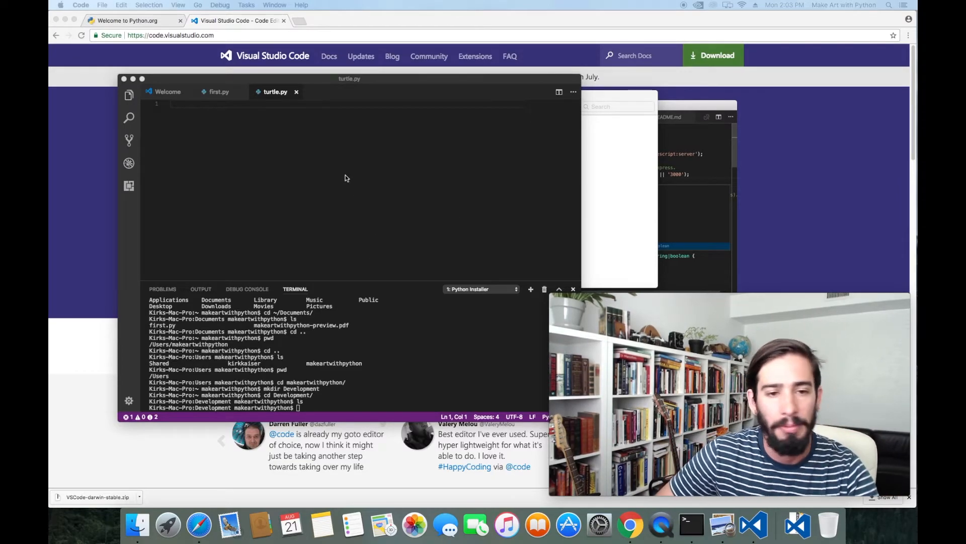
# - Write import turtle, then turtle.forward(100) and turtle.right(90)
pyautogui.write('import')
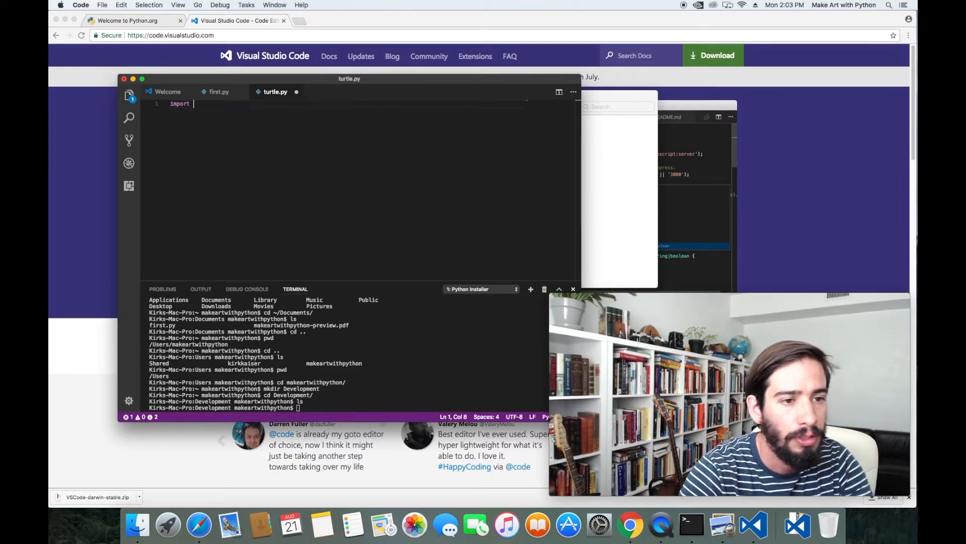
pyautogui.write('turtle')
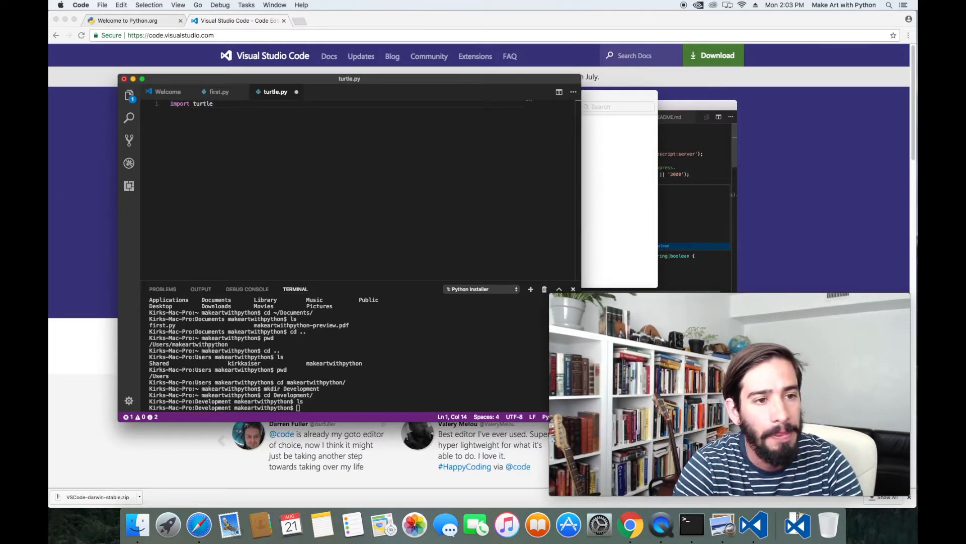
pyautogui.press('enter')
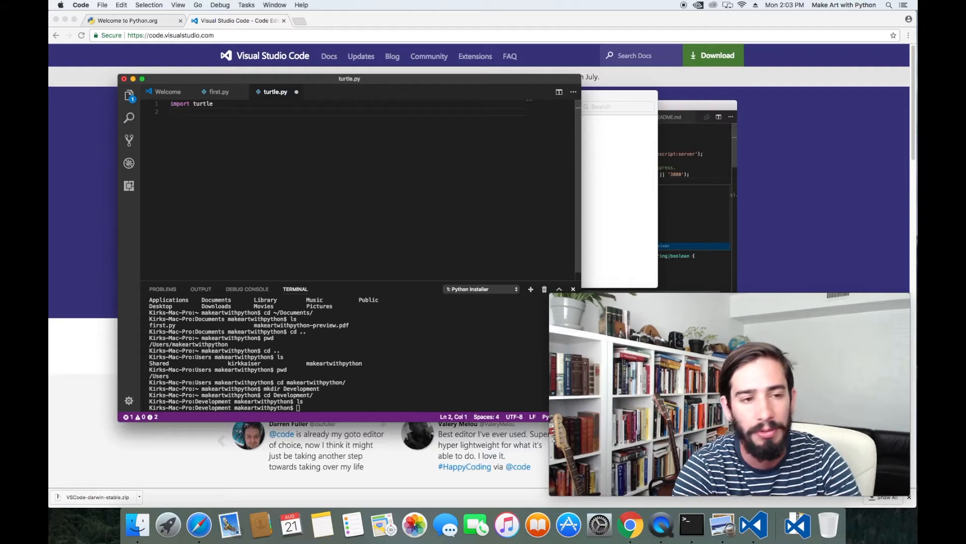
pyautogui.write('turtle.down(')
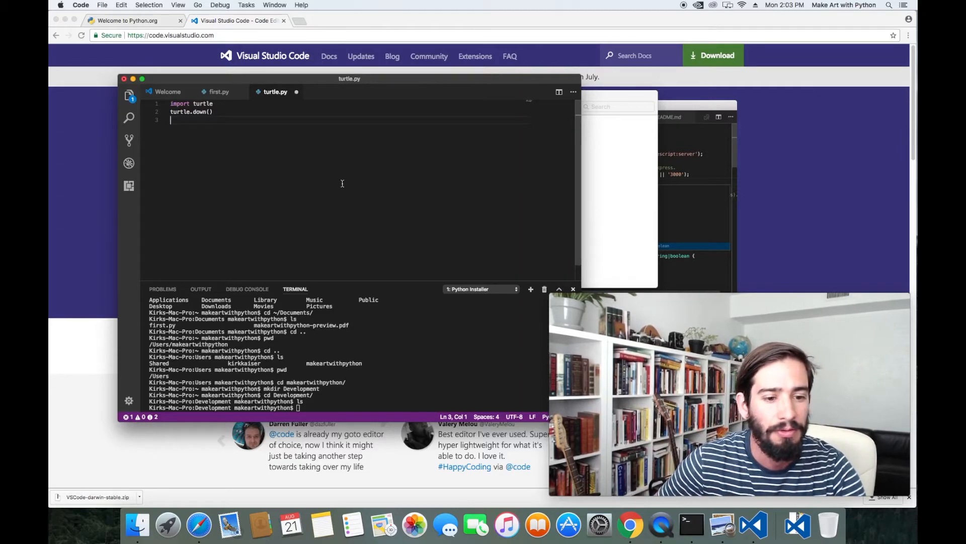
pyautogui.moveTo(460, 190)
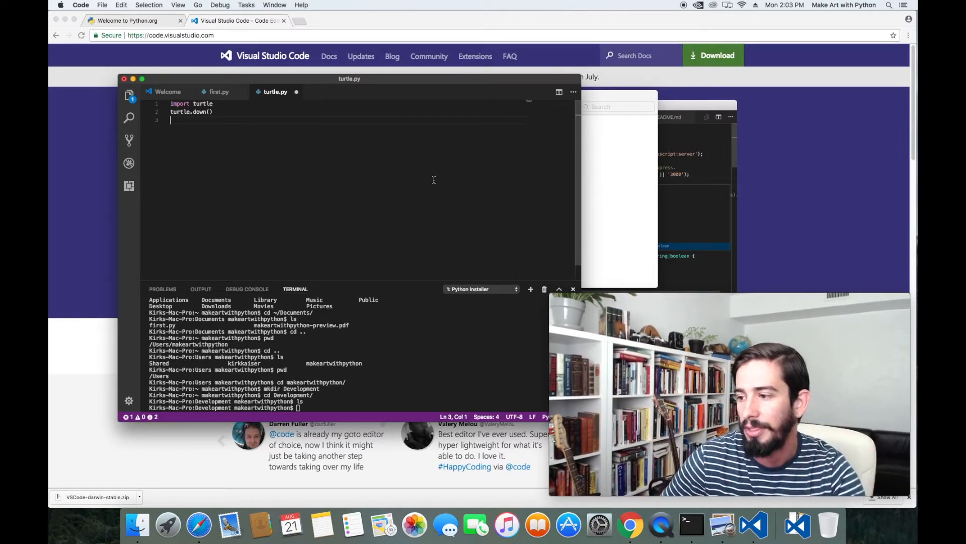
pyautogui.moveTo(229, 132)
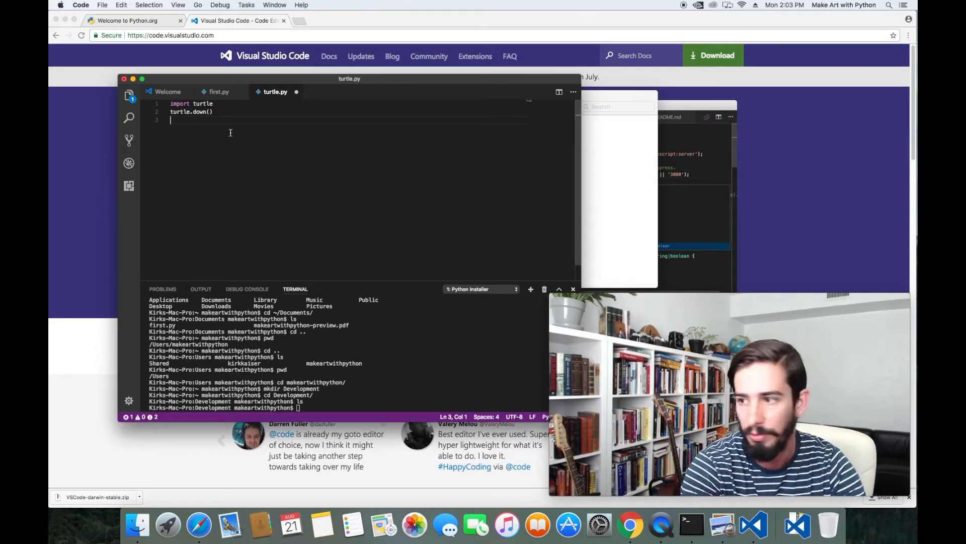
pyautogui.write('turtle.forward(100')
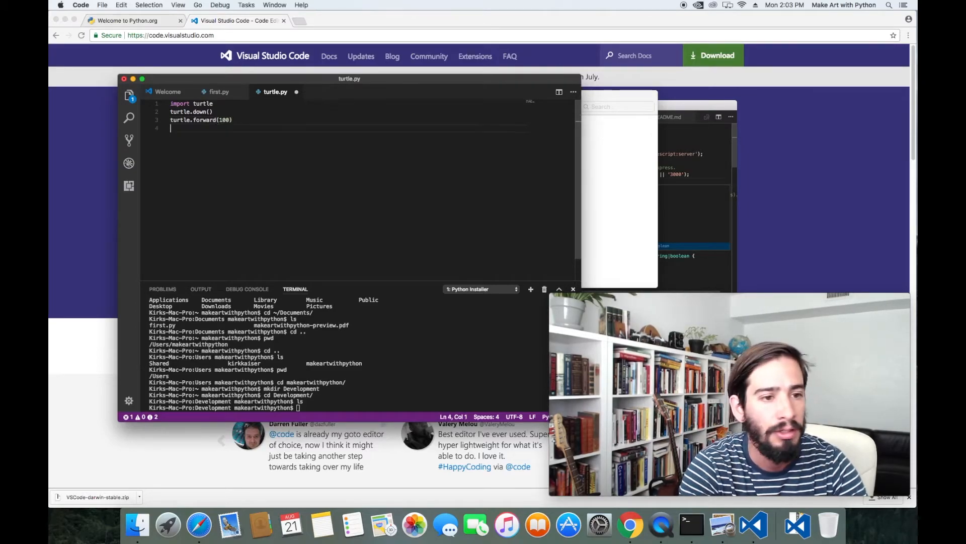
pyautogui.write('turtle.right')
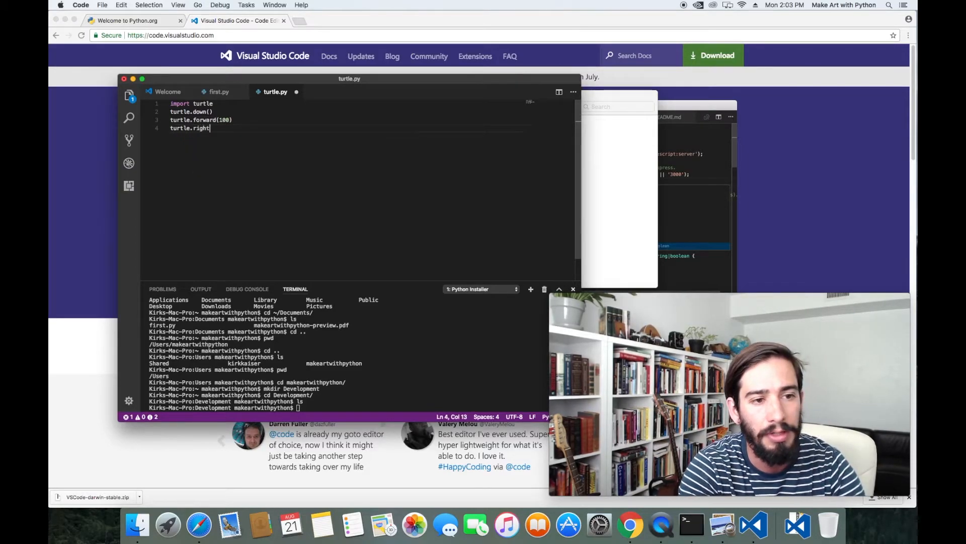
pyautogui.write('(90')
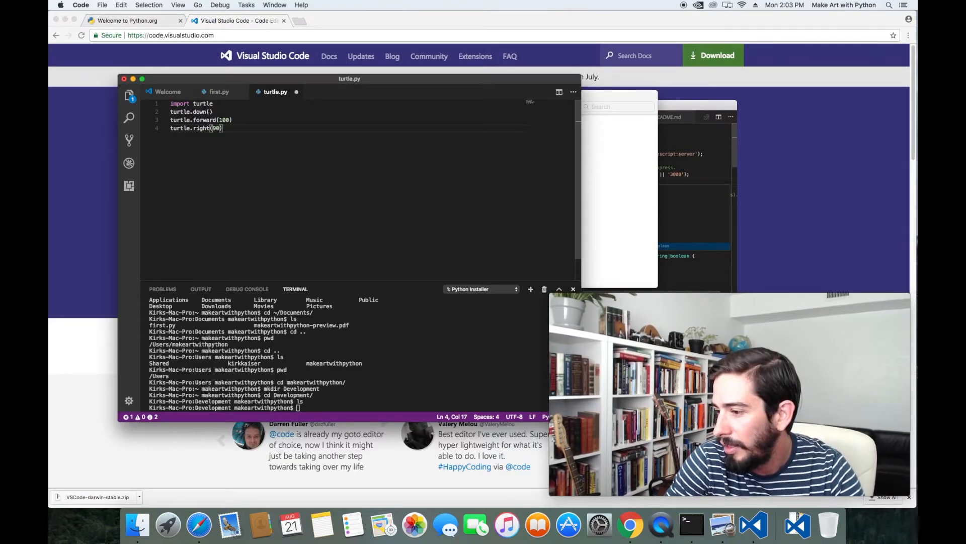
# - Repeat the forward/right pair three more times, end with input(), and save
pyautogui.click(219, 119)
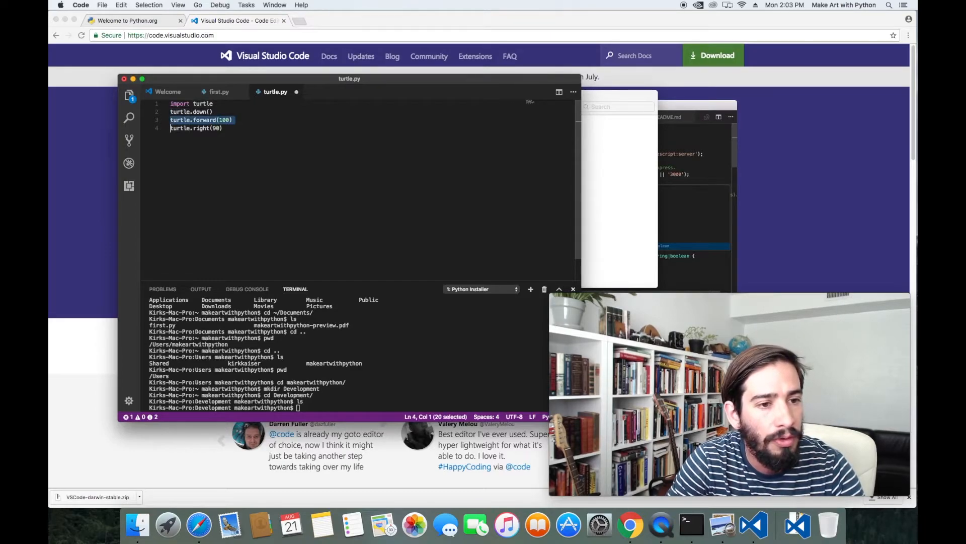
pyautogui.click(223, 128)
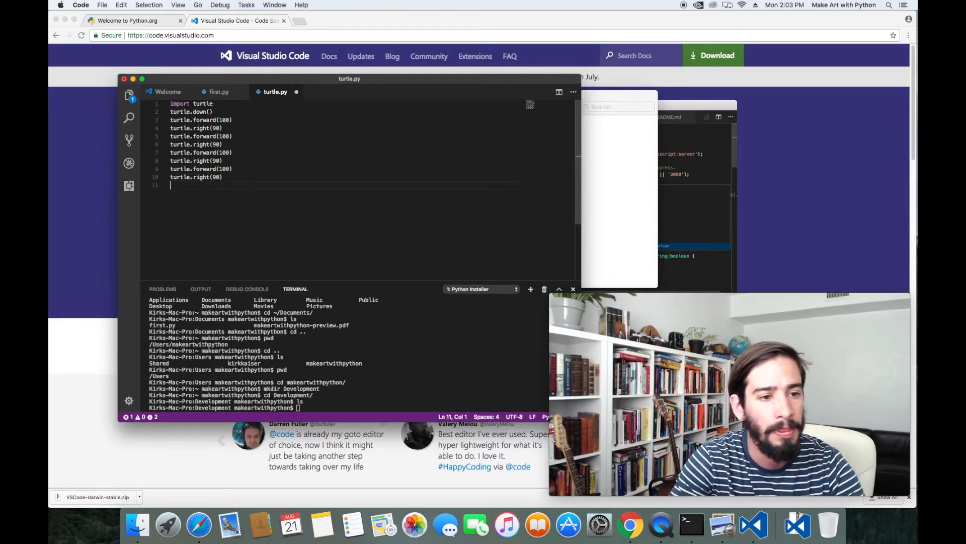
pyautogui.write('input()')
pyautogui.click(347, 408)
pyautogui.write('python3')
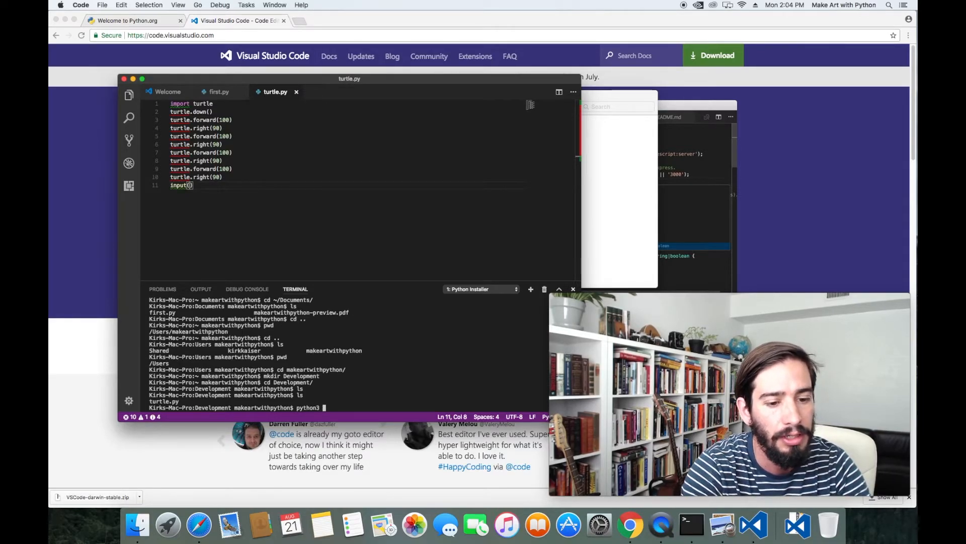
# - Run python3 turtle.py, which fails with an AttributeError, and cancel the Save As dialog
pyautogui.write('turtle.py')
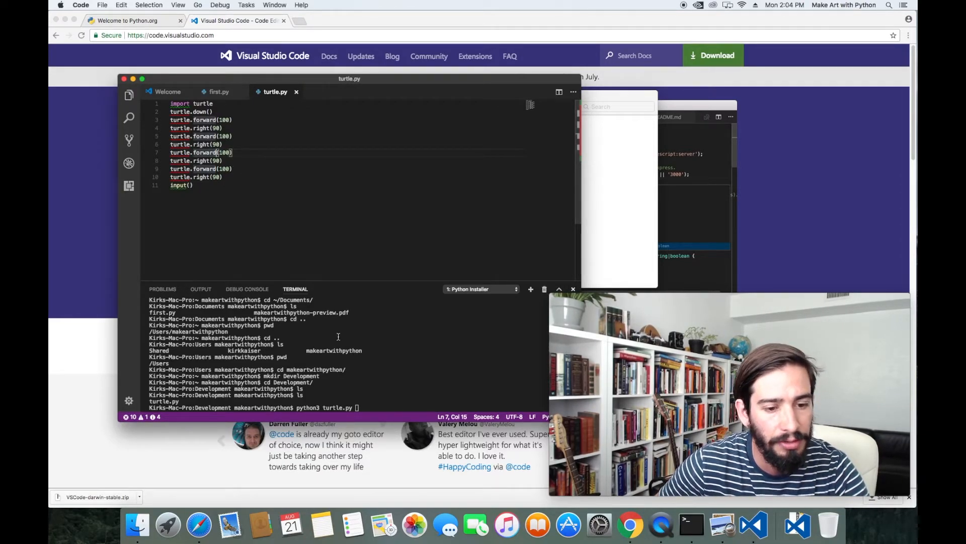
pyautogui.press('Return')
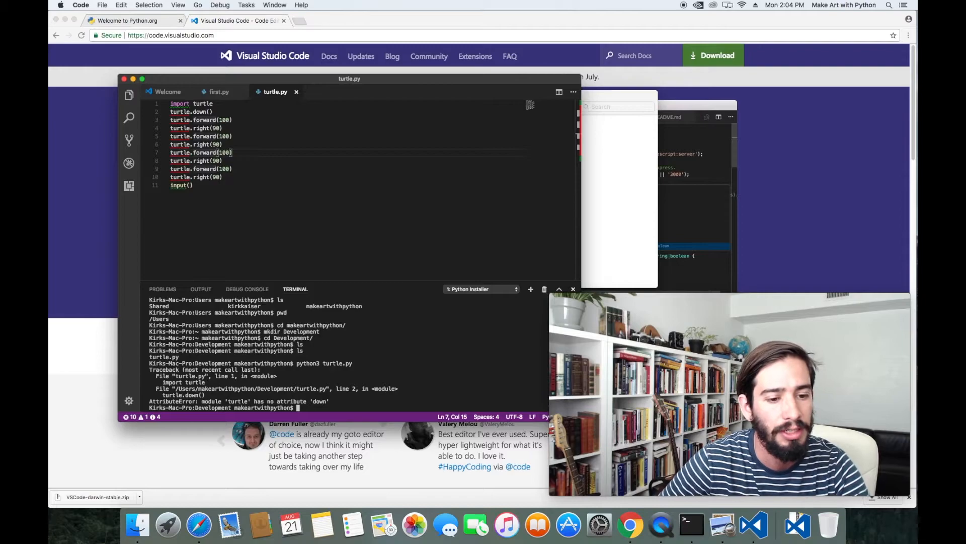
pyautogui.moveTo(219, 92)
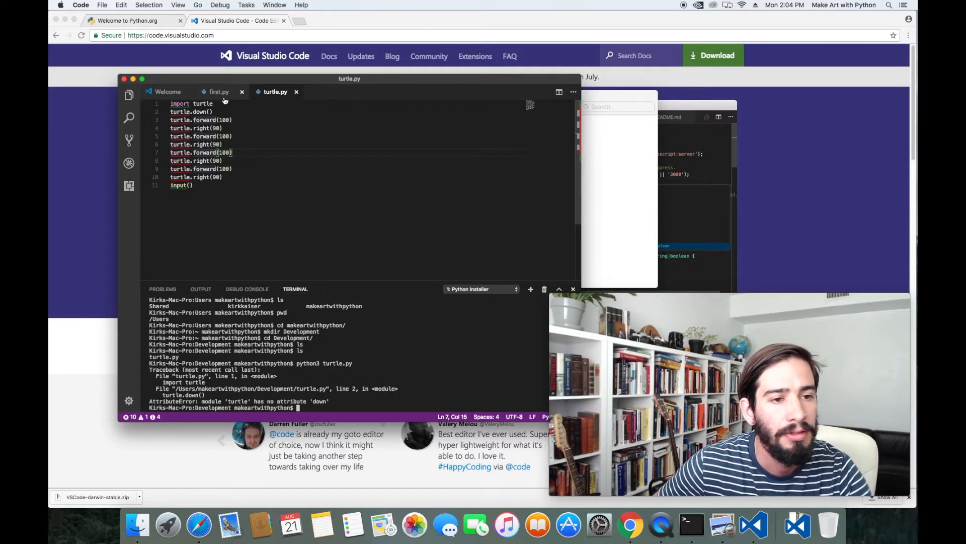
pyautogui.click(218, 92)
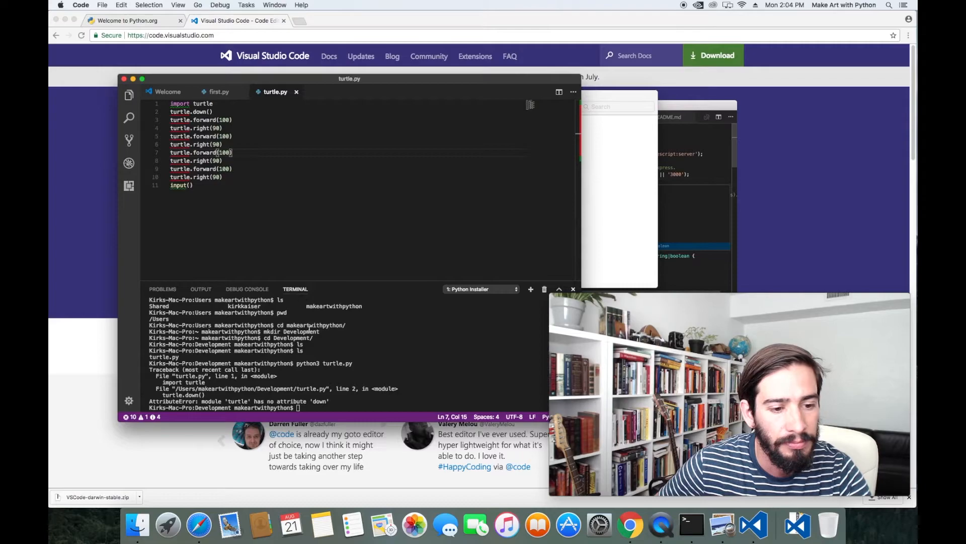
pyautogui.moveTo(337, 381)
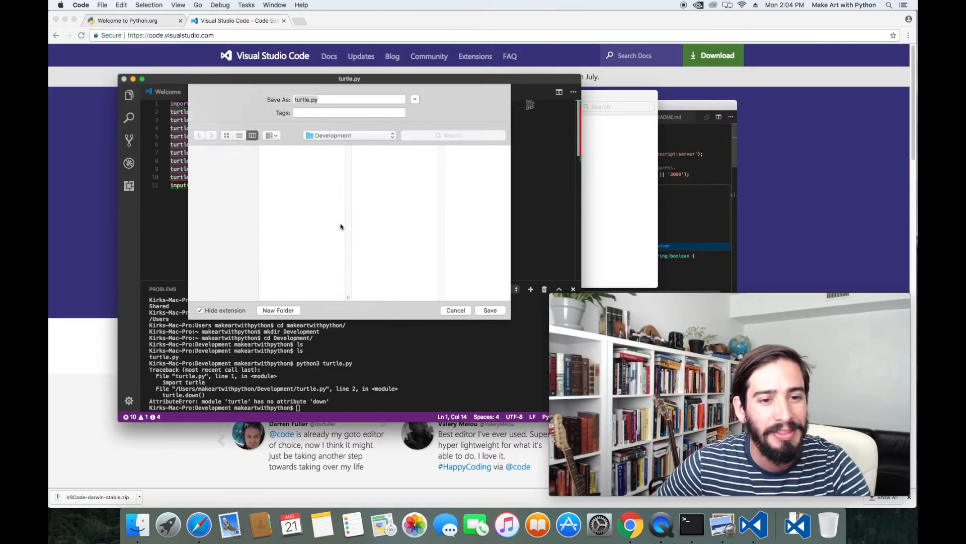
pyautogui.click(489, 310)
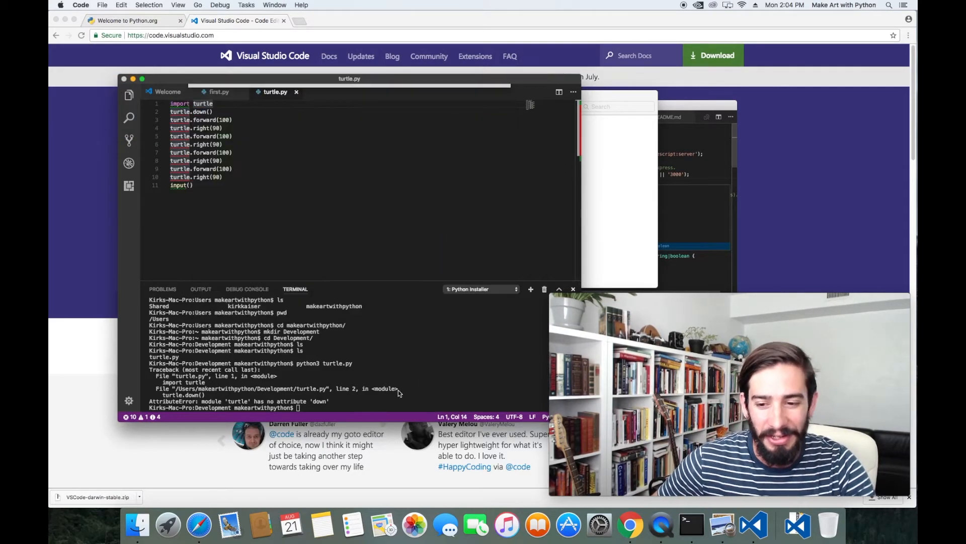
# - Rename the script with mv turtle.py turtley.py and run python3 turtley.py, opening a turtle window
pyautogui.write('mv tu')
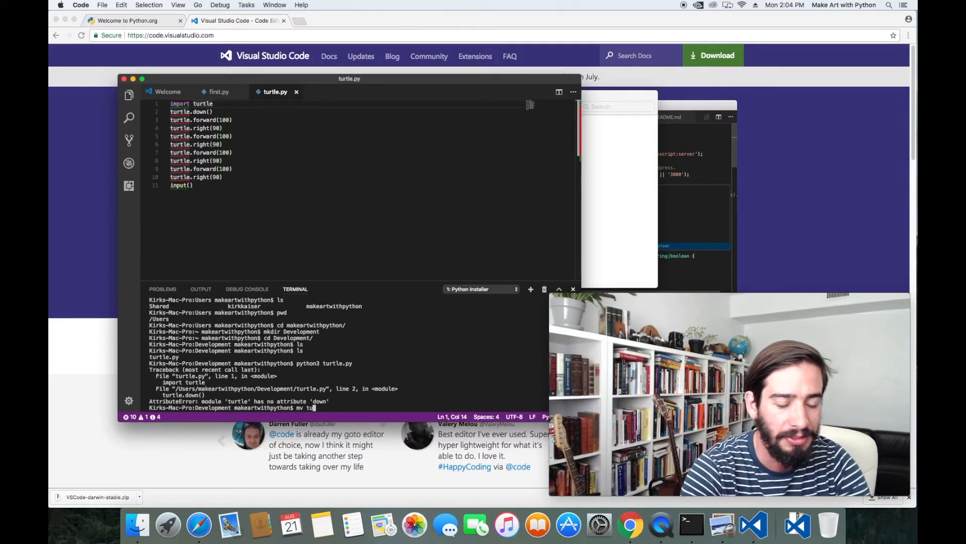
pyautogui.write('rtle.py')
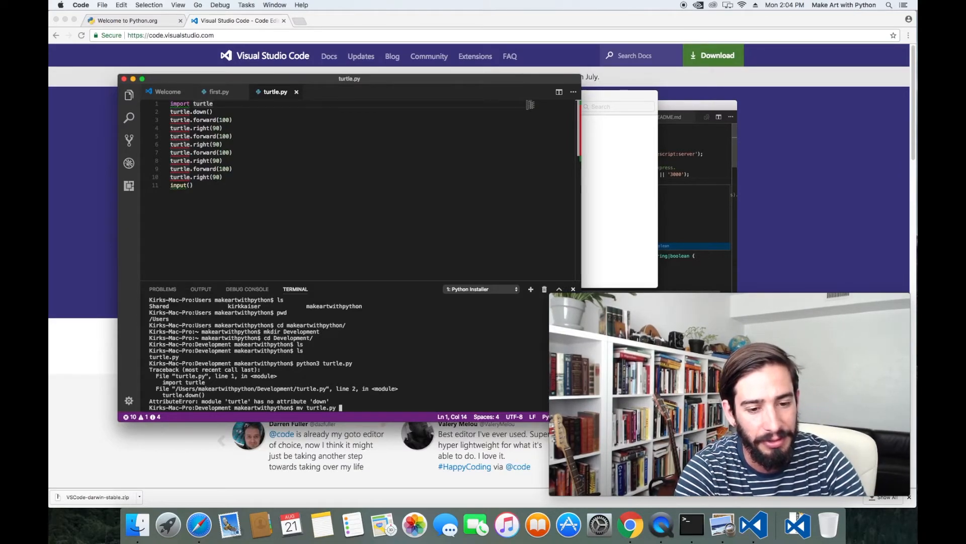
pyautogui.write('turtley.')
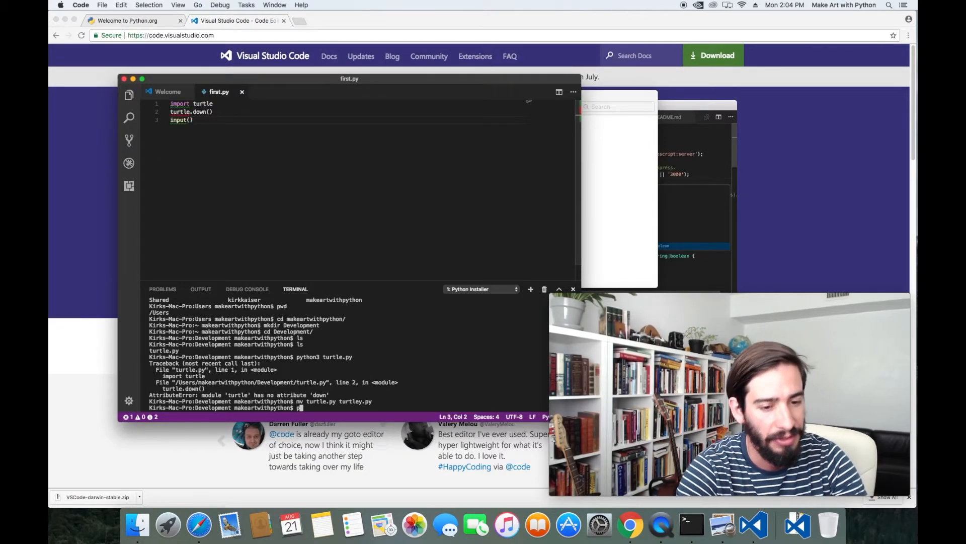
pyautogui.write('python3 t')
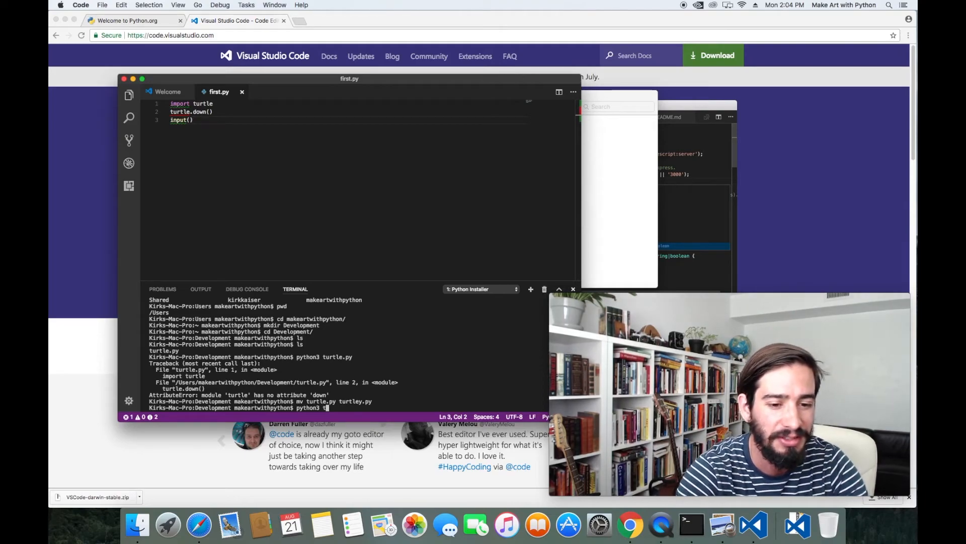
pyautogui.press('Return')
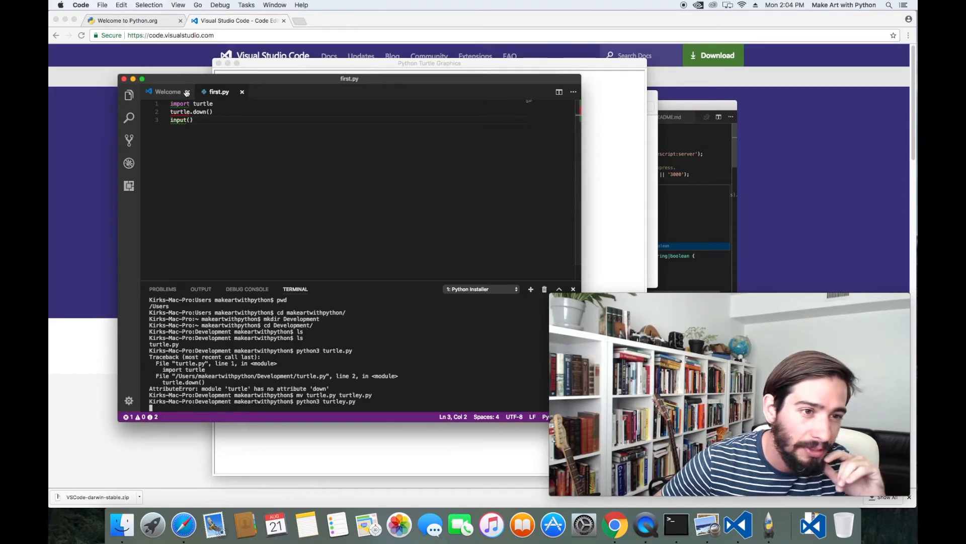
pyautogui.click(213, 104)
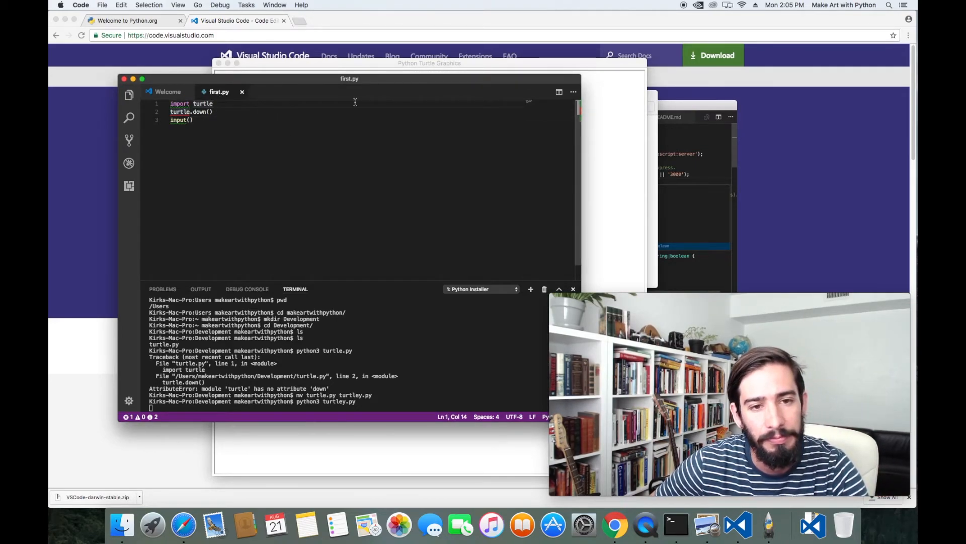
pyautogui.click(102, 5)
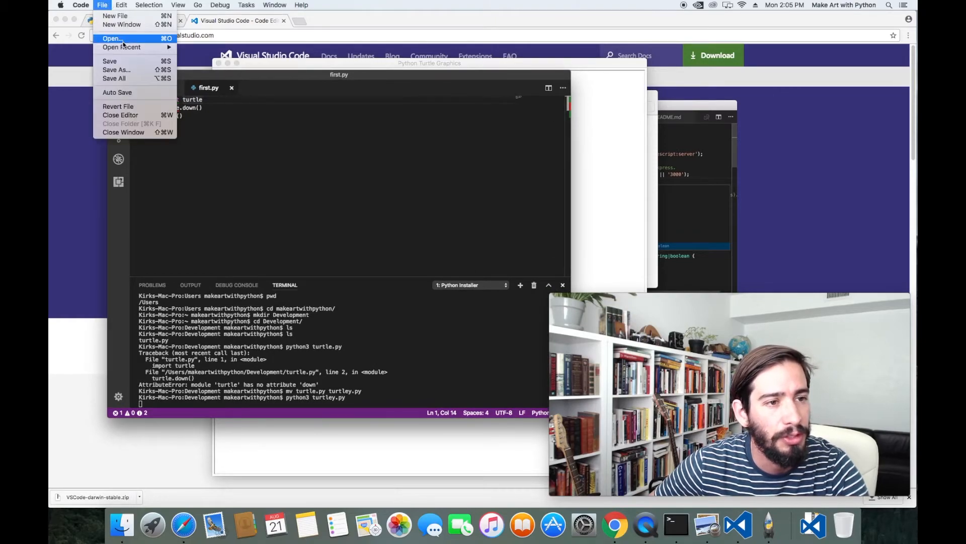
# - Open turtley.py, change line 1 to import turtley, and rerun it to a NameError
pyautogui.click(112, 39)
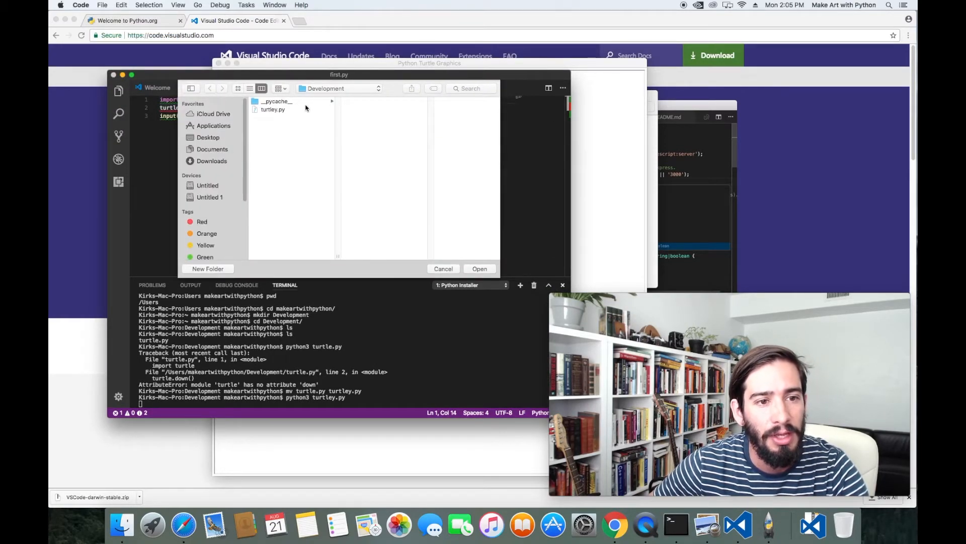
pyautogui.click(479, 268)
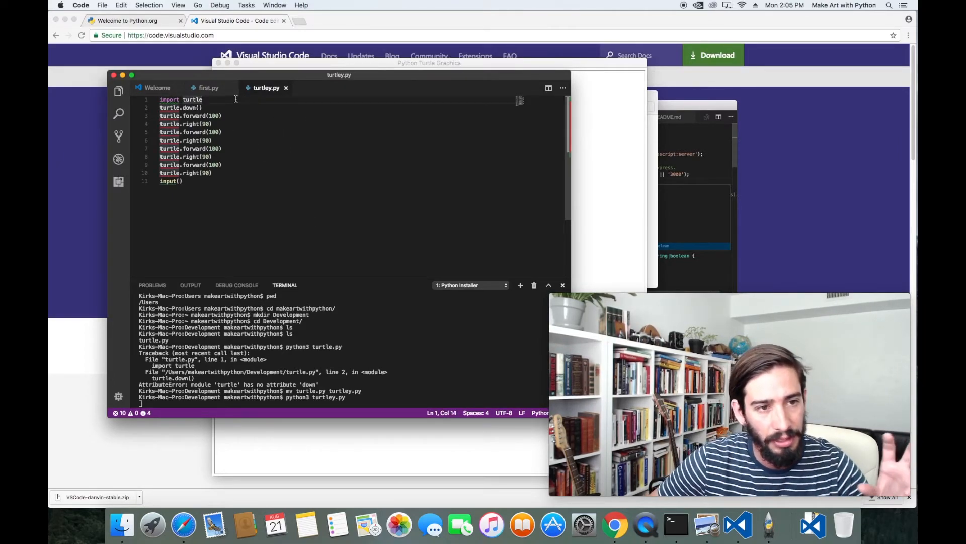
pyautogui.doubleClick(193, 99)
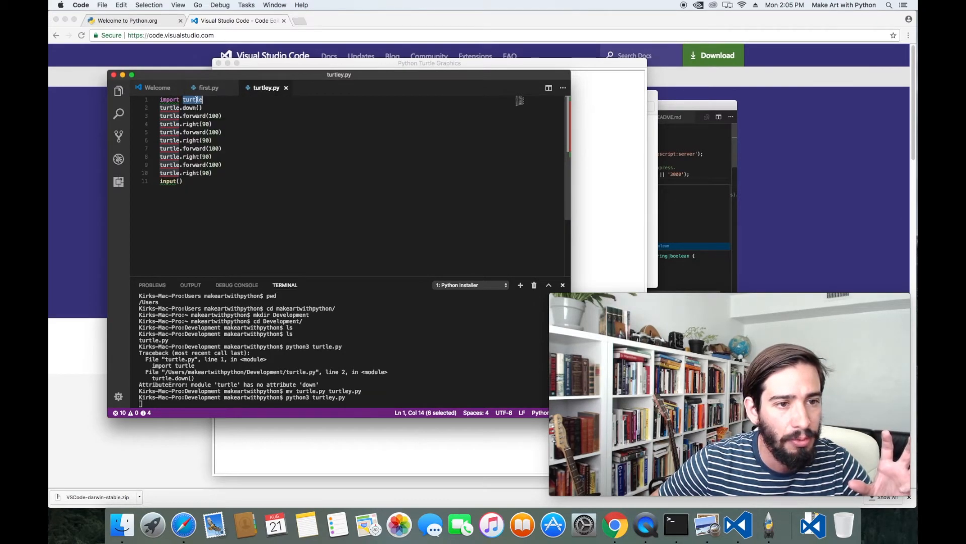
pyautogui.moveTo(191, 99)
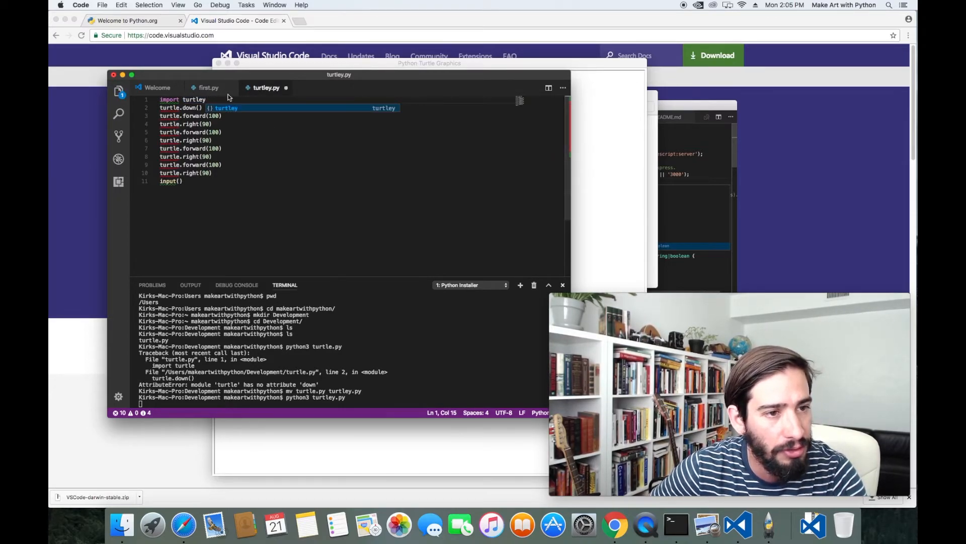
pyautogui.click(175, 180)
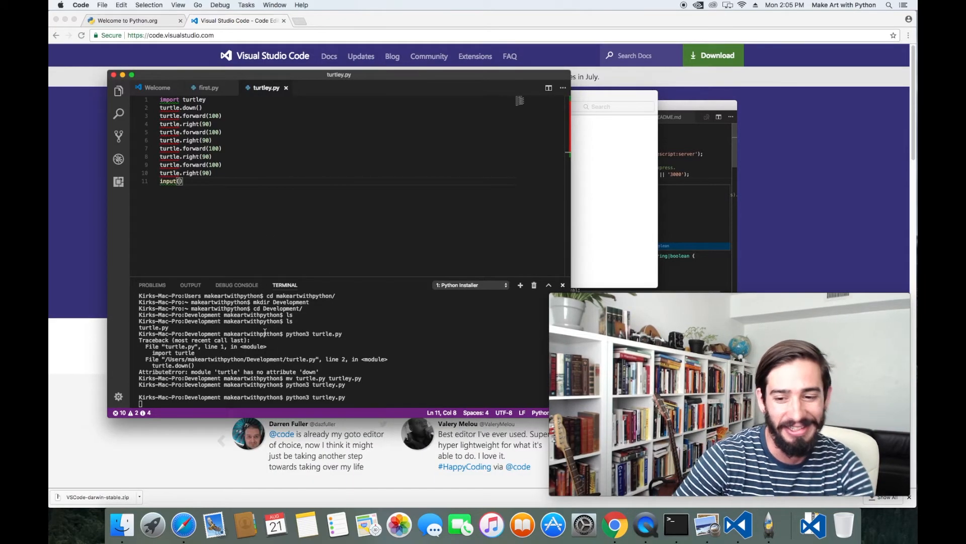
pyautogui.press('return')
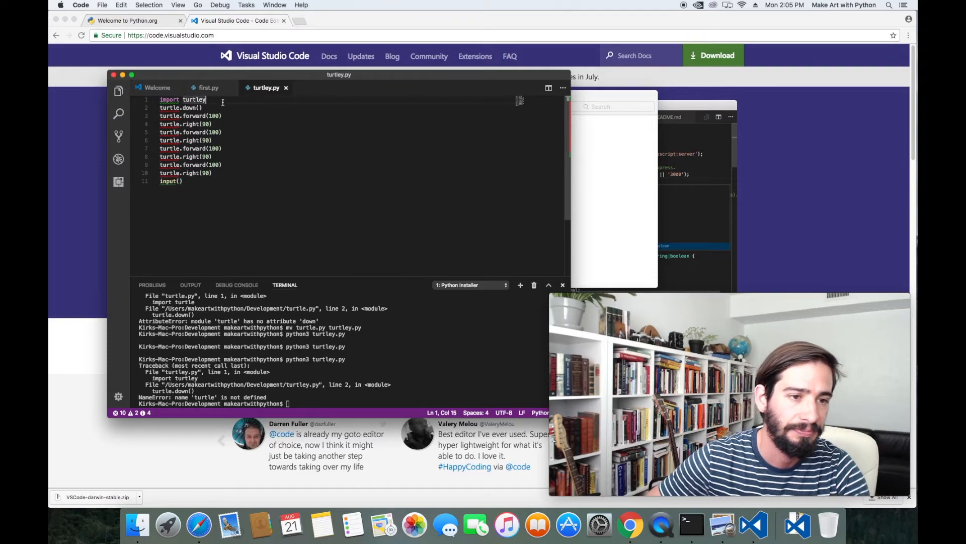
# - Revert the import to turtle and run python3 turtley.py to draw the 100-pixel square
pyautogui.press('backspace')
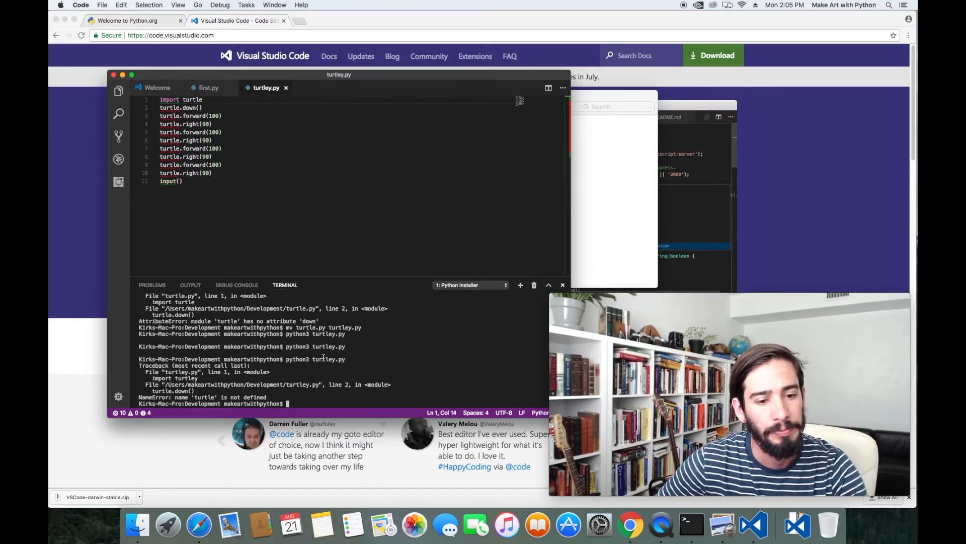
pyautogui.write('python3 turtley.py')
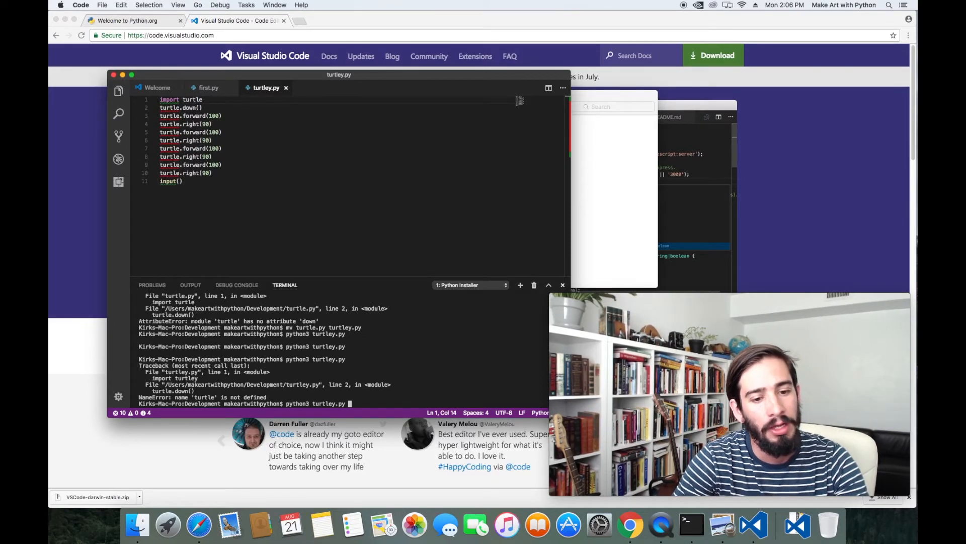
pyautogui.press('Return')
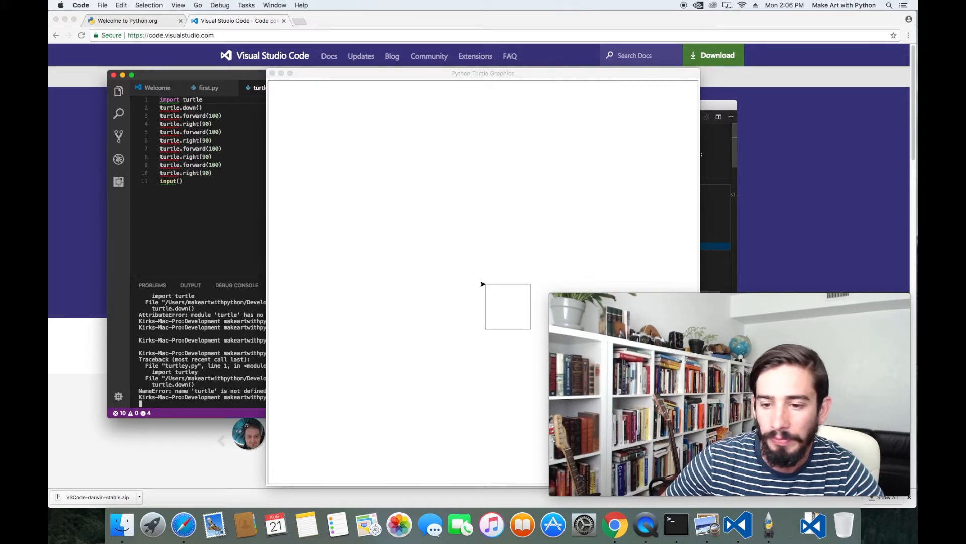
pyautogui.moveTo(477, 207)
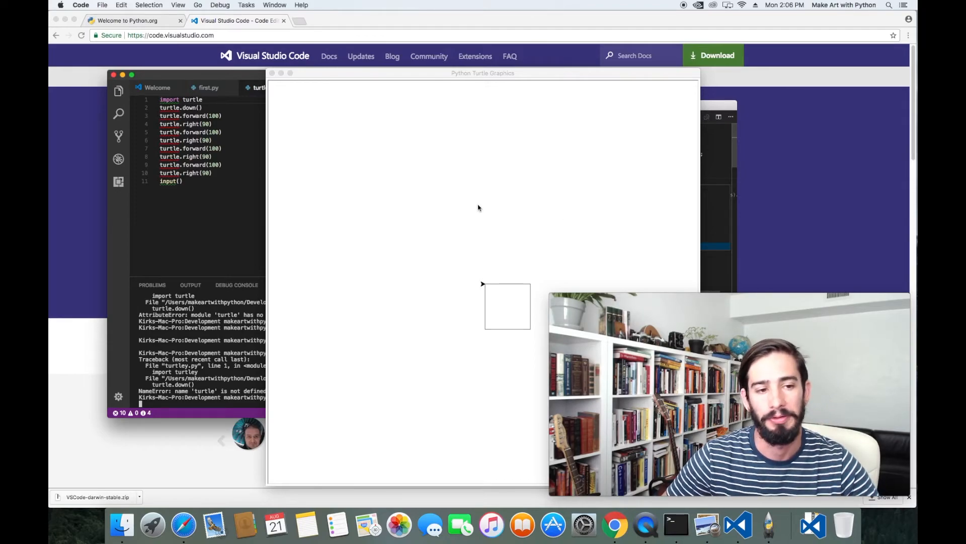
pyautogui.moveTo(273, 72)
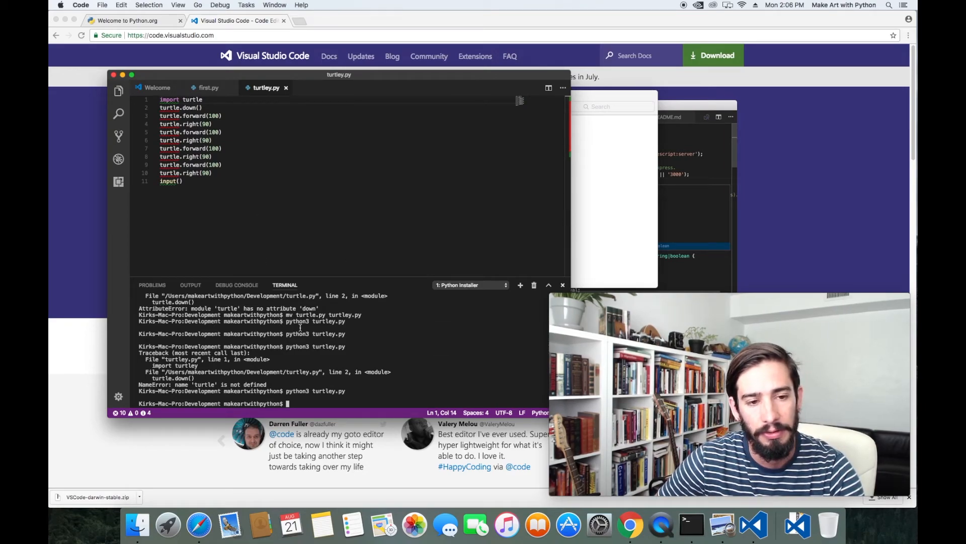
pyautogui.moveTo(392, 218)
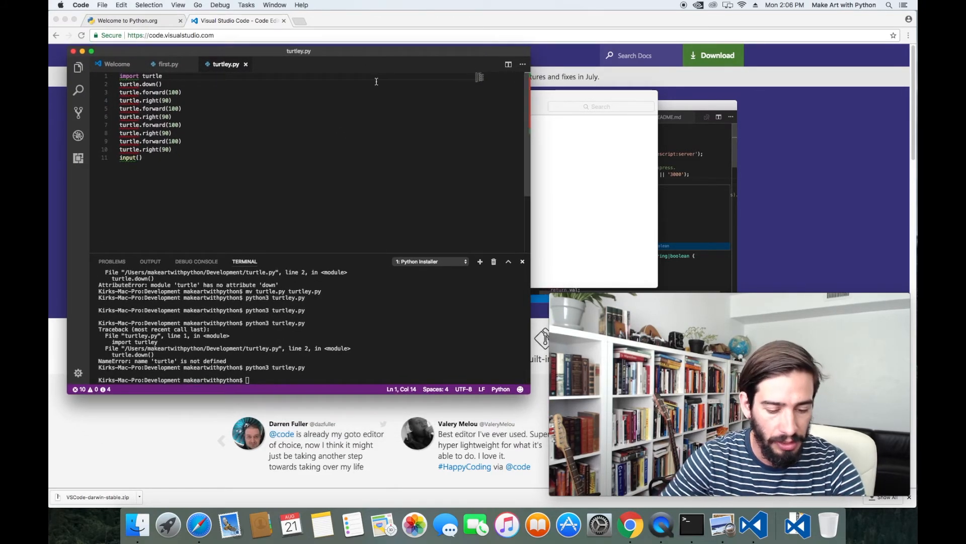
# - Launch the macOS Terminal app via Spotlight search
pyautogui.write('terminal')
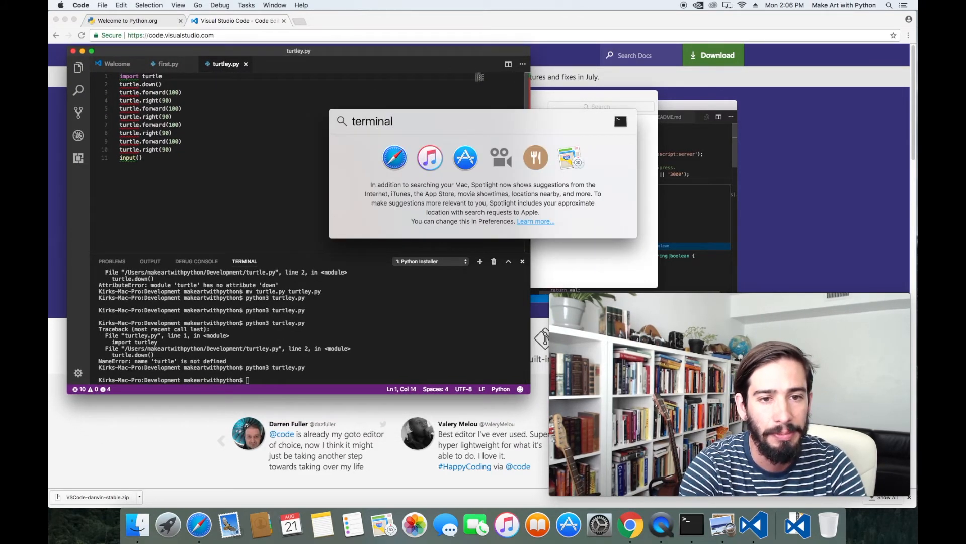
pyautogui.press('Escape')
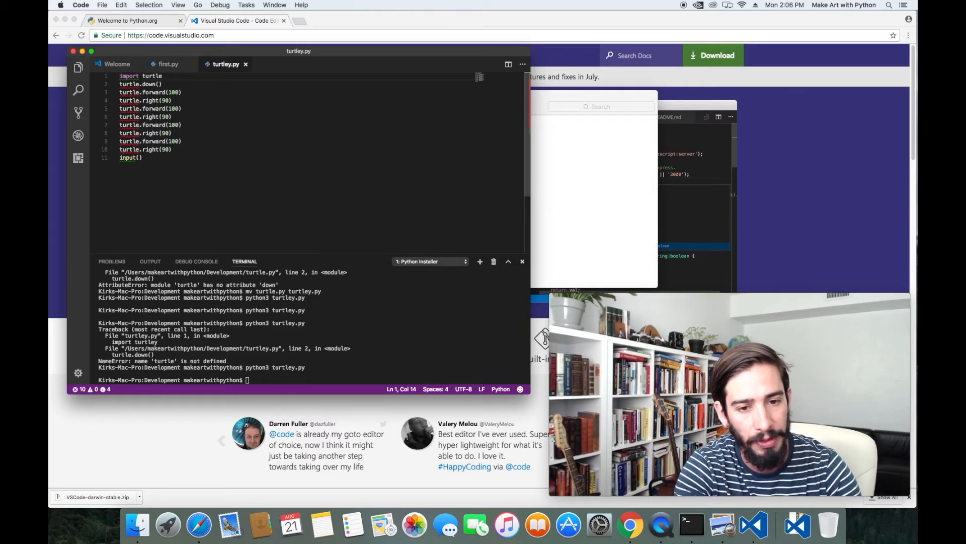
pyautogui.press('cmd+space')
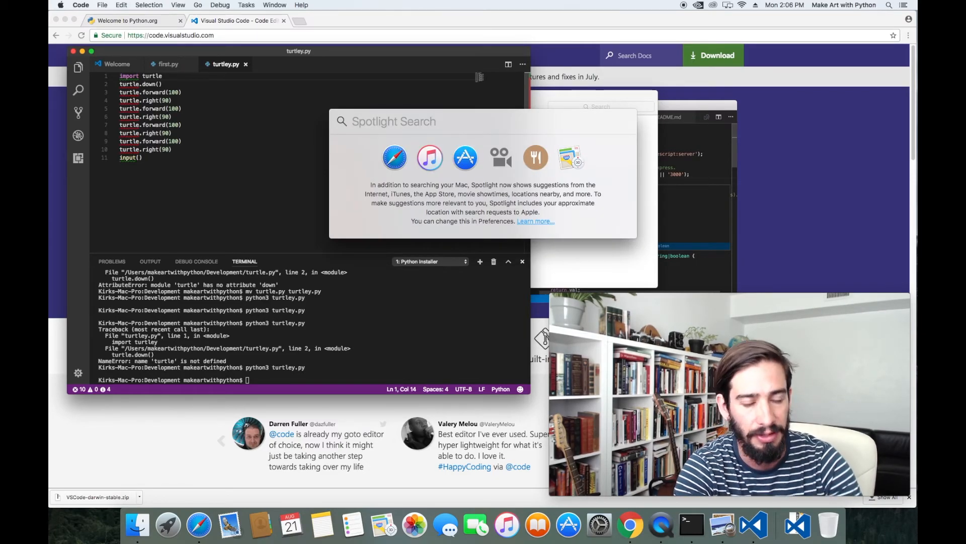
pyautogui.write('terminal')
pyautogui.write('pwd')
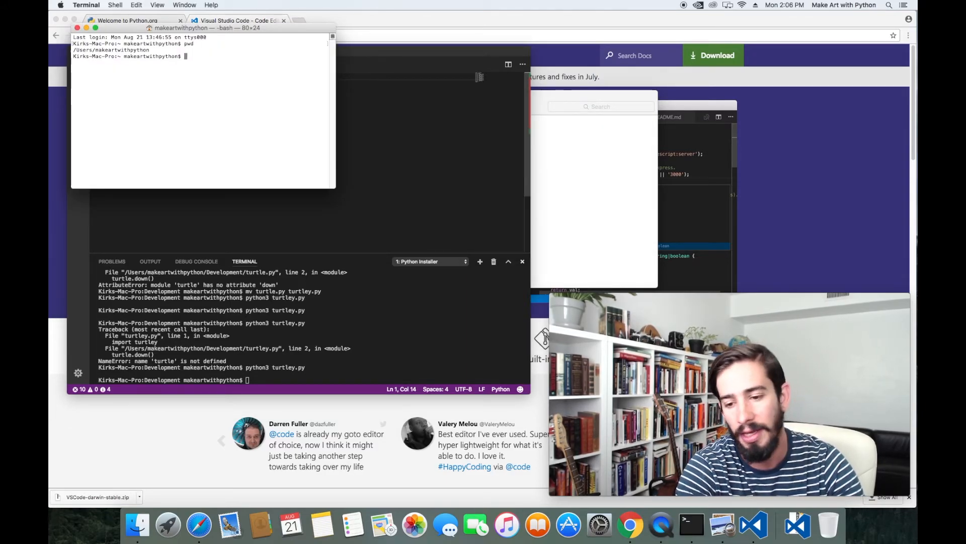
# - cd Development/, run python3 turtley.py to draw the square, then close the drawing window
pyautogui.write('cd Development/')
pyautogui.write('ls')
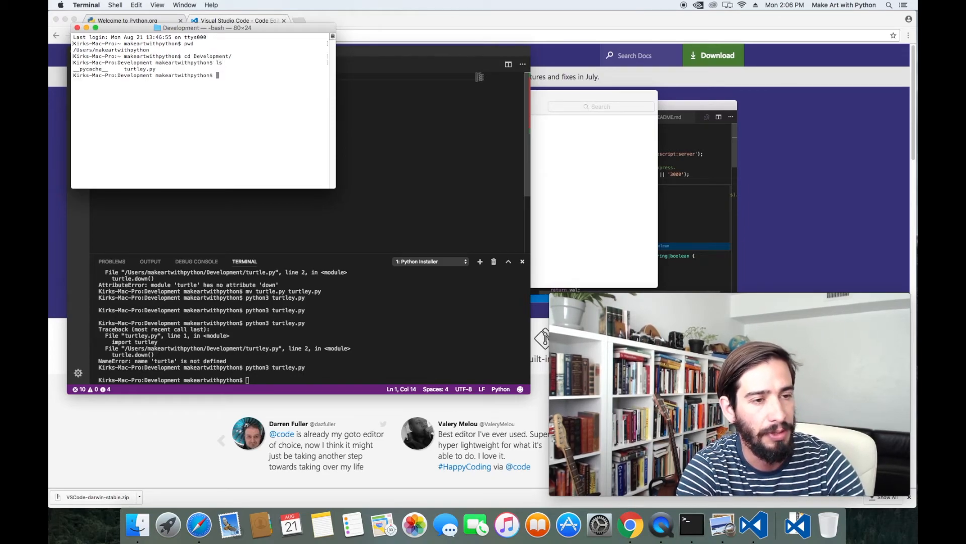
pyautogui.write('python3 turt')
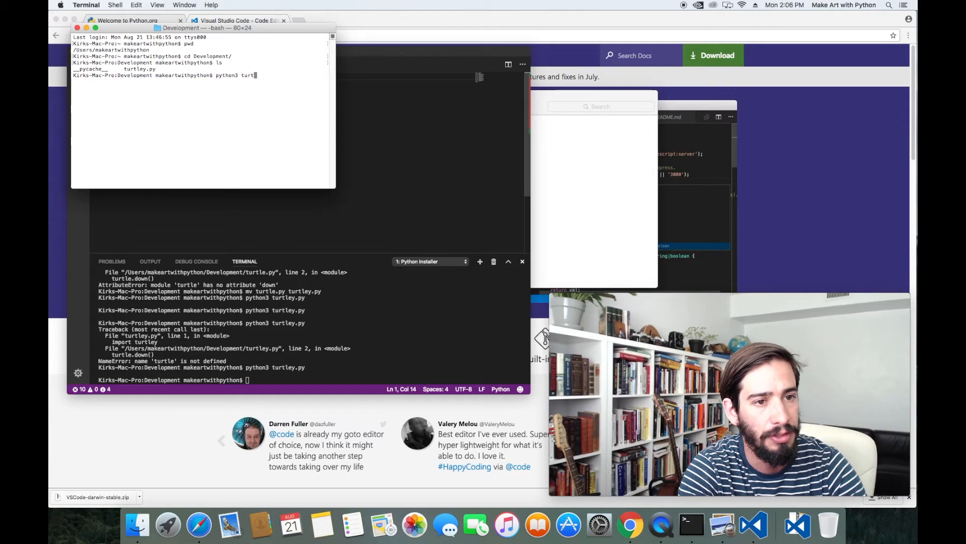
pyautogui.write('ley.py')
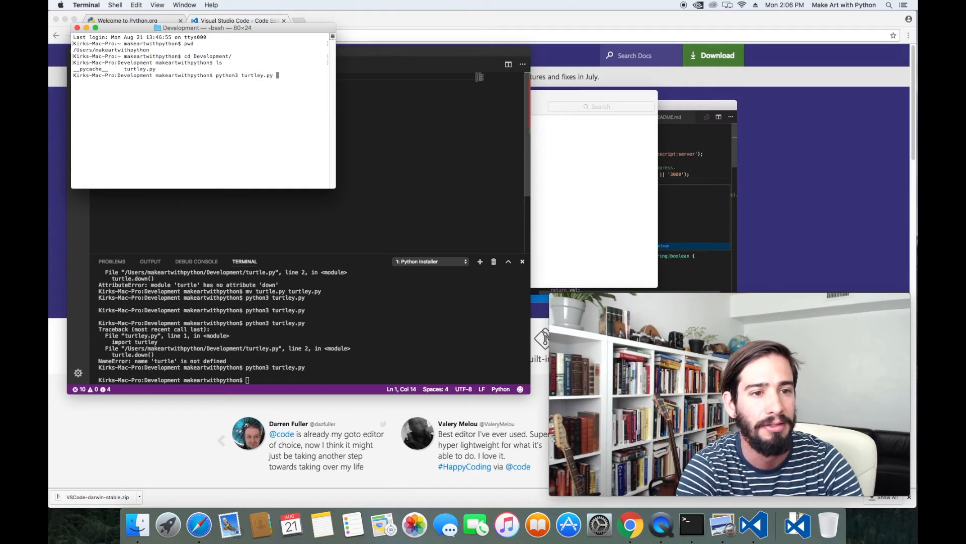
pyautogui.press('Return')
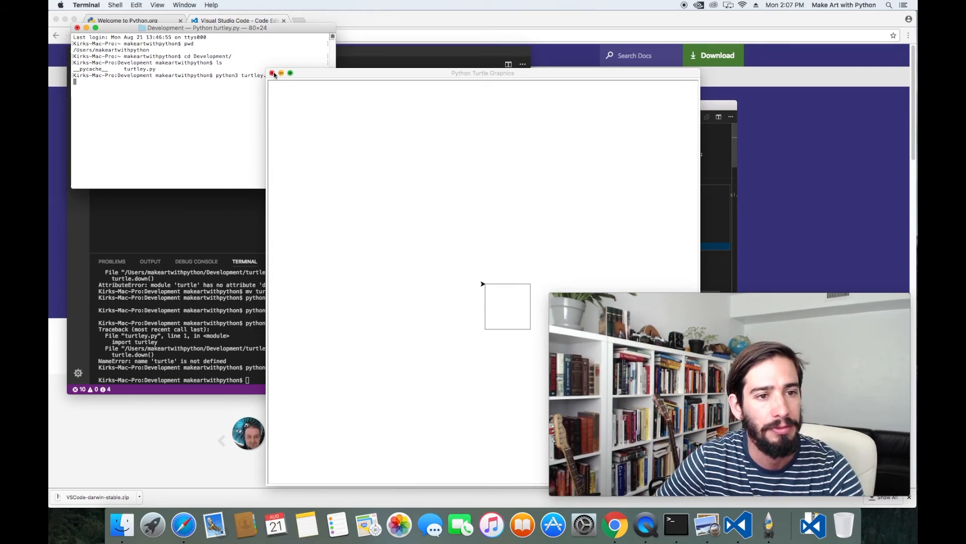
pyautogui.click(272, 73)
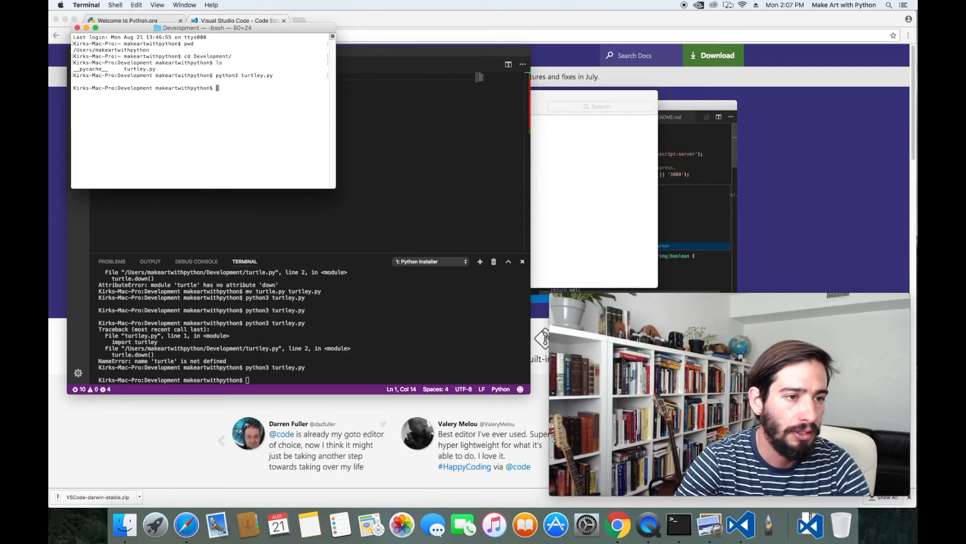
# - Start python3, import turtle and begin drawing the square with pen-down and 90-degree turns
pyautogui.write('python3')
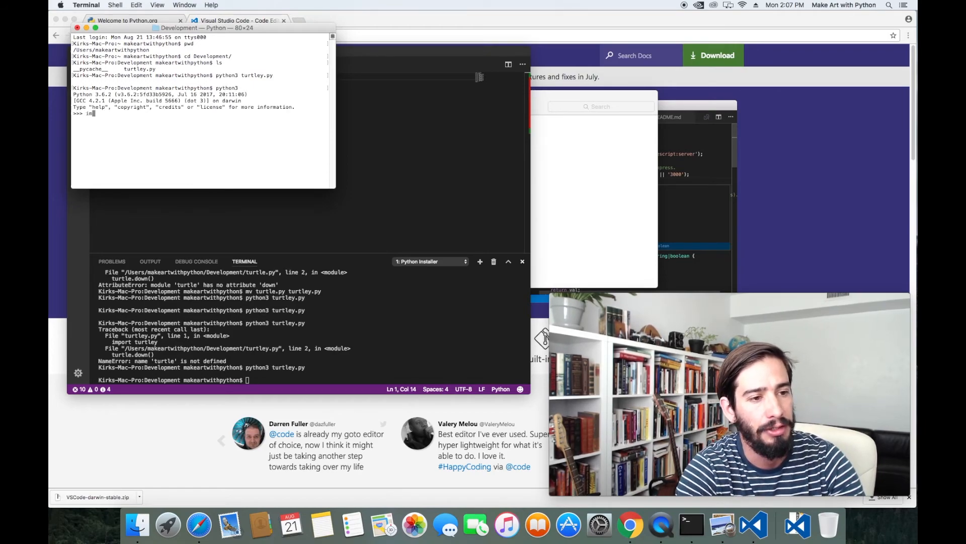
pyautogui.write('import turt')
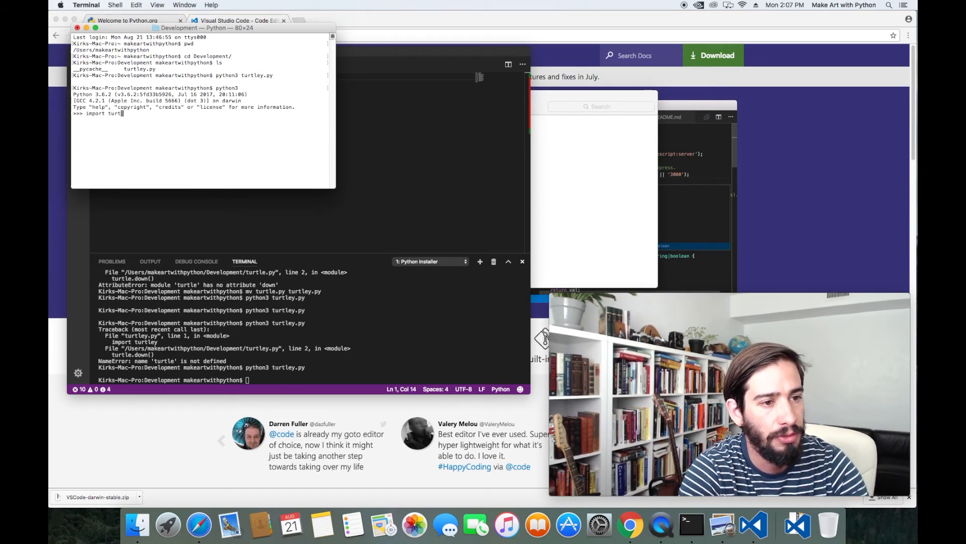
pyautogui.write('turtle.down(')
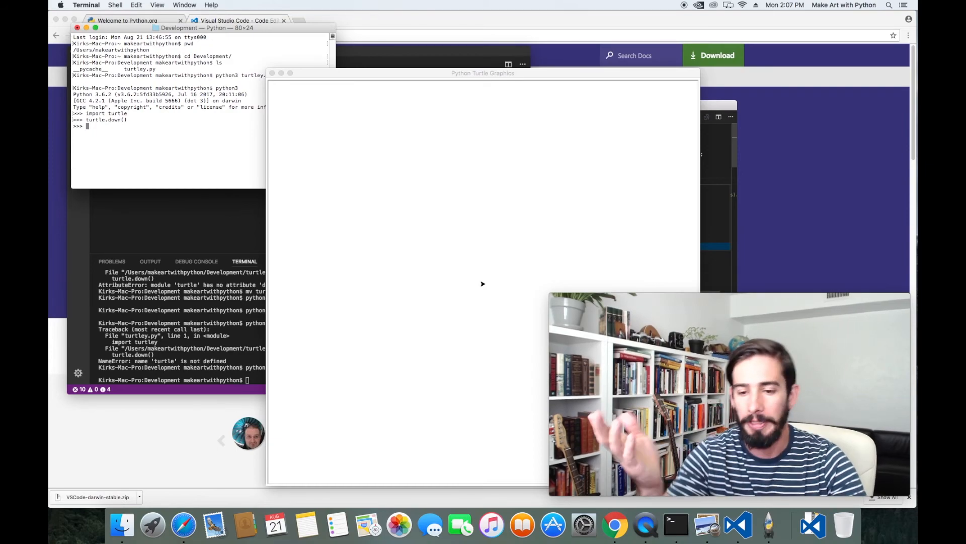
pyautogui.moveTo(176, 161)
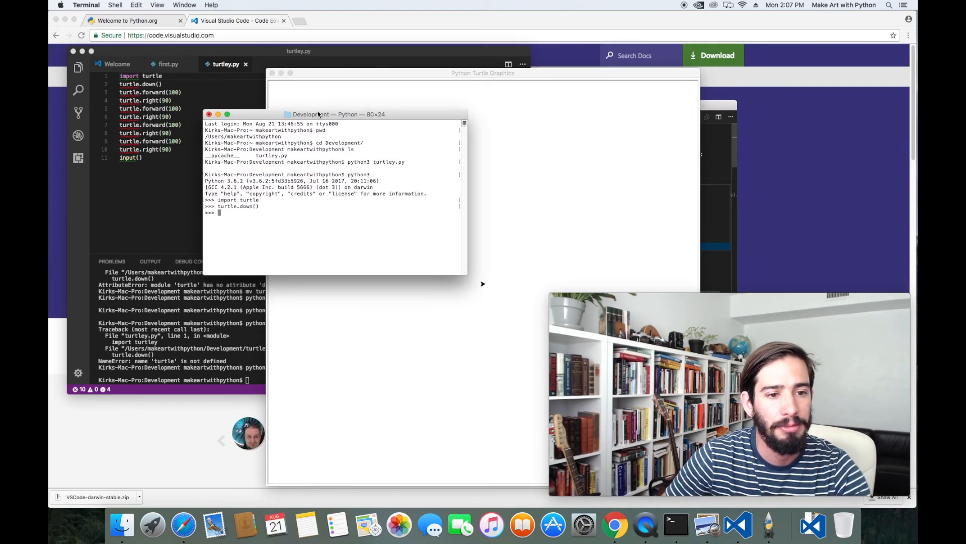
pyautogui.write('turtle.right(900')
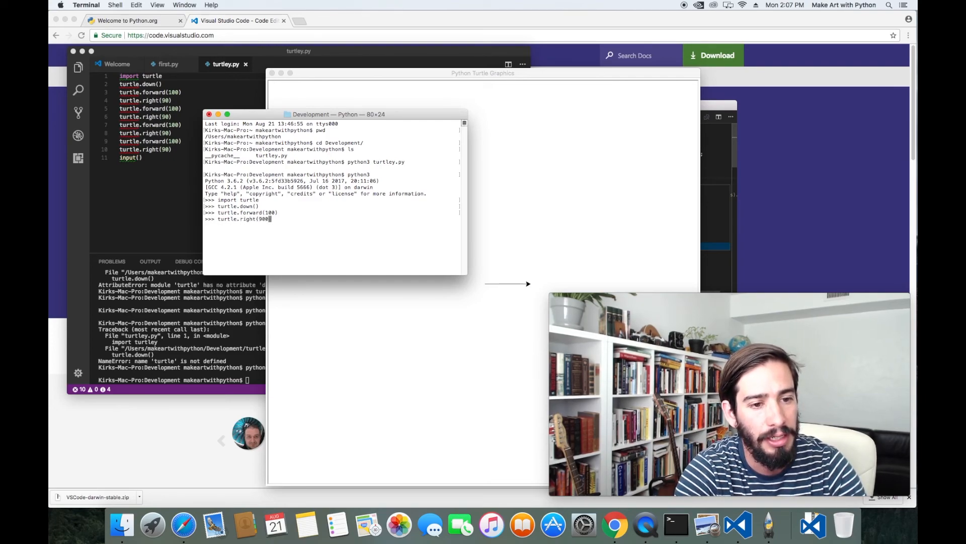
pyautogui.press('Return')
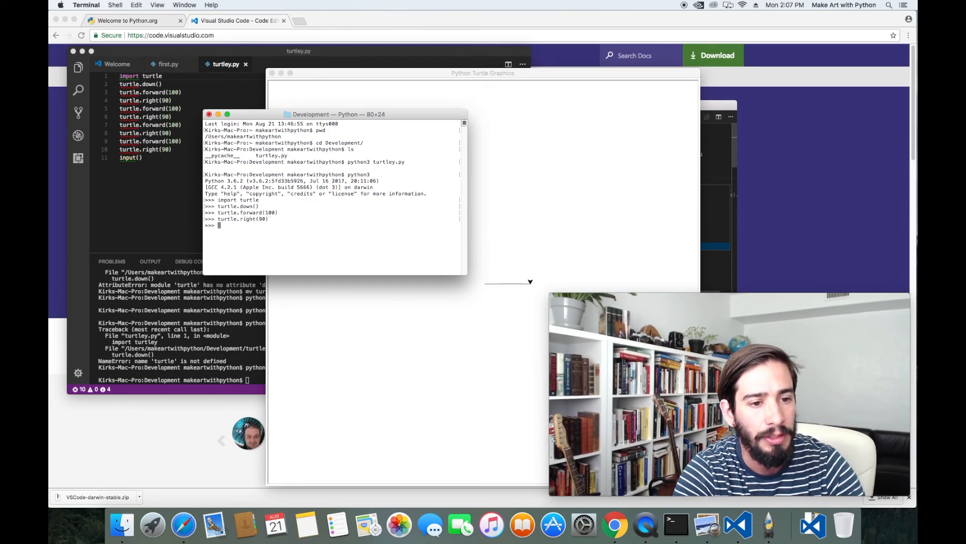
# - Finish the 100-pixel square with forward(100)/right(90), exit Python, and show Documents in Finder
pyautogui.write('turtle.forw')
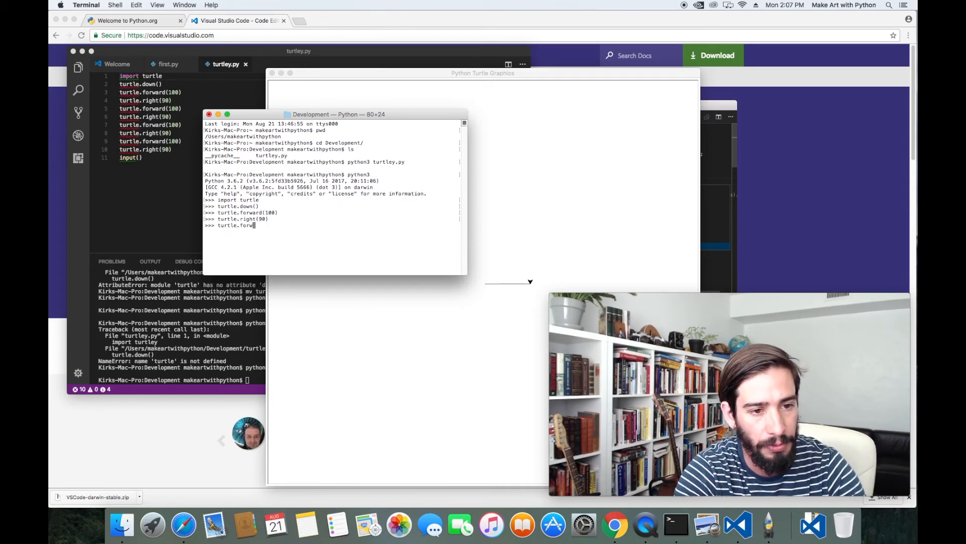
pyautogui.write('ard(100')
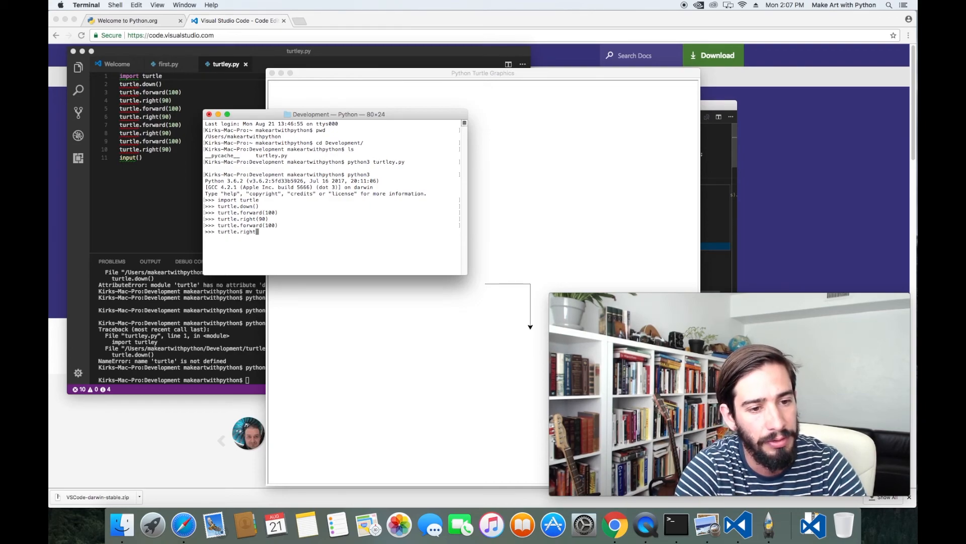
pyautogui.write('(90)')
pyautogui.write('turtle.forward(100)')
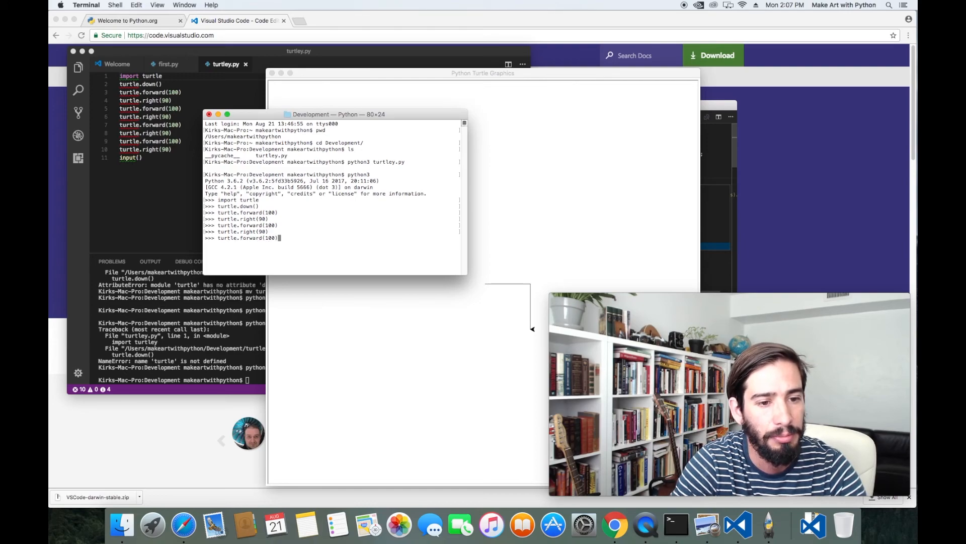
pyautogui.press('Return')
pyautogui.write('turtle.forward(100')
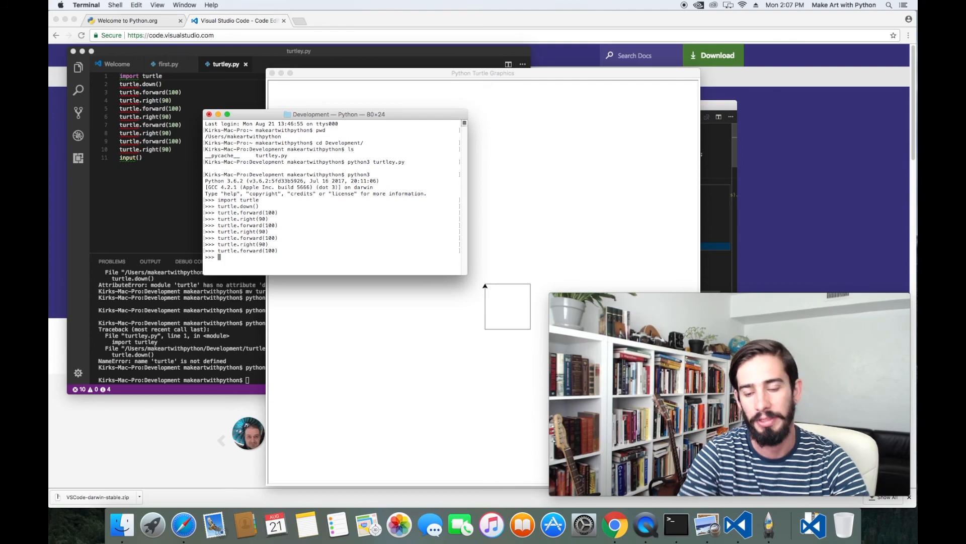
pyautogui.write('exit(')
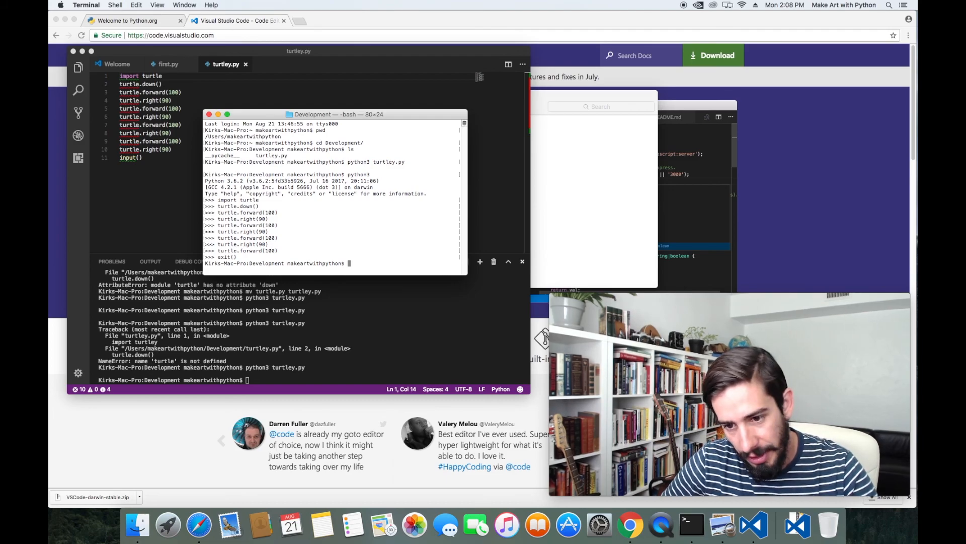
pyautogui.click(136, 525)
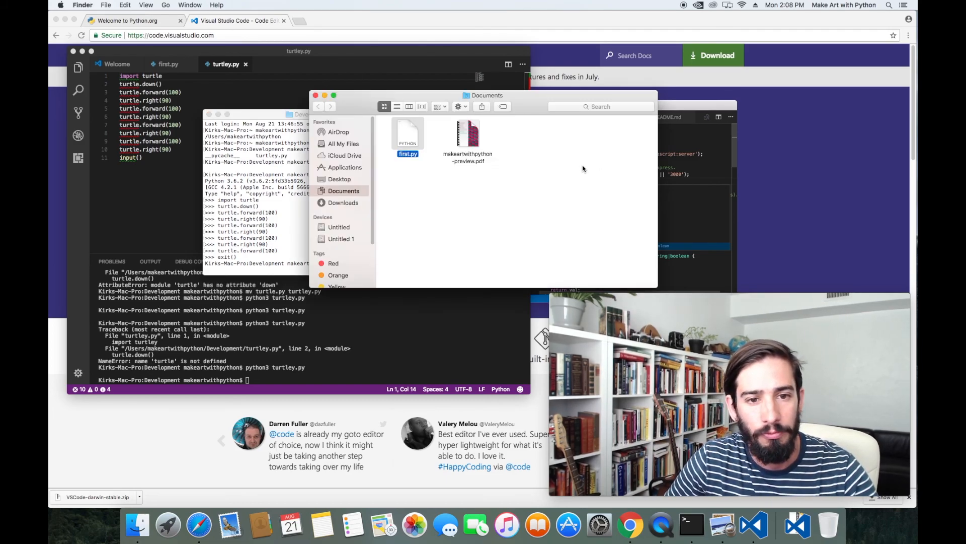